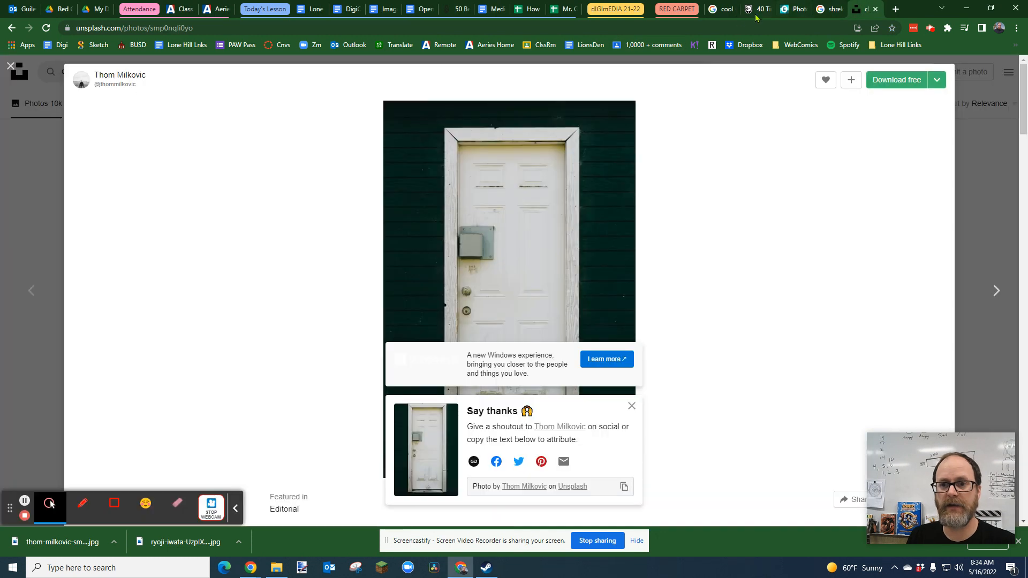
# - Review the example door composites in the Photoshop Battle document, then leave for another tab
pyautogui.click(420, 8)
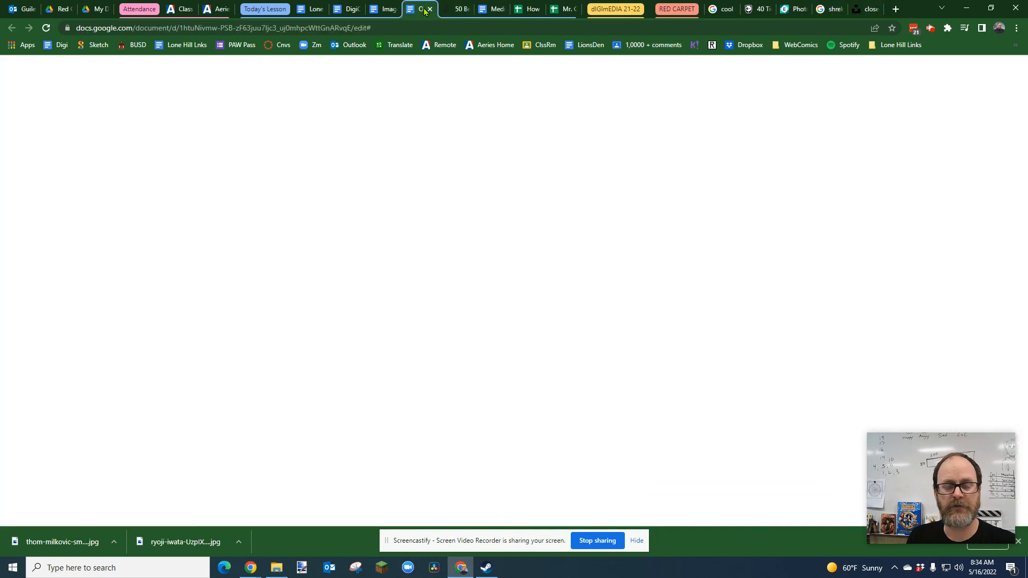
pyautogui.click(416, 9)
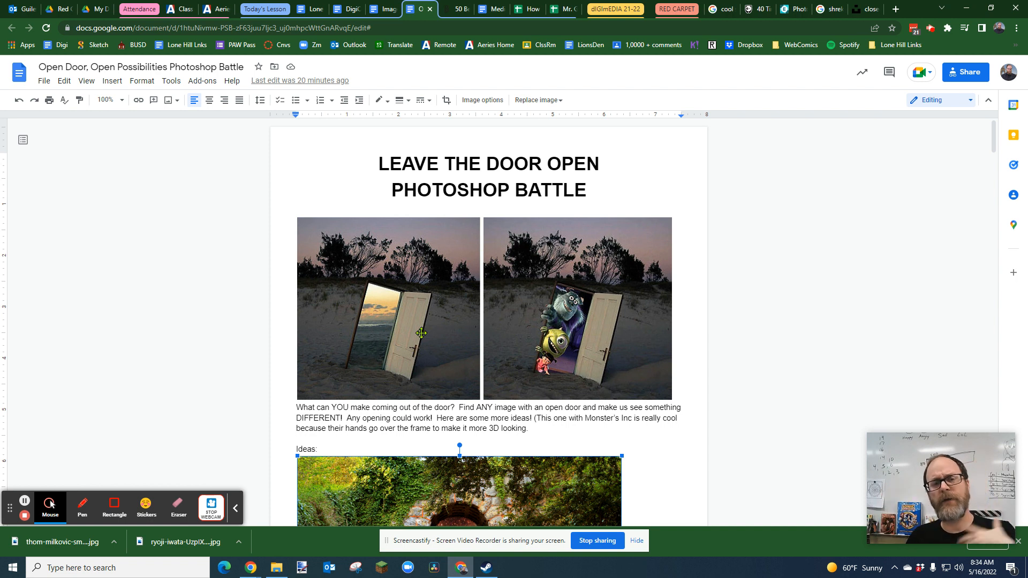
pyautogui.moveTo(631, 296)
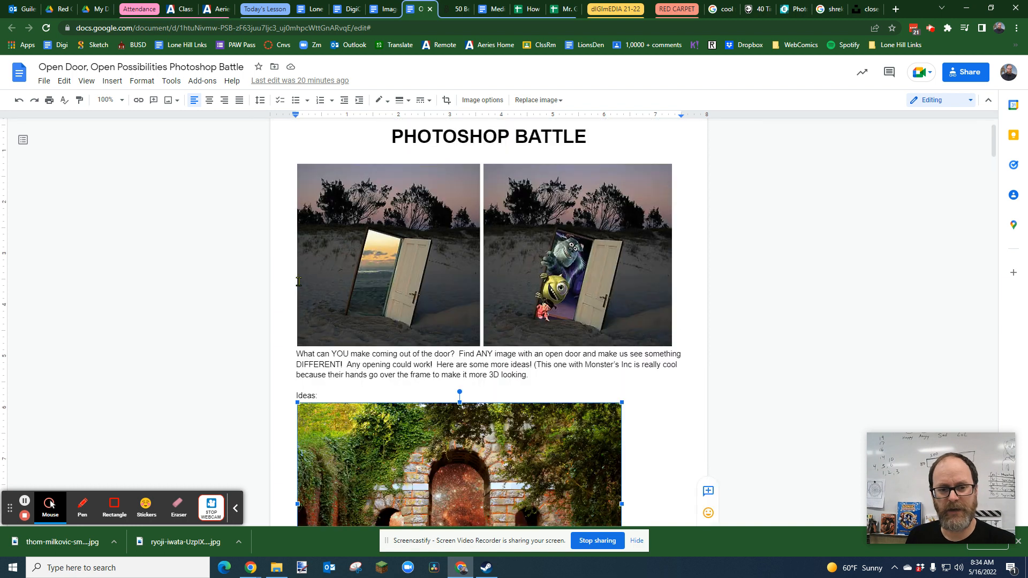
pyautogui.moveTo(489, 253)
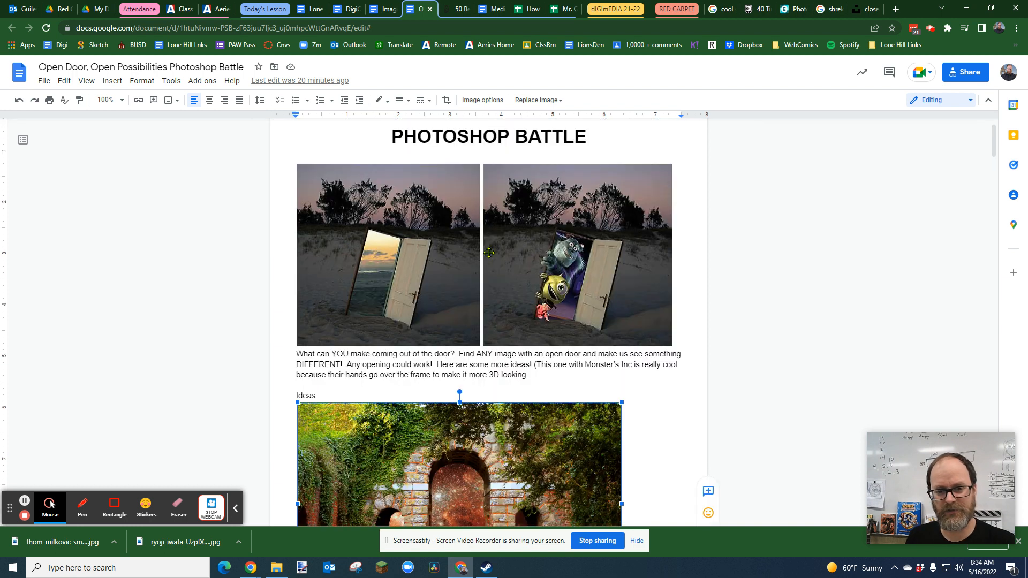
pyautogui.moveTo(328, 221)
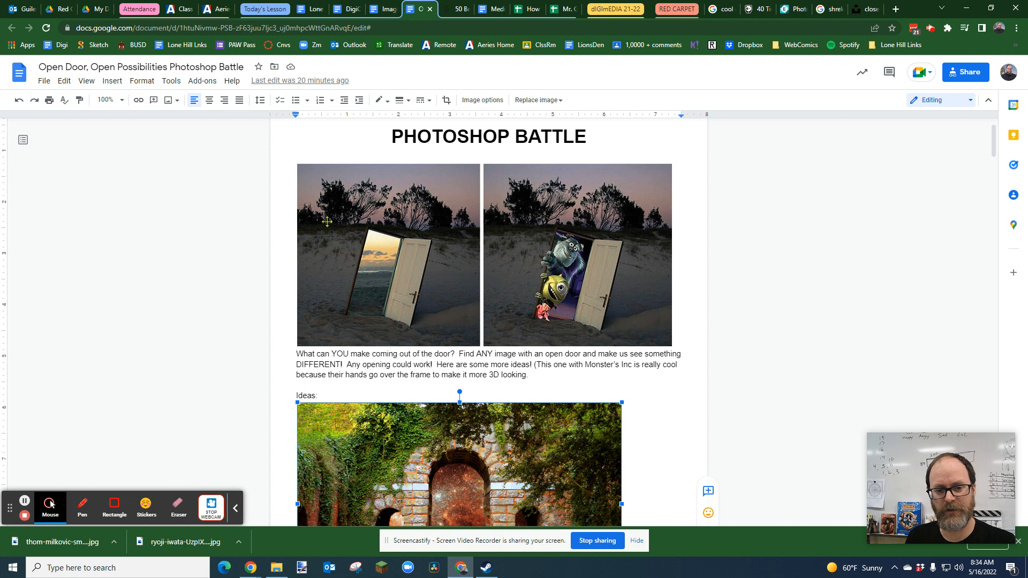
pyautogui.moveTo(631, 298)
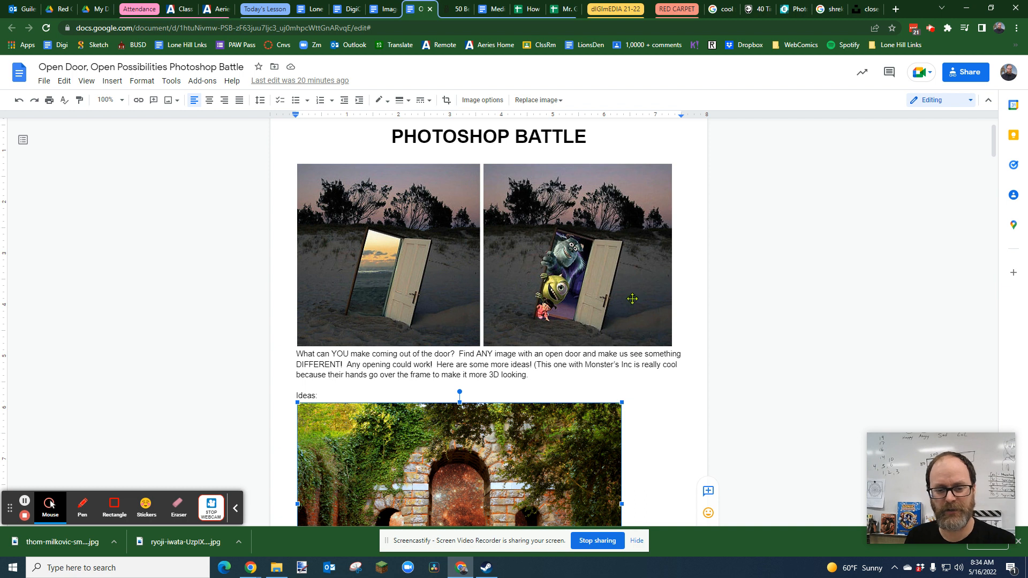
pyautogui.scroll(-3)
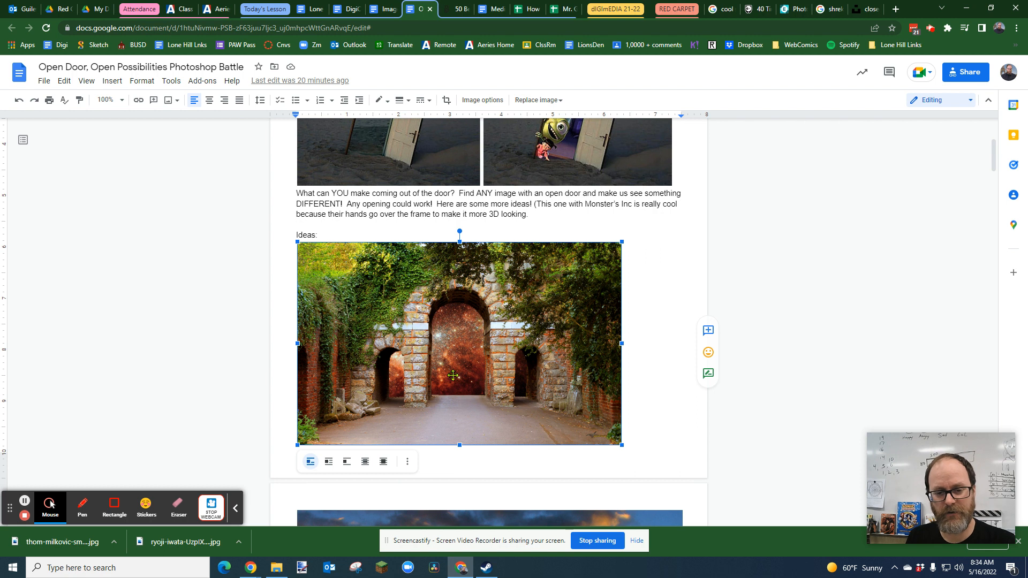
pyautogui.moveTo(566, 317)
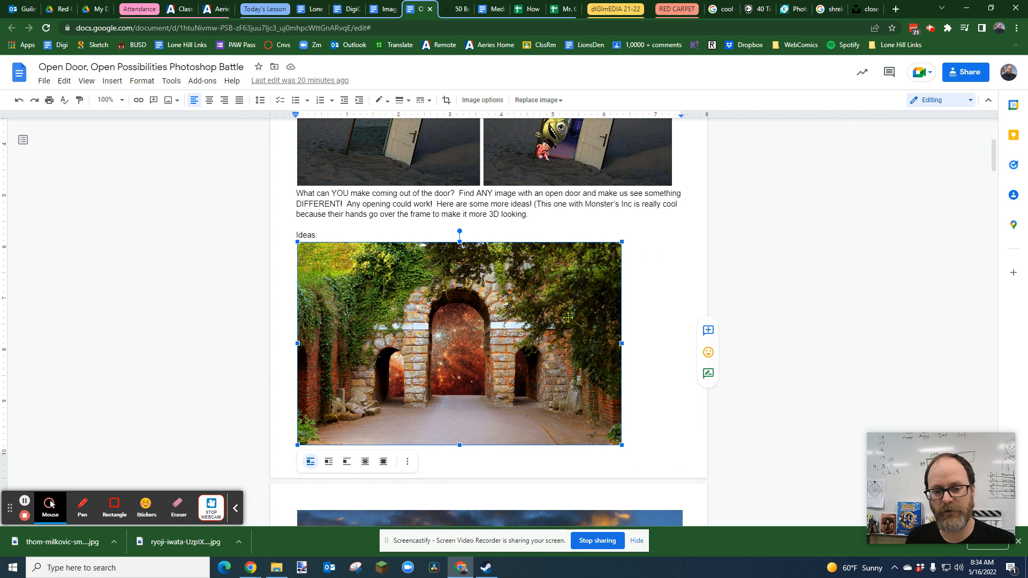
pyautogui.scroll(-3)
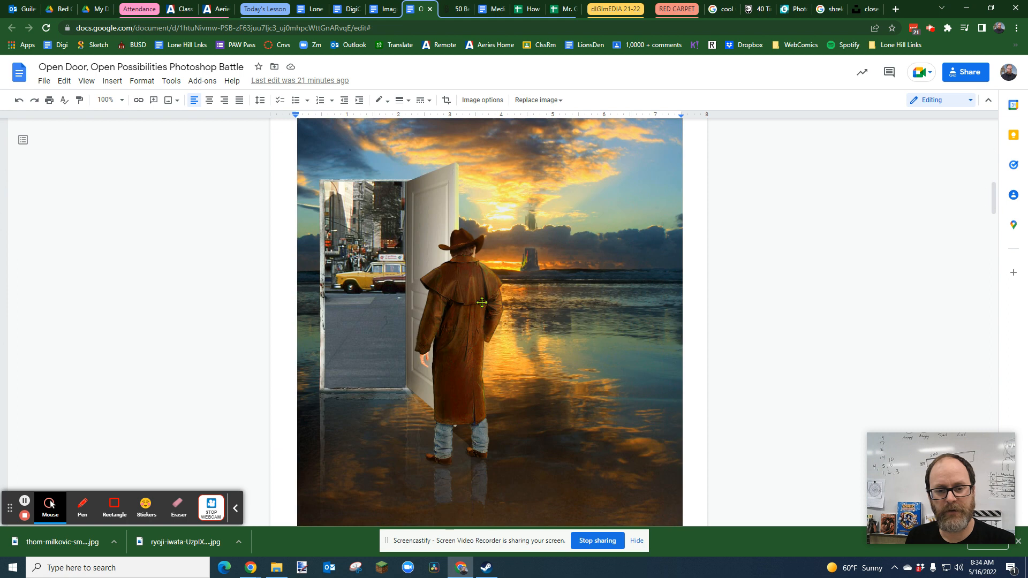
pyautogui.moveTo(340, 351)
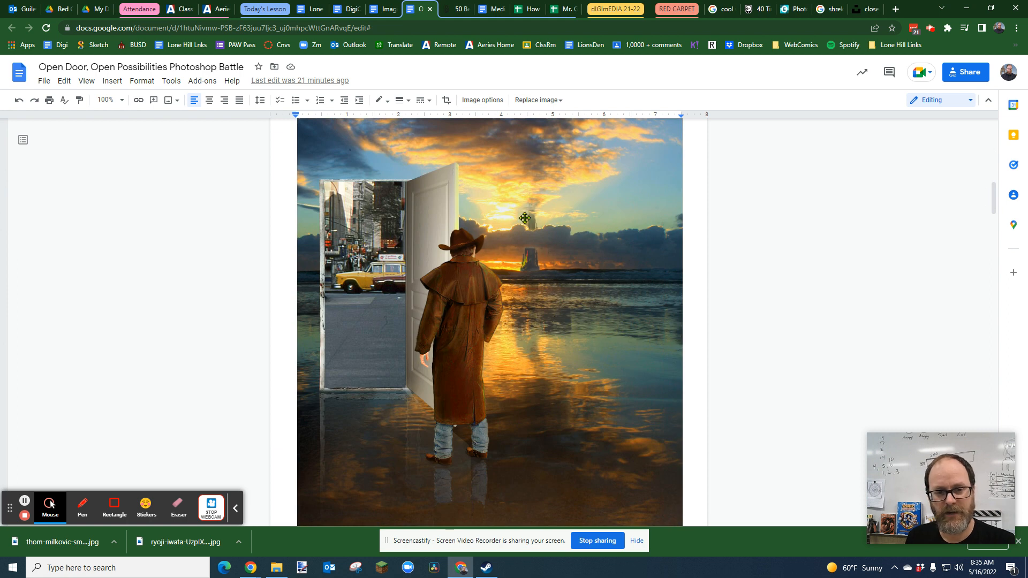
pyautogui.scroll(-3)
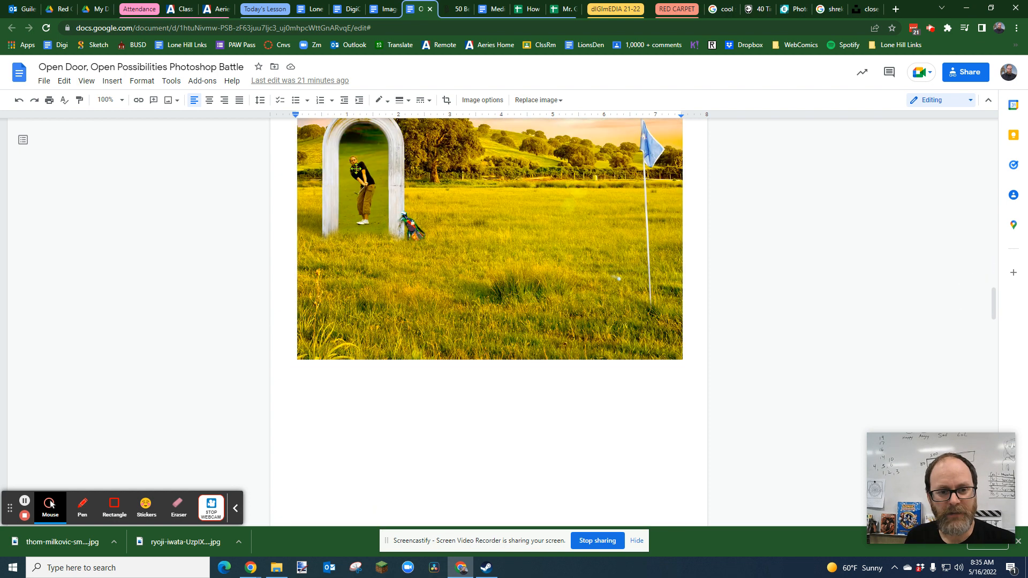
pyautogui.moveTo(374, 216)
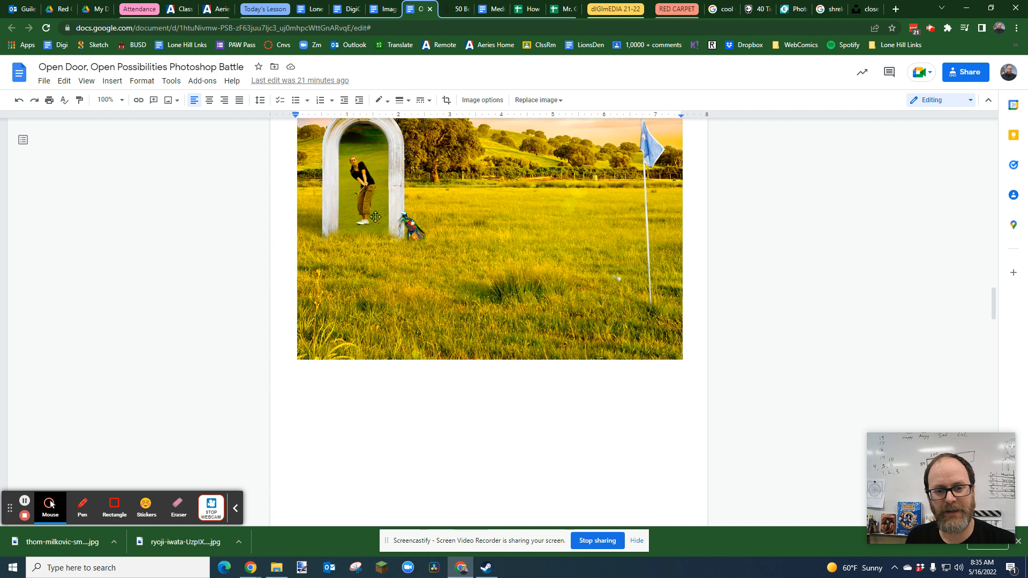
pyautogui.moveTo(518, 241)
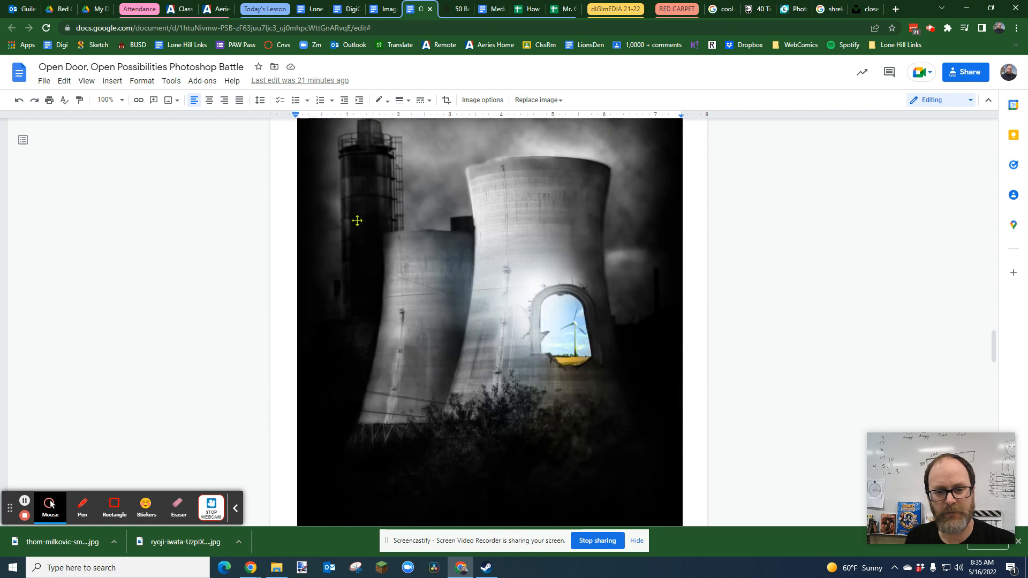
pyautogui.moveTo(560, 296)
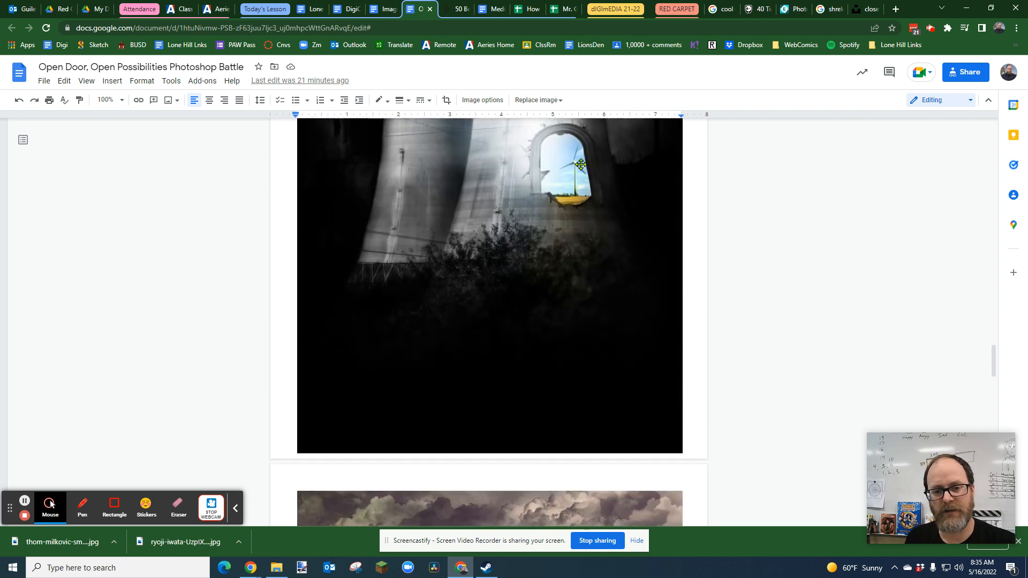
pyautogui.scroll(-3)
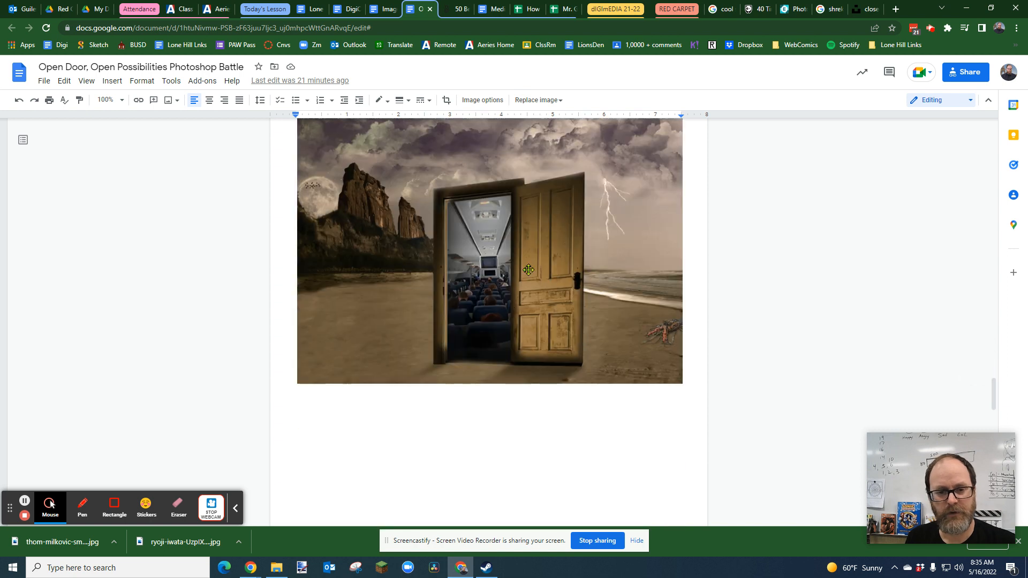
pyautogui.moveTo(583, 256)
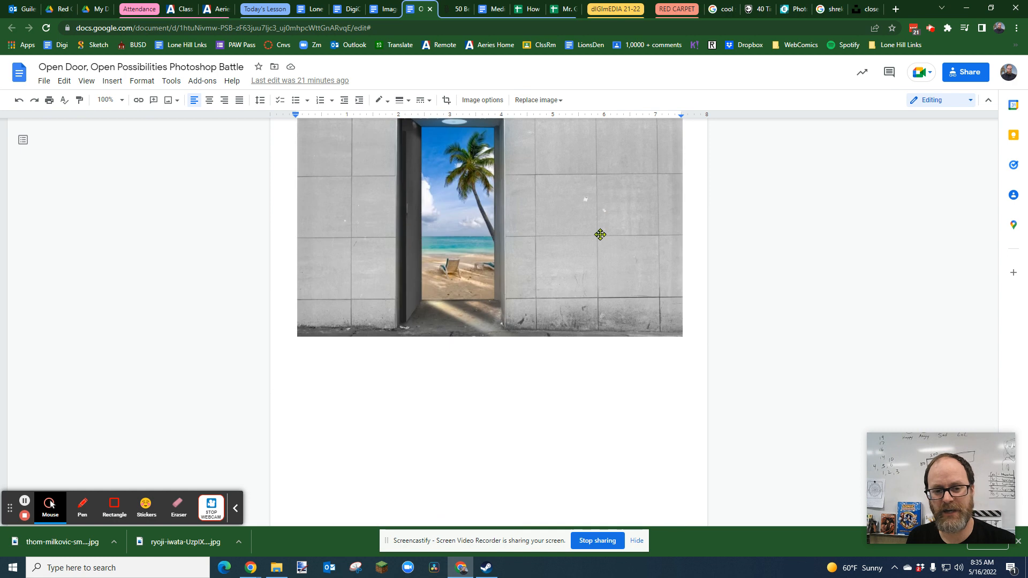
pyautogui.scroll(-3)
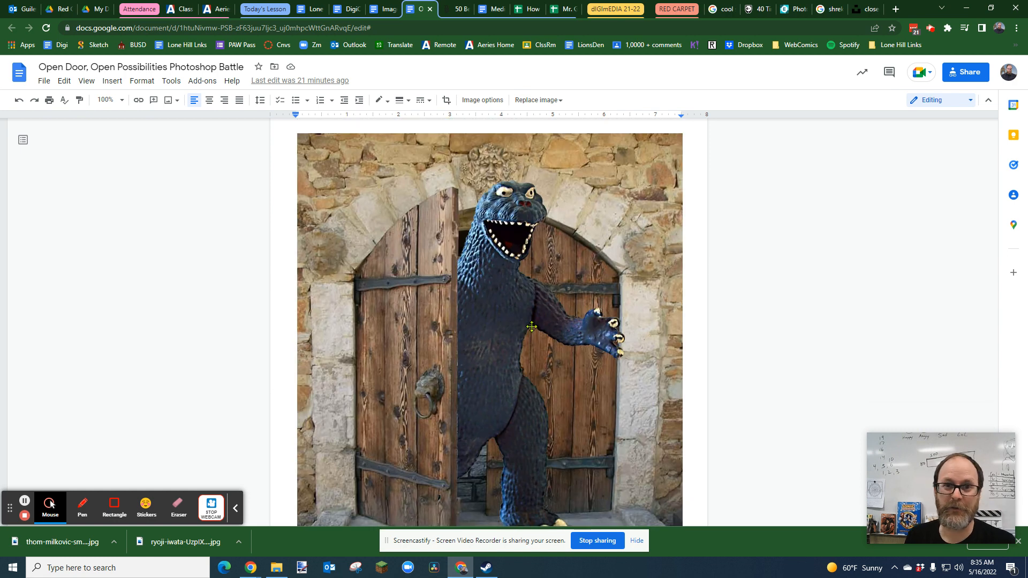
pyautogui.scroll(-3)
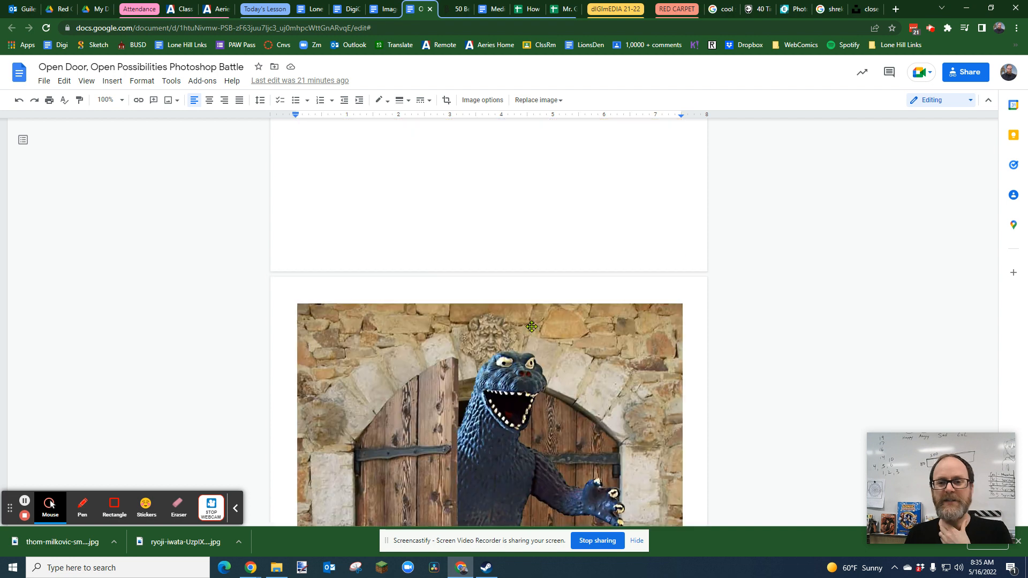
pyautogui.scroll(-3)
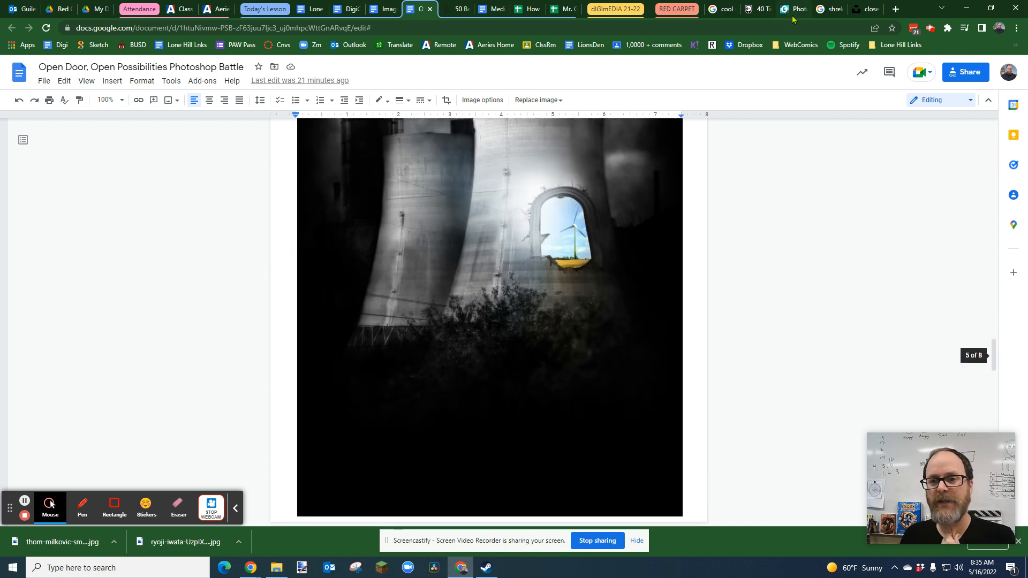
pyautogui.click(794, 9)
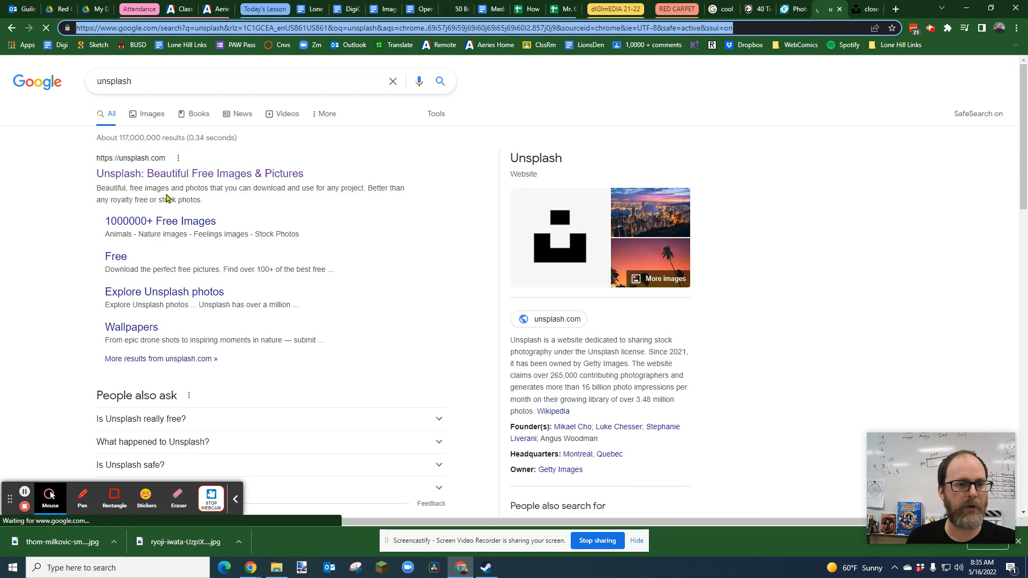
# - Go to the Unsplash homepage from the 'Unsplash: Beautiful Free Images & Pictures' result
pyautogui.click(200, 173)
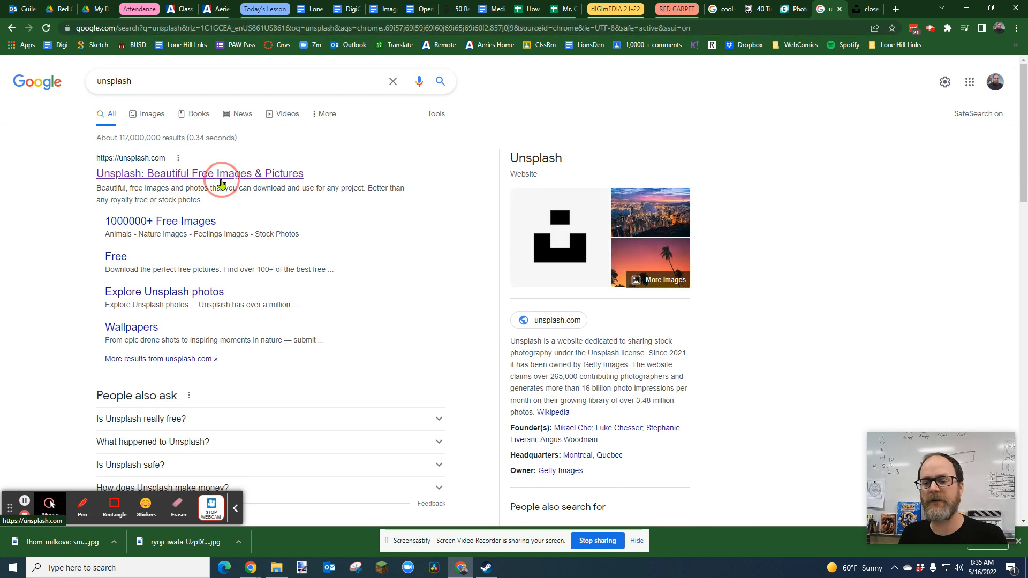
pyautogui.click(199, 174)
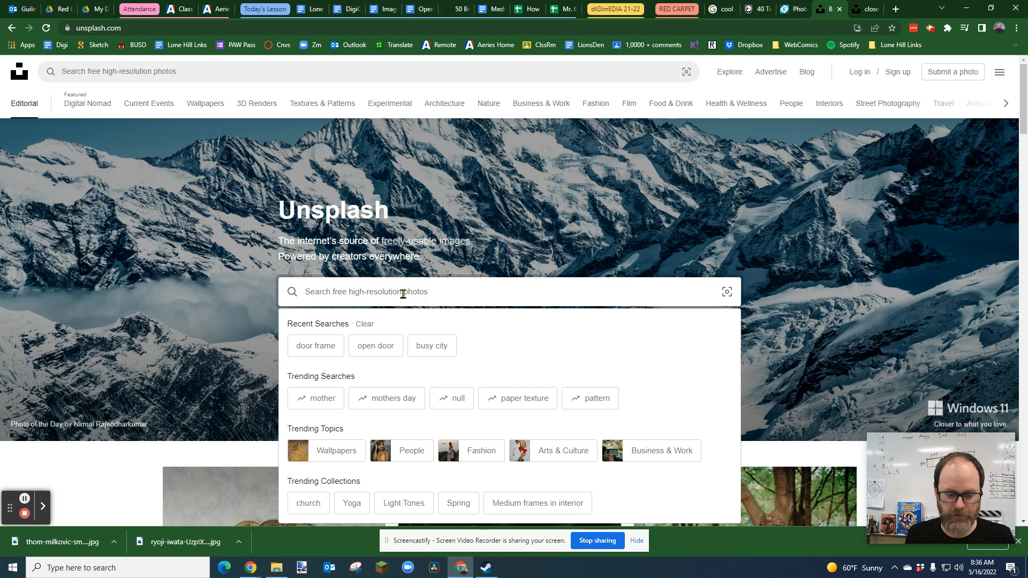
# - Search 'busy city street' and view Matthew Hamilton's Chicago bridge street photo in detail
pyautogui.write('busy city street')
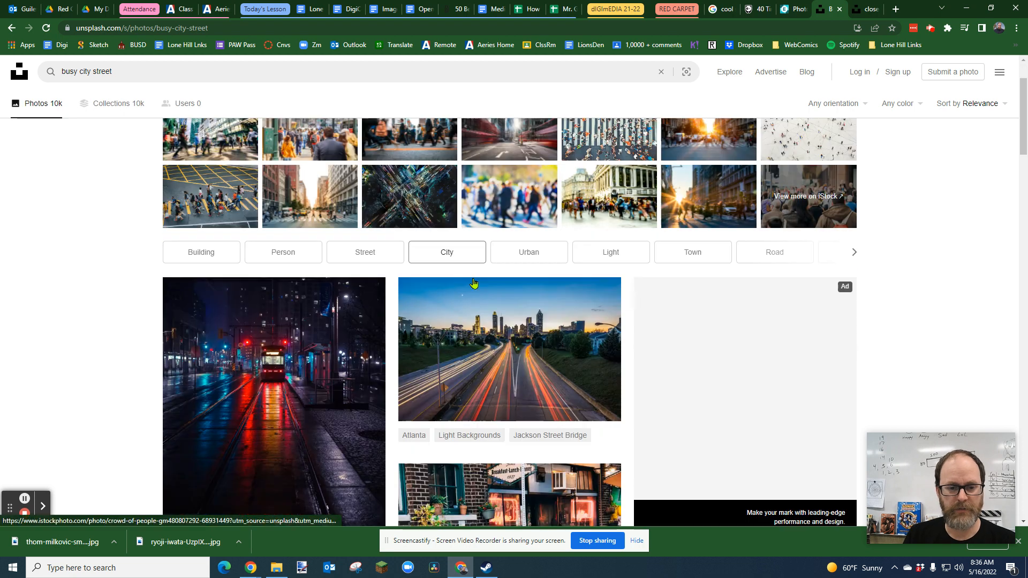
pyautogui.scroll(-3)
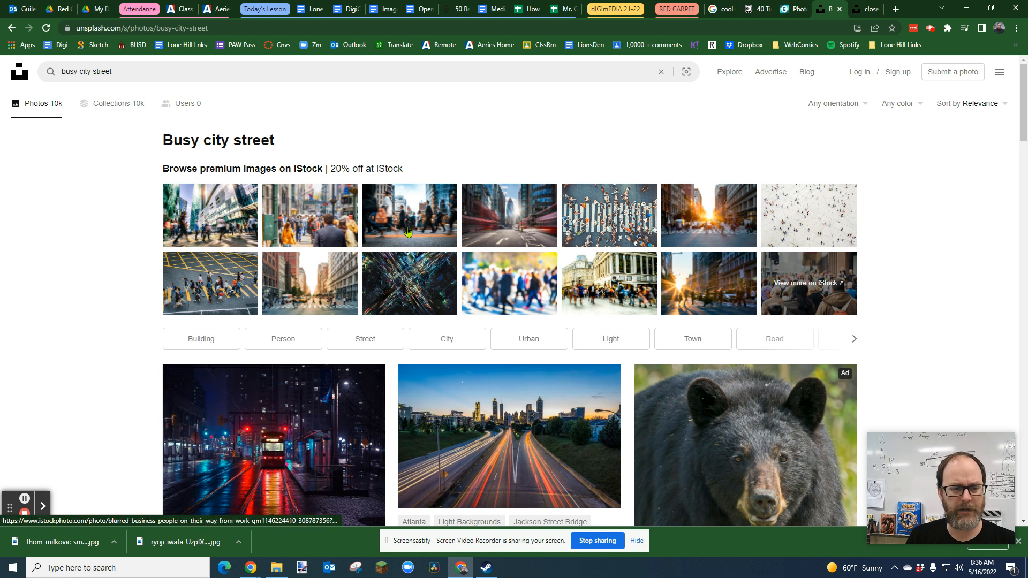
pyautogui.scroll(-3)
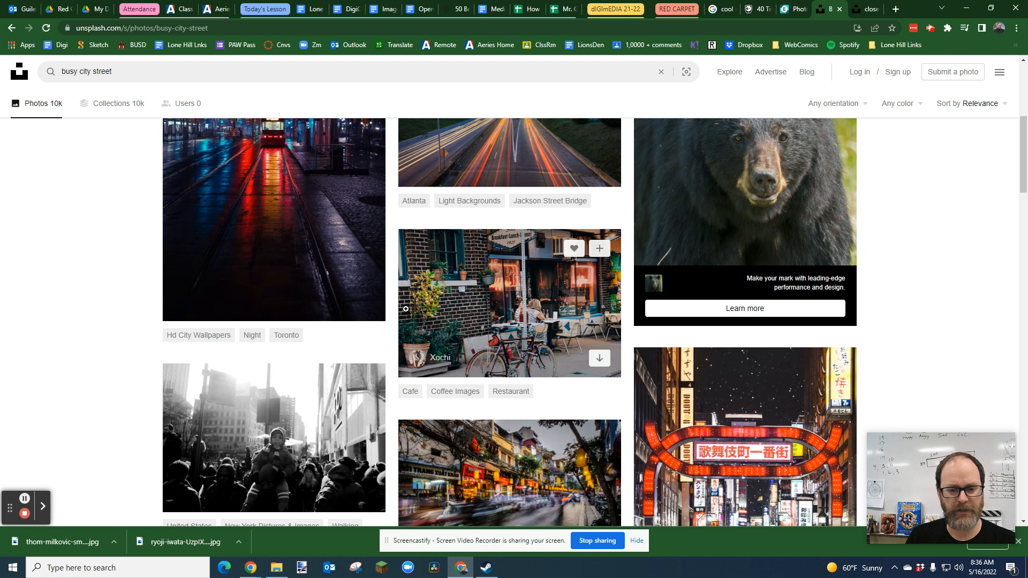
pyautogui.scroll(-3)
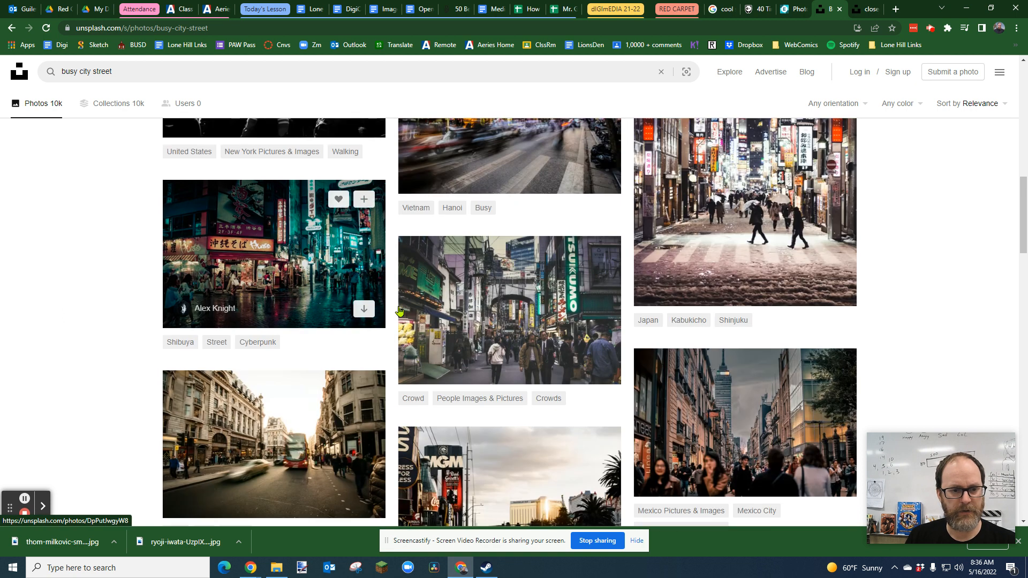
pyautogui.scroll(-3)
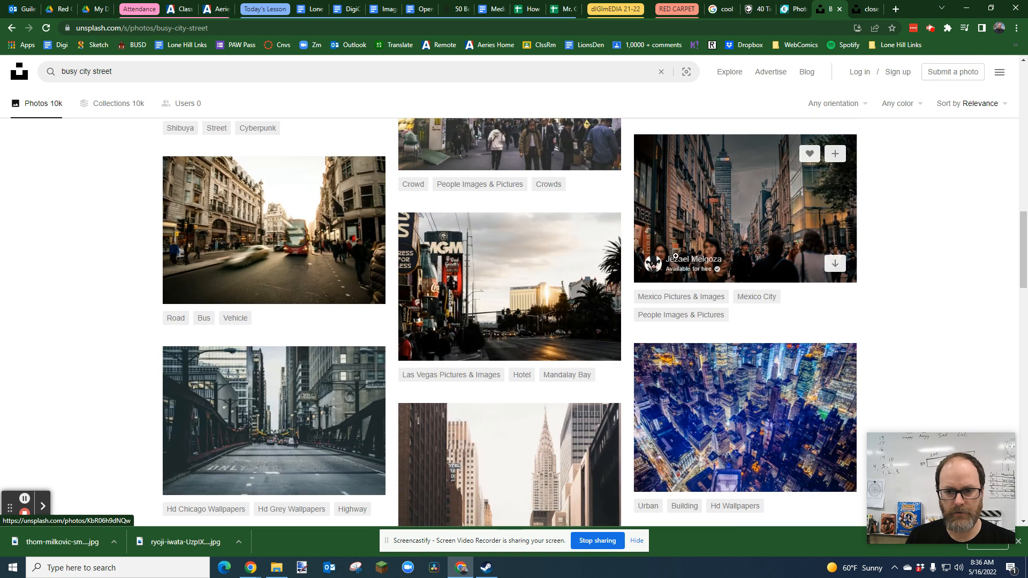
pyautogui.scroll(-3)
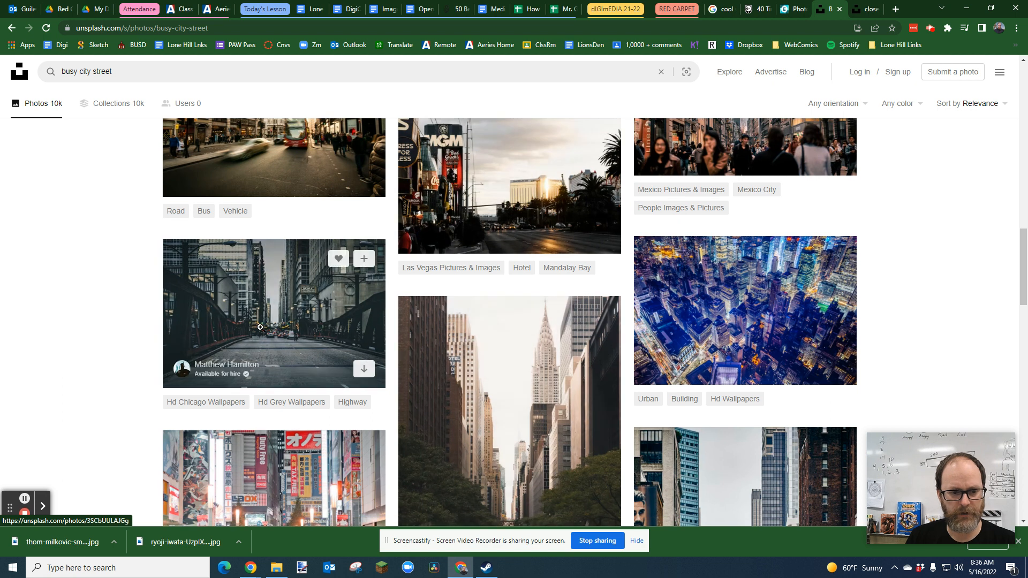
pyautogui.click(273, 314)
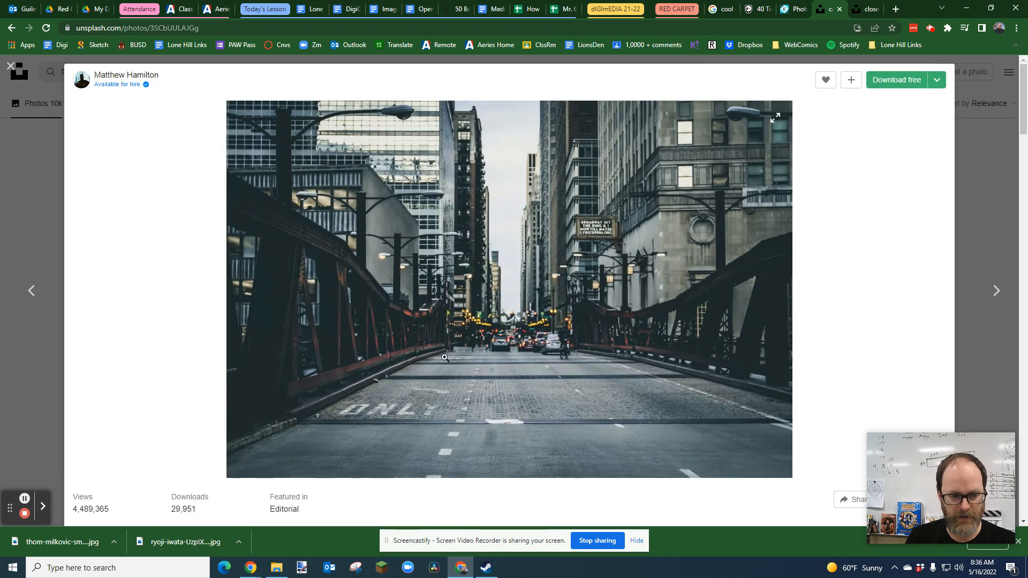
# - Copy the street photo and return to the Pixlr E start page with the earlier Shrek composite
pyautogui.rightClick(445, 357)
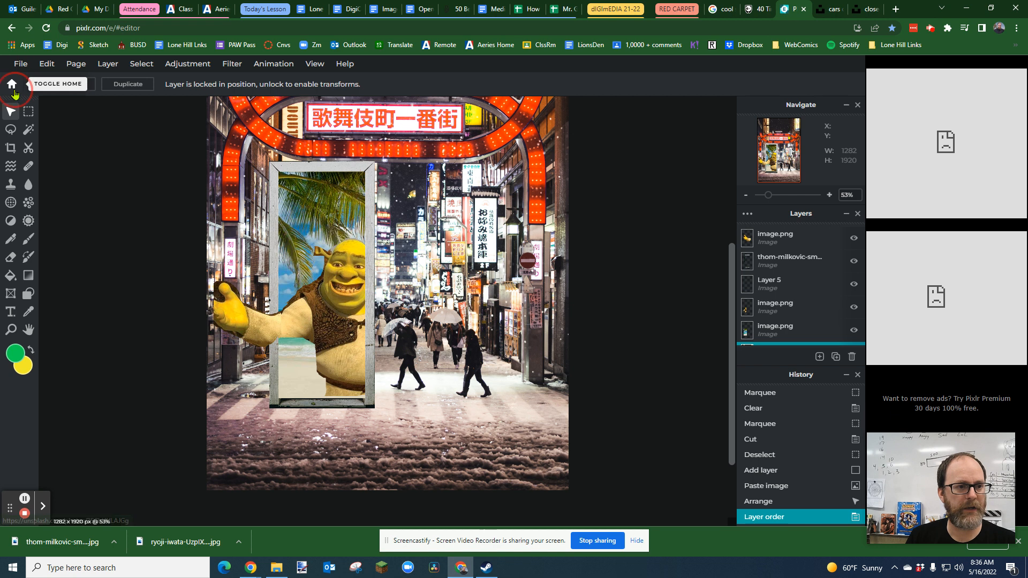
pyautogui.click(12, 84)
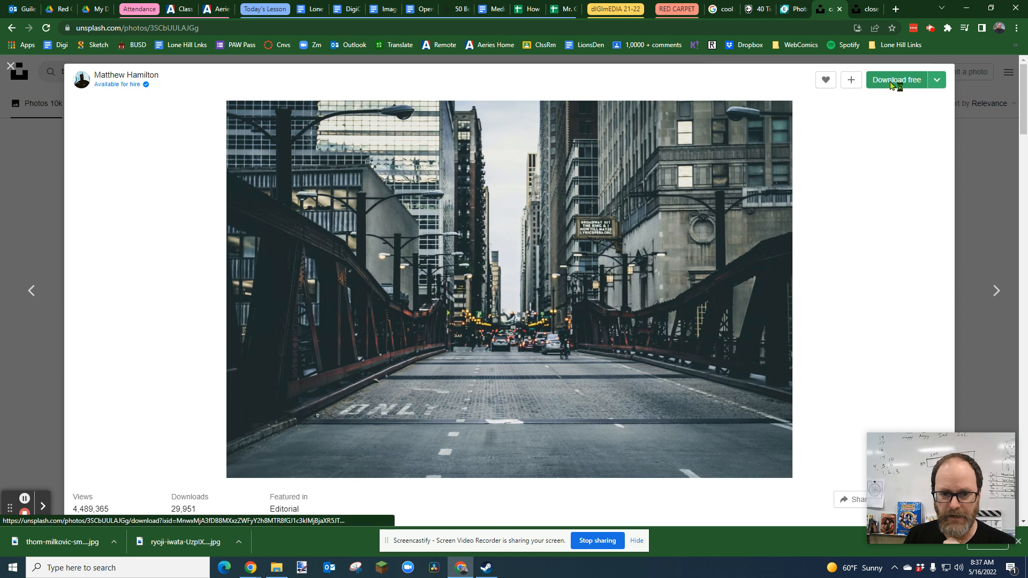
# - Download the Chicago bridge photo as a JPG and reveal it in the Downloads folder
pyautogui.click(895, 79)
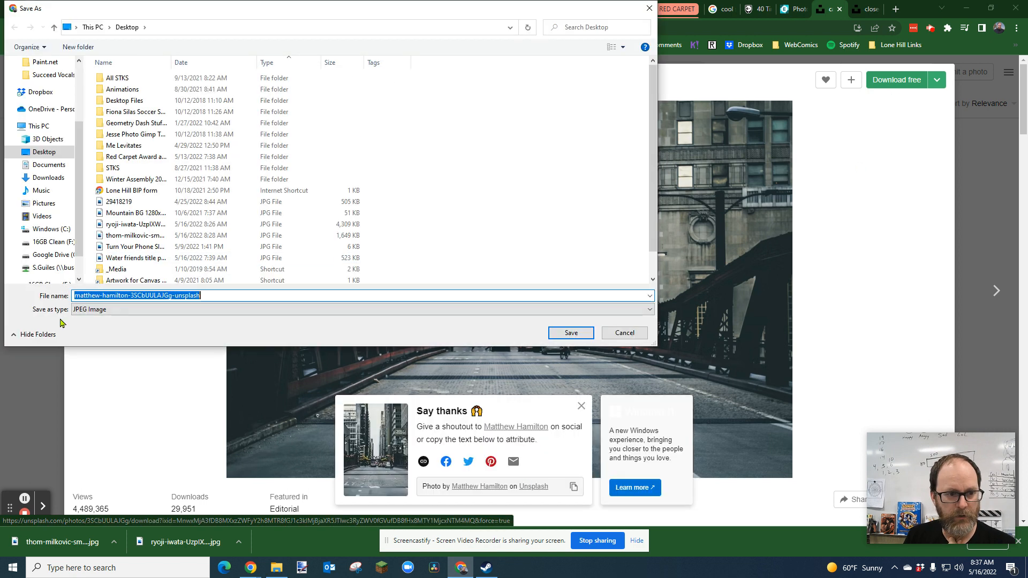
pyautogui.click(40, 127)
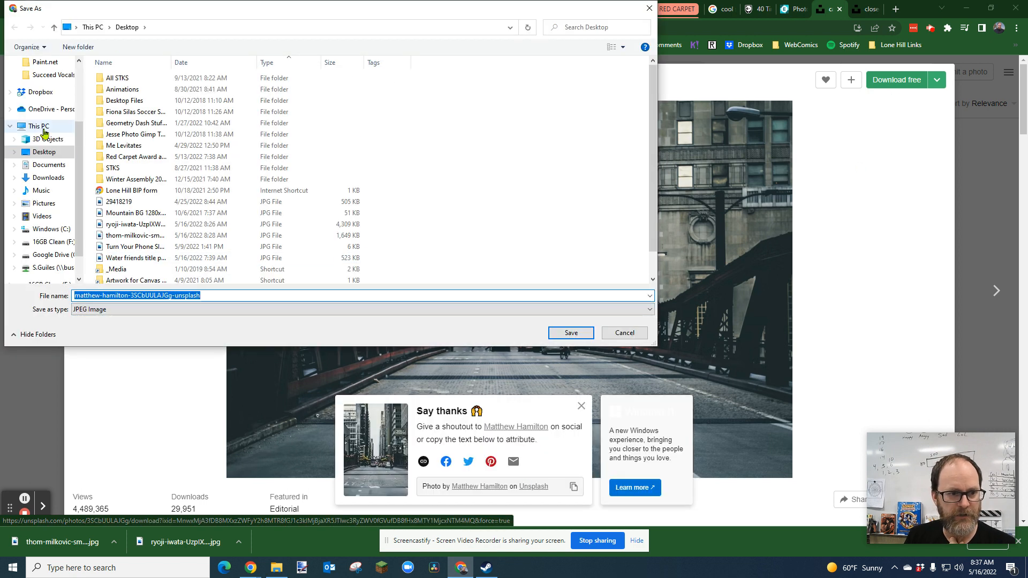
pyautogui.click(48, 178)
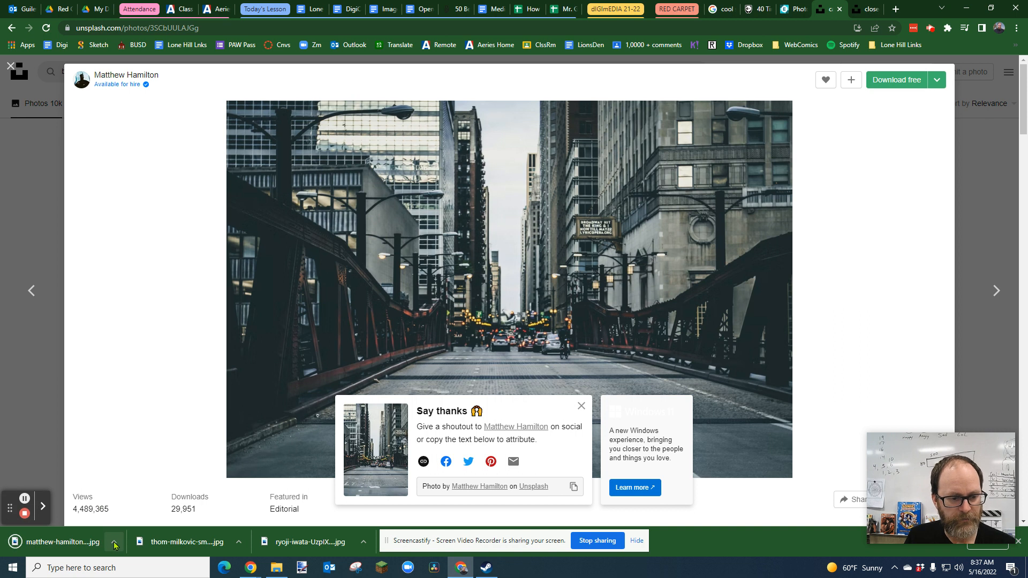
pyautogui.moveTo(133, 512)
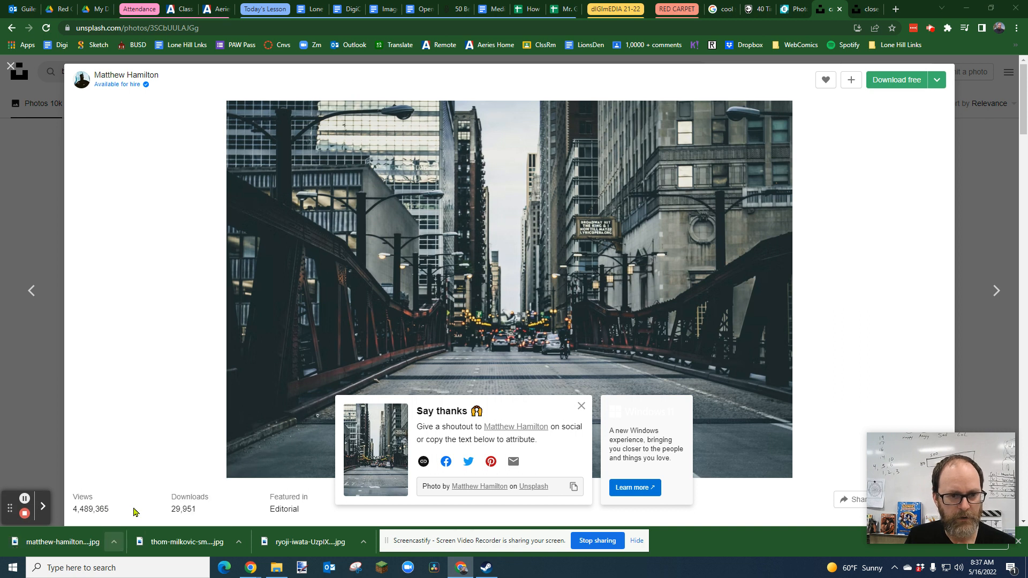
pyautogui.click(275, 567)
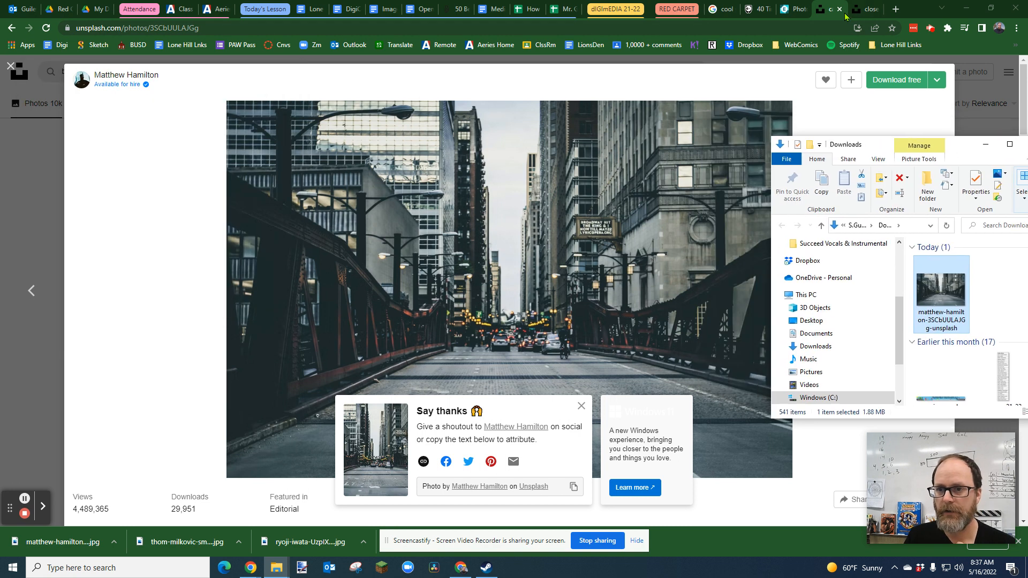
# - Create a new Pixlr E document from the bridge photo, resized to Full HD 1920×1280
pyautogui.click(790, 9)
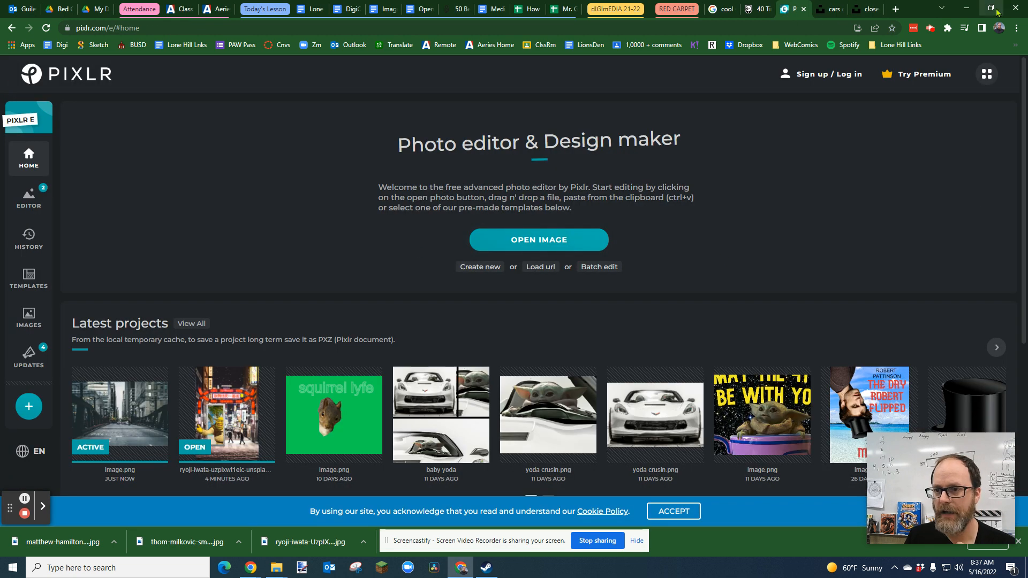
pyautogui.click(985, 74)
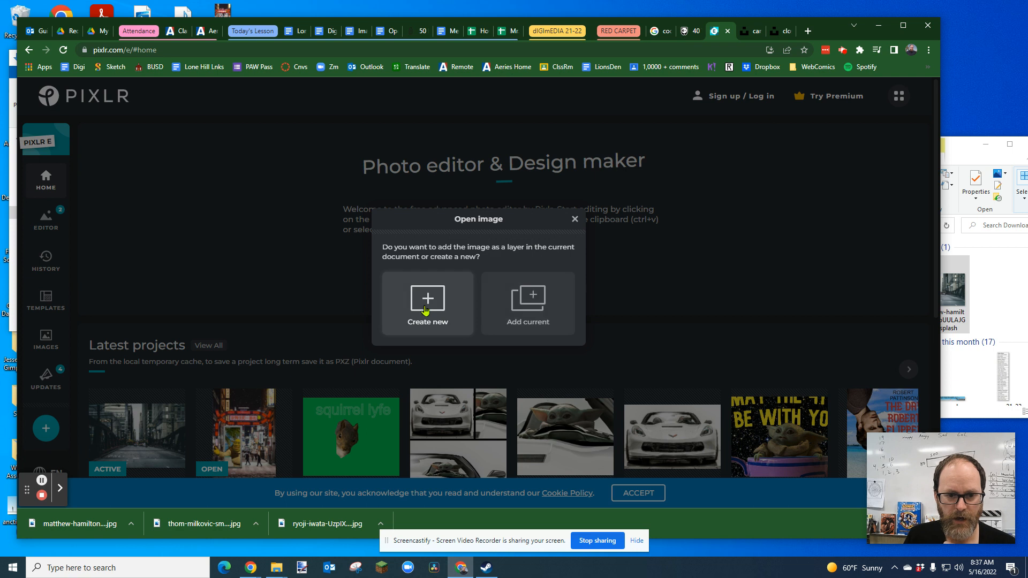
pyautogui.click(427, 303)
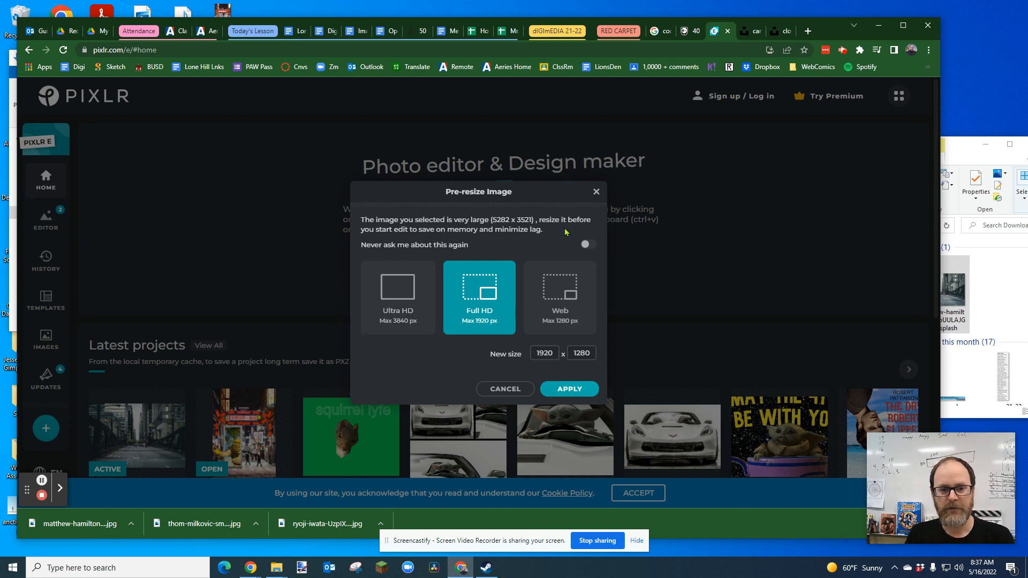
pyautogui.moveTo(556, 403)
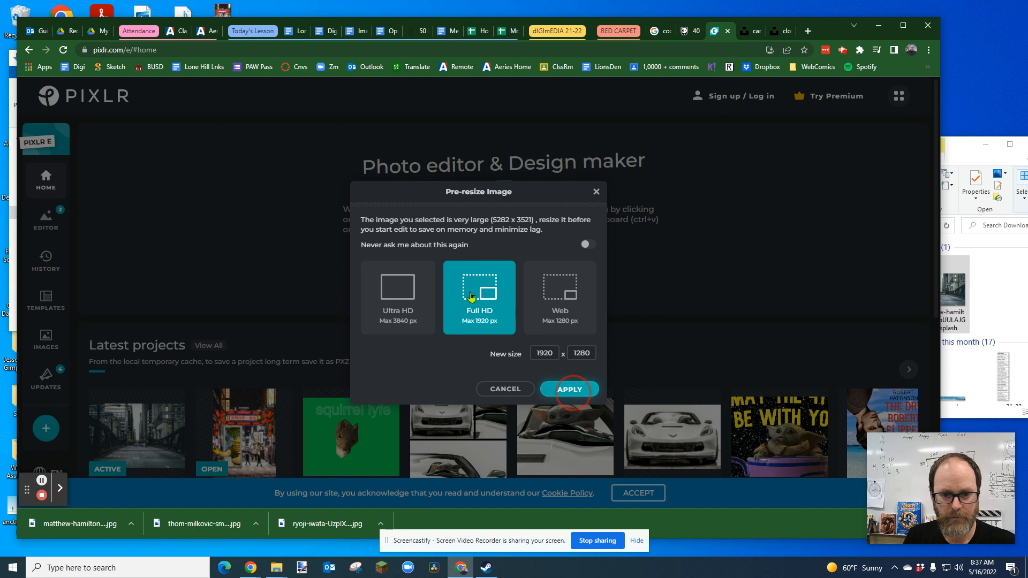
pyautogui.click(567, 389)
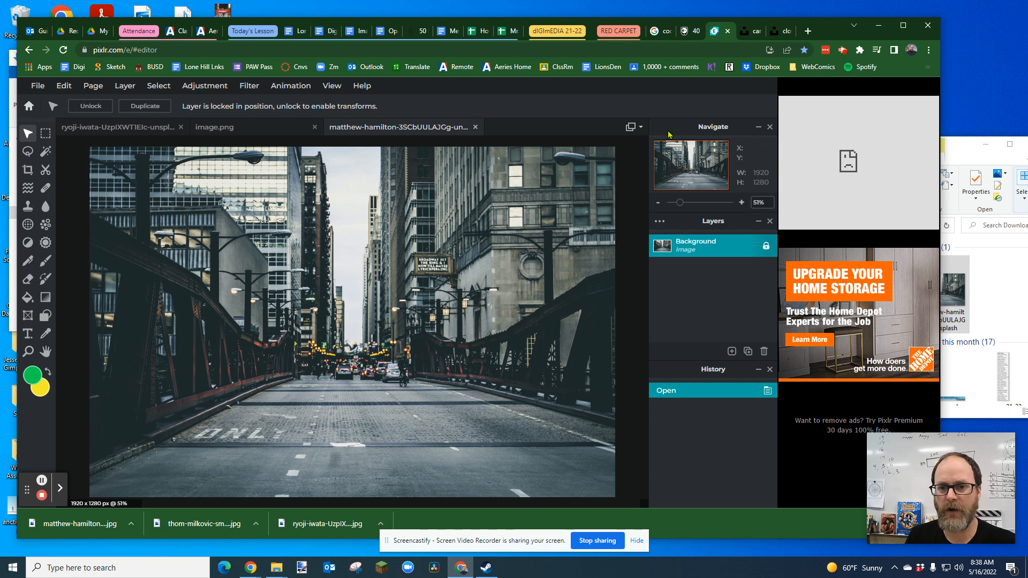
# - Search Unsplash for 'door' and scan the doorway results for an arched one
pyautogui.click(720, 31)
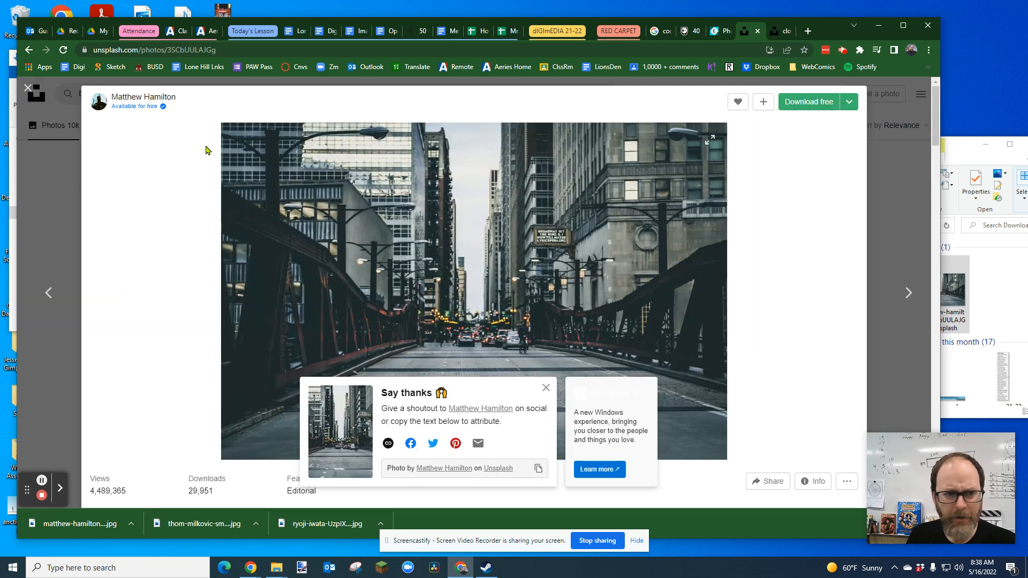
pyautogui.click(29, 51)
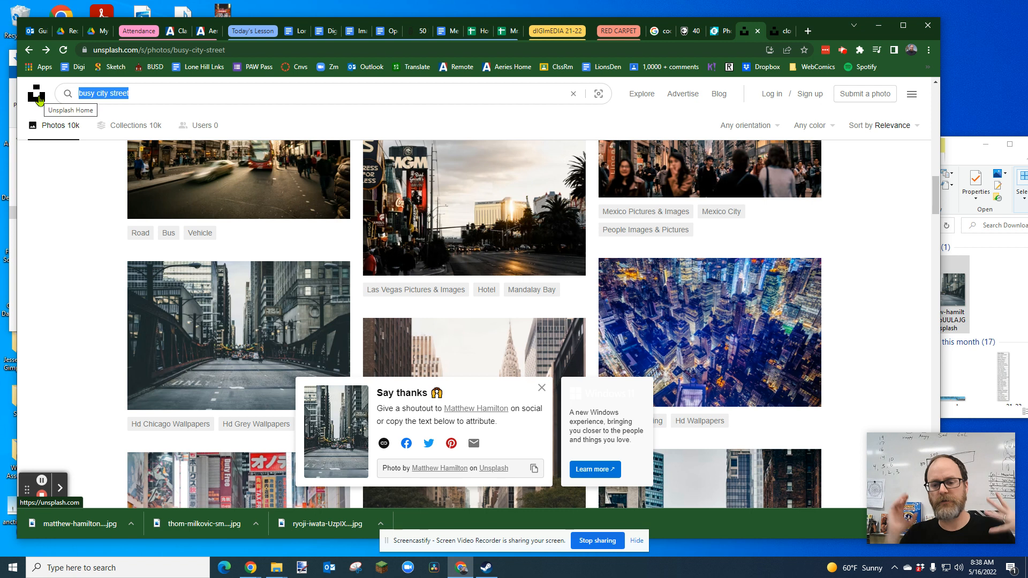
pyautogui.write('door')
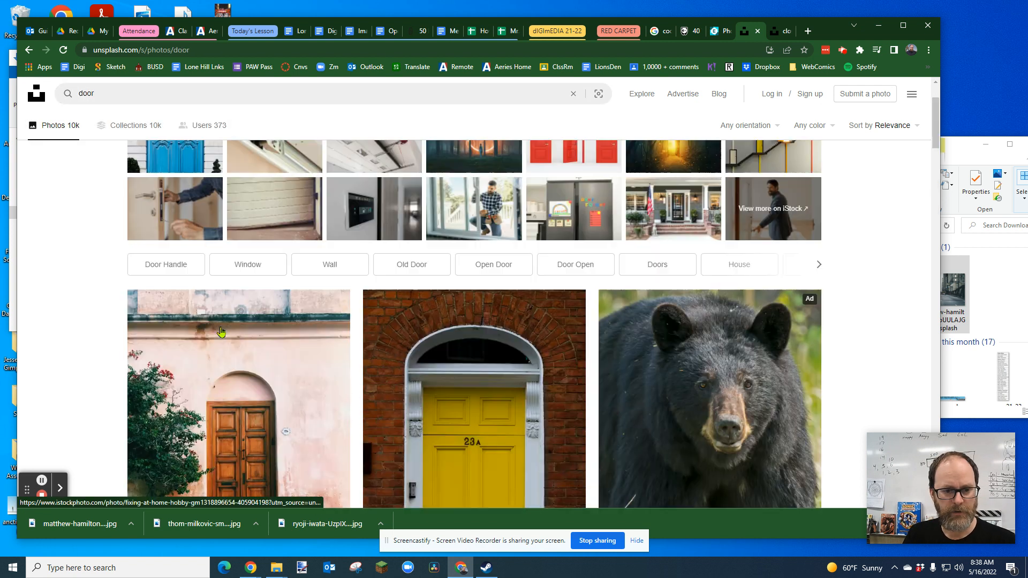
pyautogui.scroll(-3)
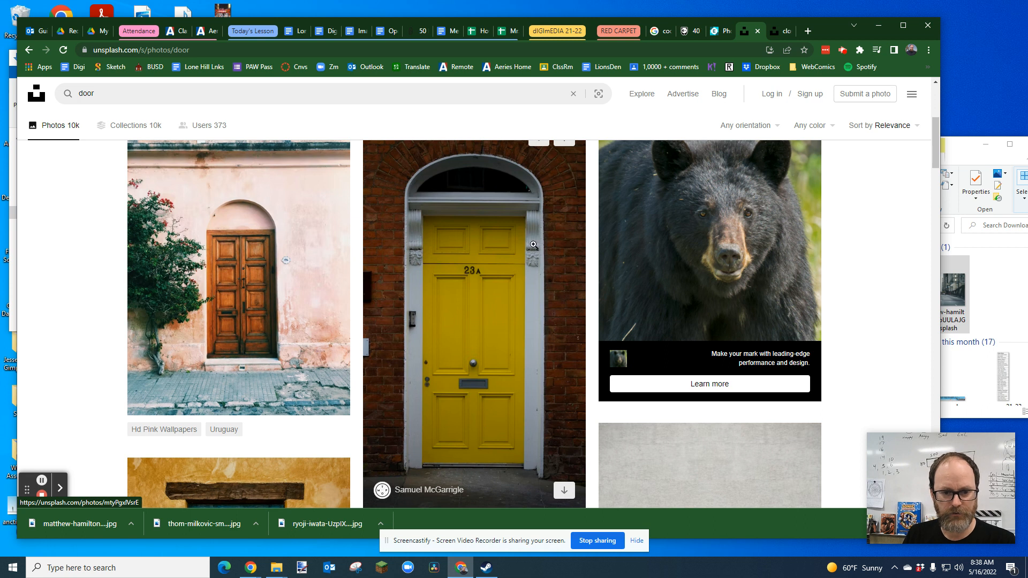
pyautogui.moveTo(407, 317)
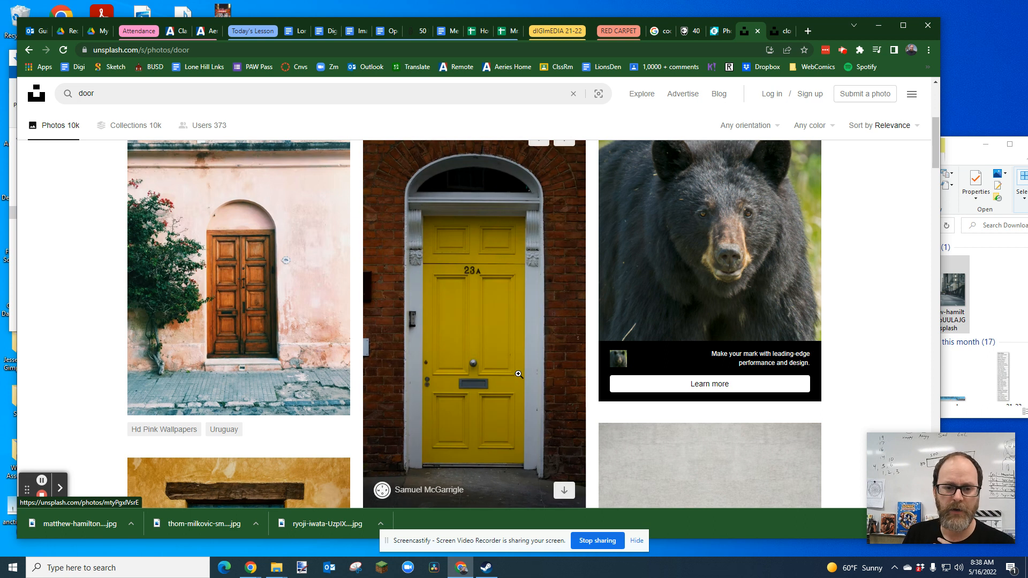
pyautogui.scroll(-3)
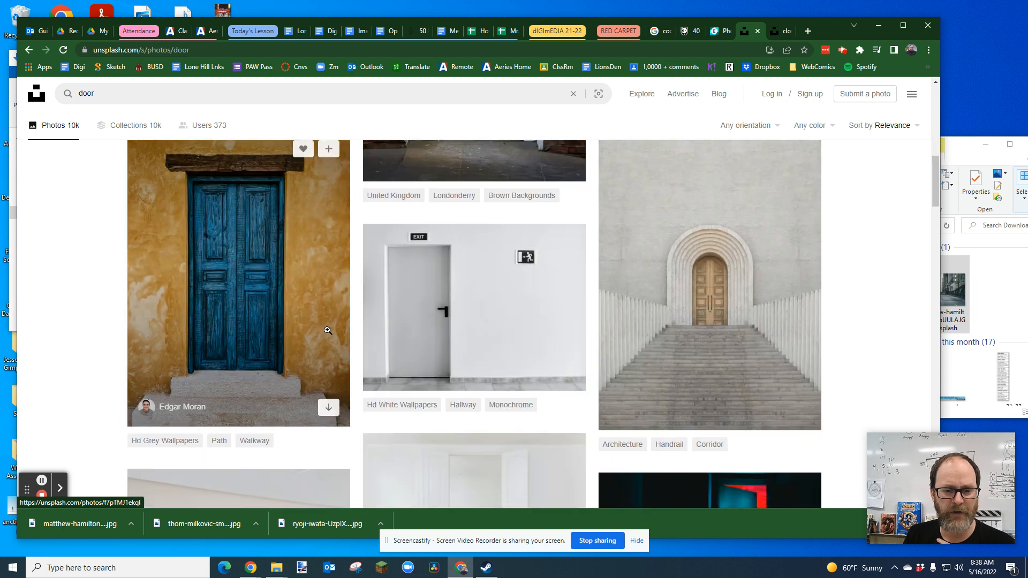
pyautogui.scroll(-3)
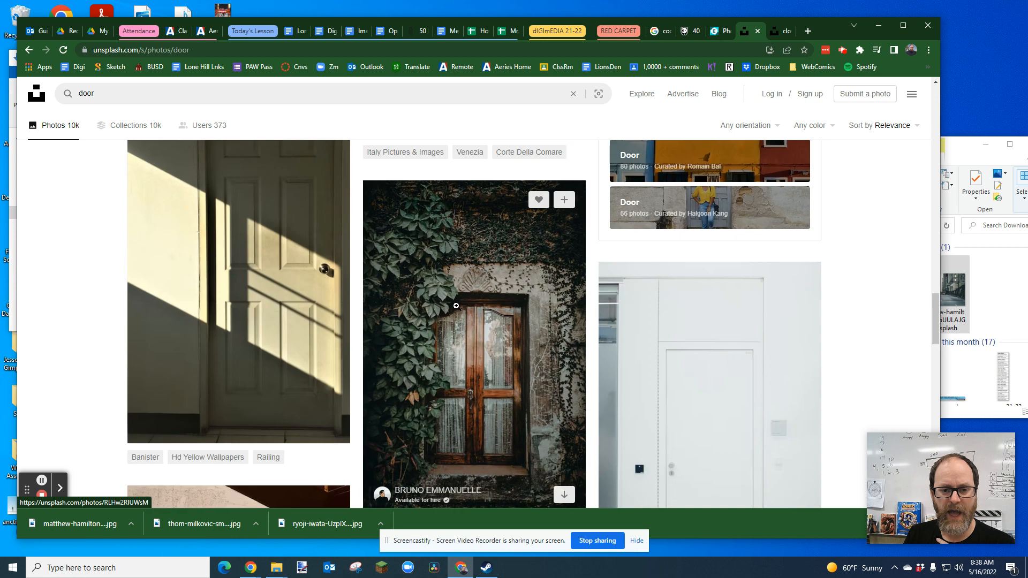
pyautogui.scroll(-3)
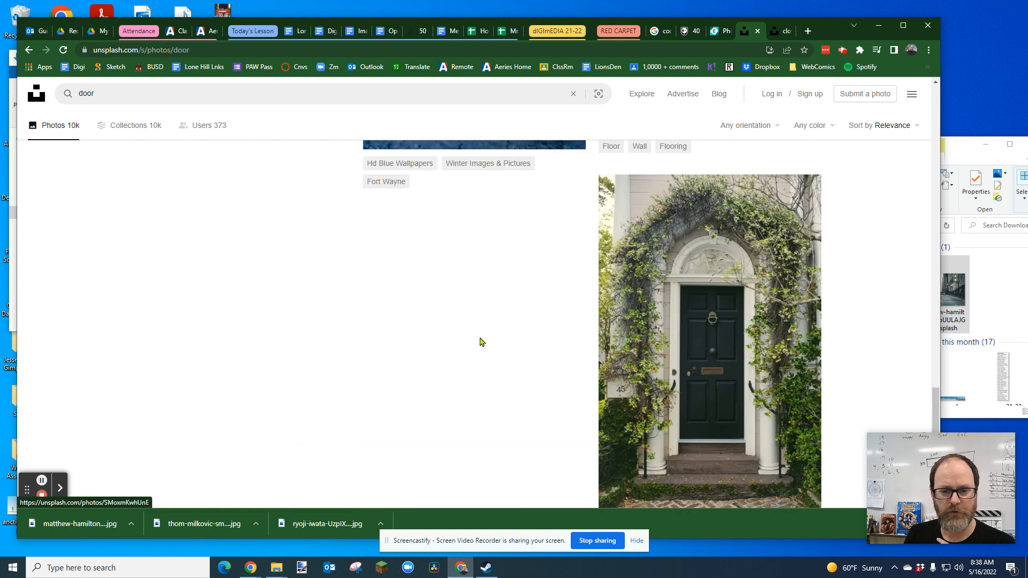
pyautogui.scroll(-3)
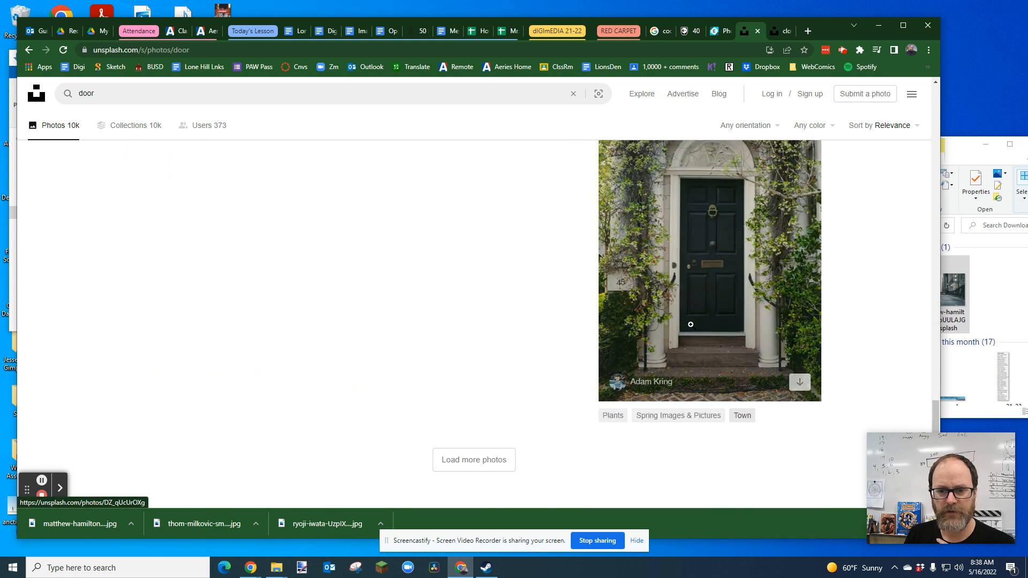
pyautogui.scroll(-3)
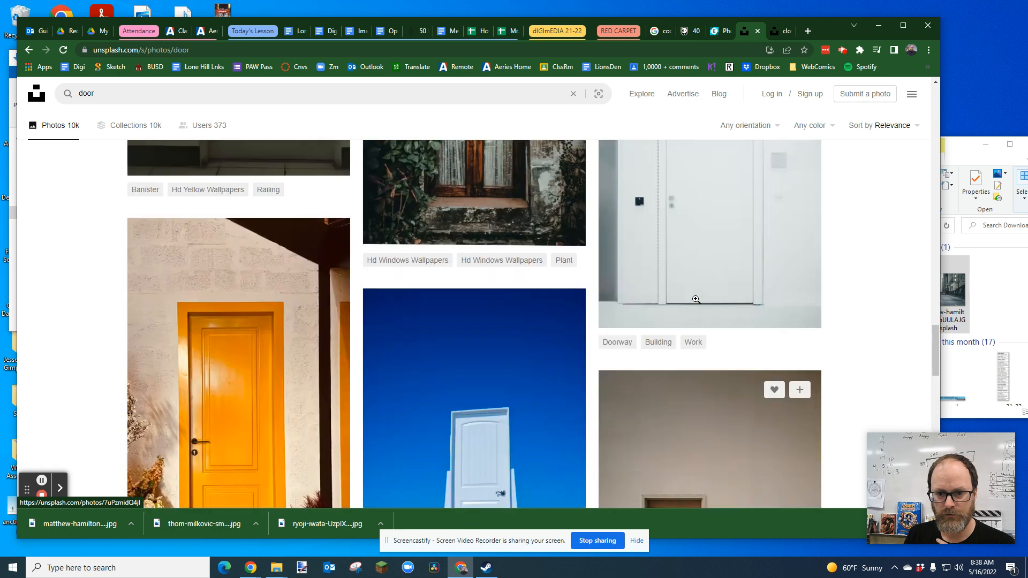
pyautogui.scroll(-3)
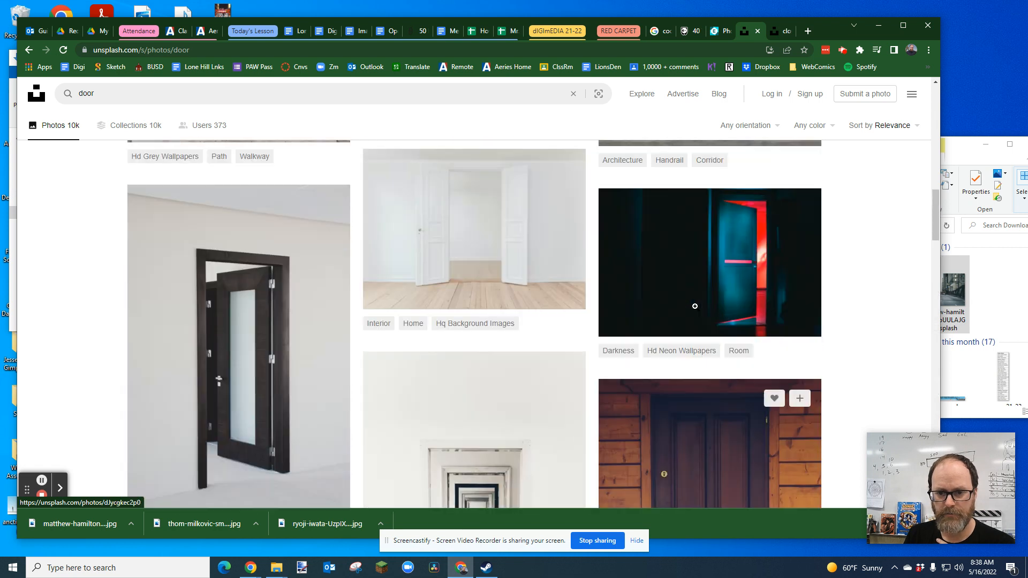
pyautogui.scroll(-3)
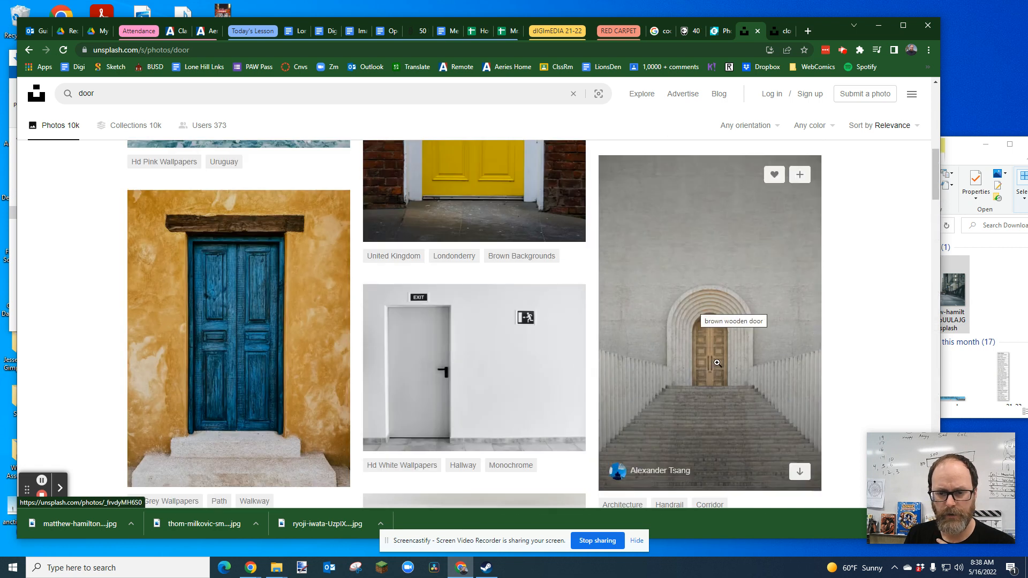
pyautogui.moveTo(710, 326)
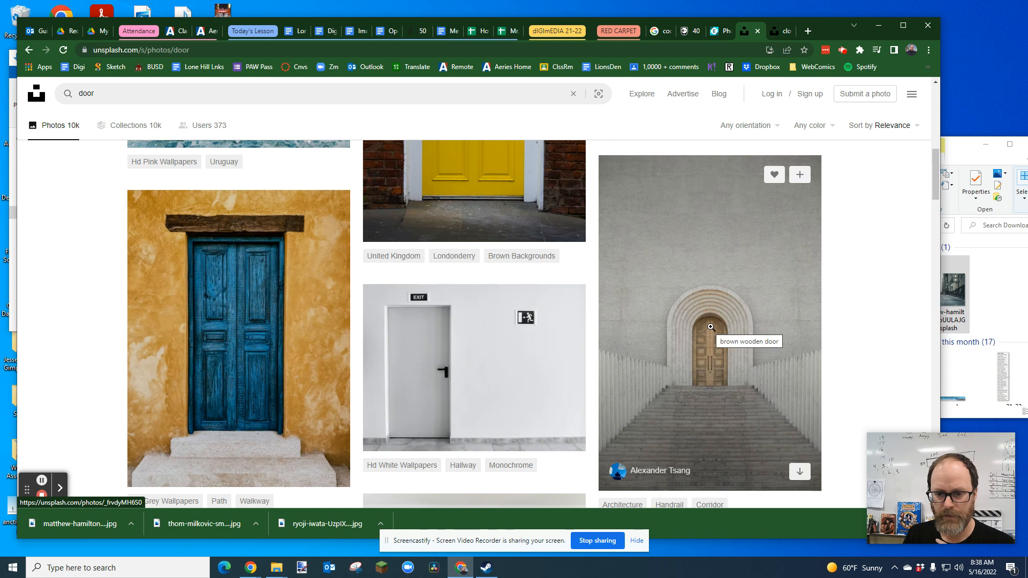
# - Download Alexander Tsang's arched wooden door photo and reveal it in the Downloads folder
pyautogui.click(709, 321)
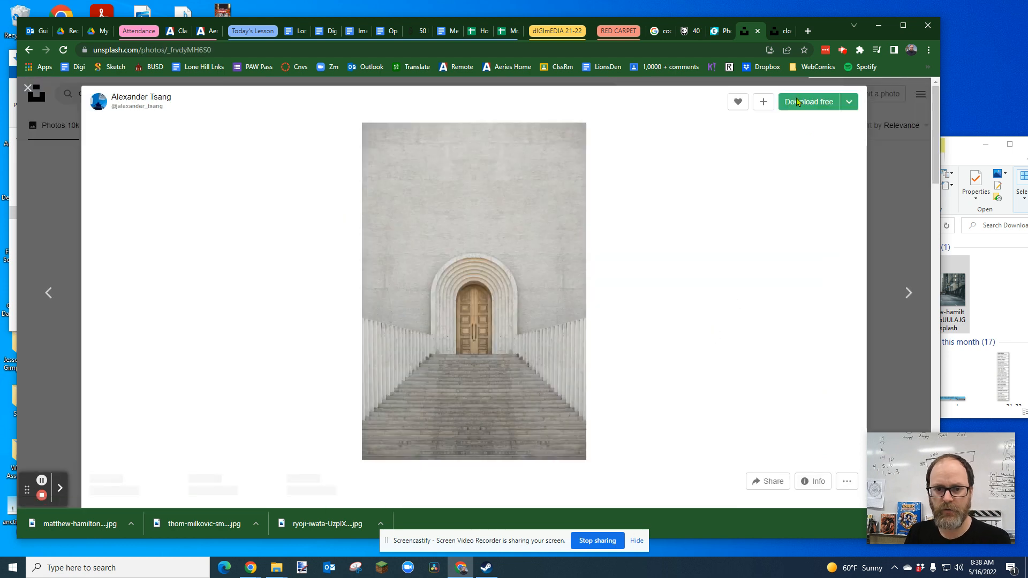
pyautogui.click(807, 102)
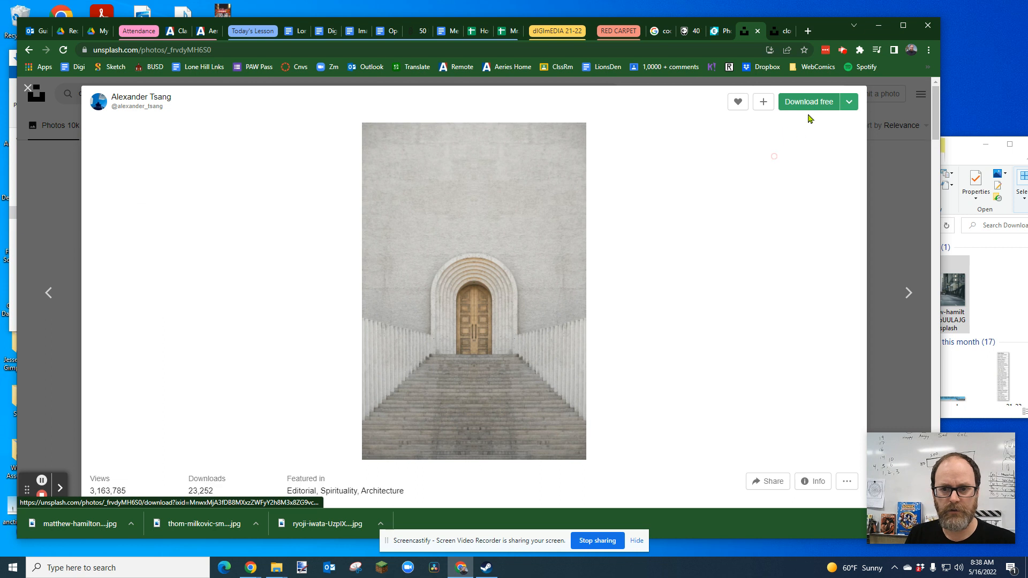
pyautogui.click(808, 102)
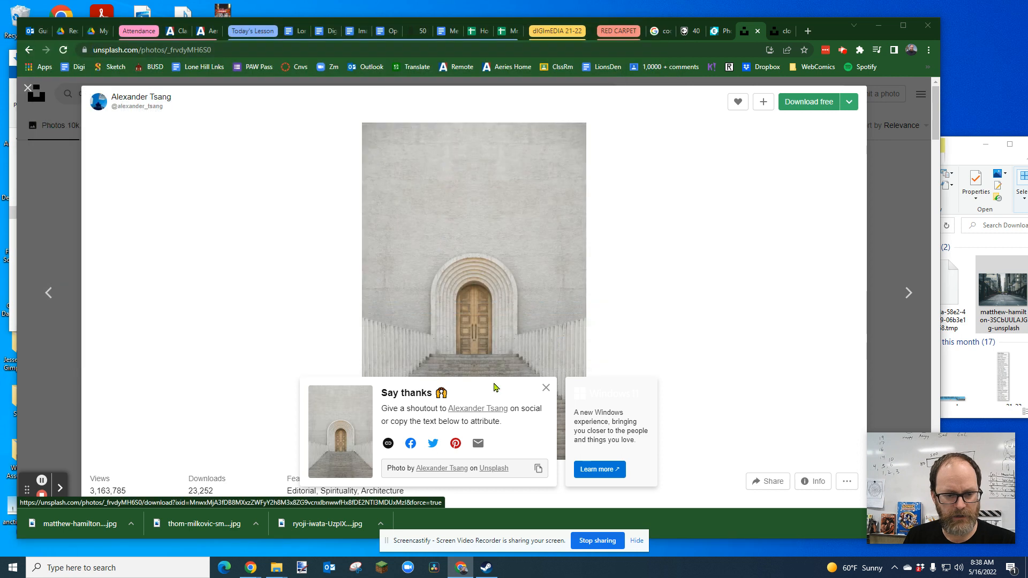
pyautogui.click(807, 101)
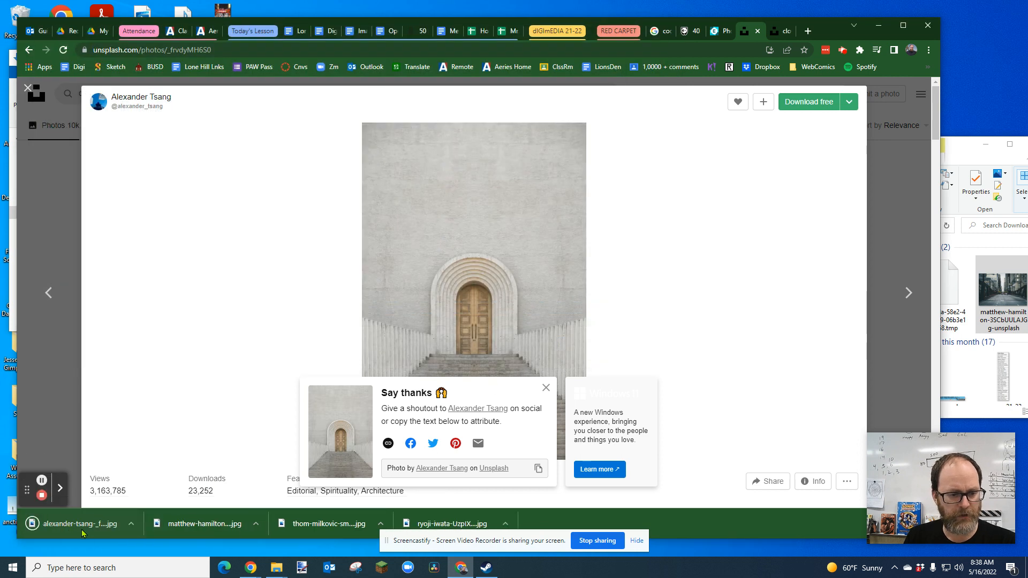
pyautogui.click(130, 523)
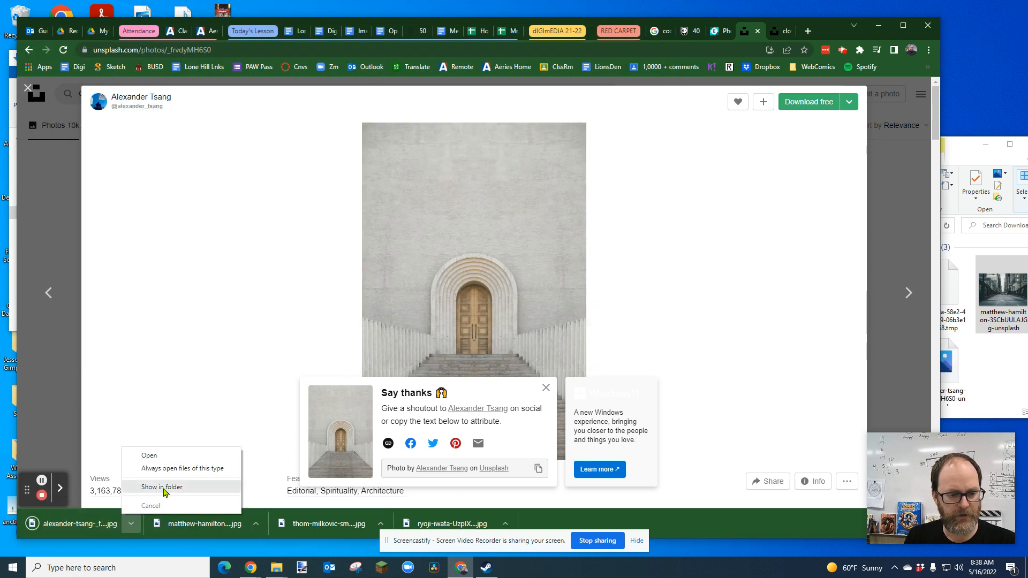
pyautogui.click(162, 487)
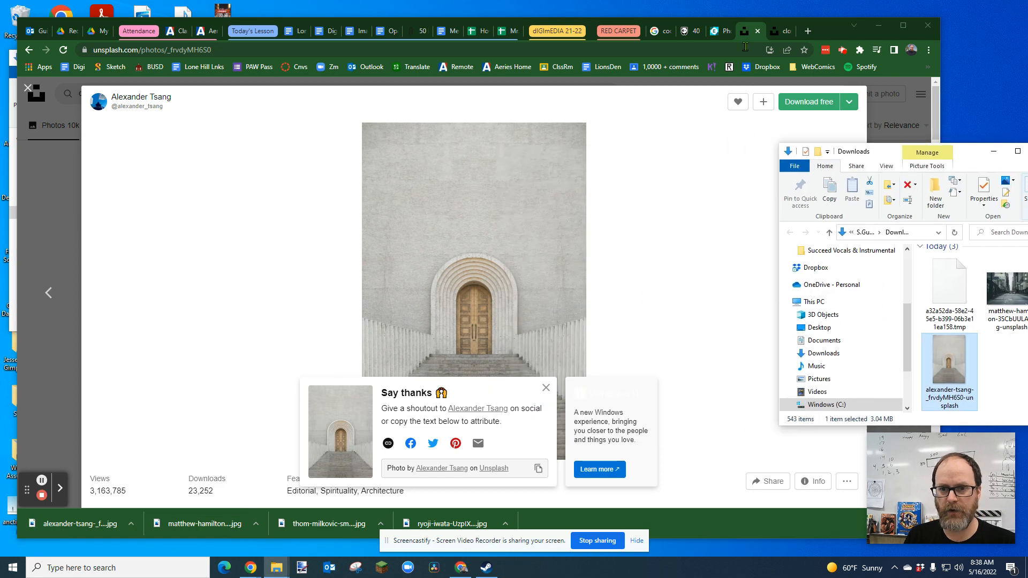
# - Add the arched door photo as a layer and scale it down over the street centre
pyautogui.click(720, 31)
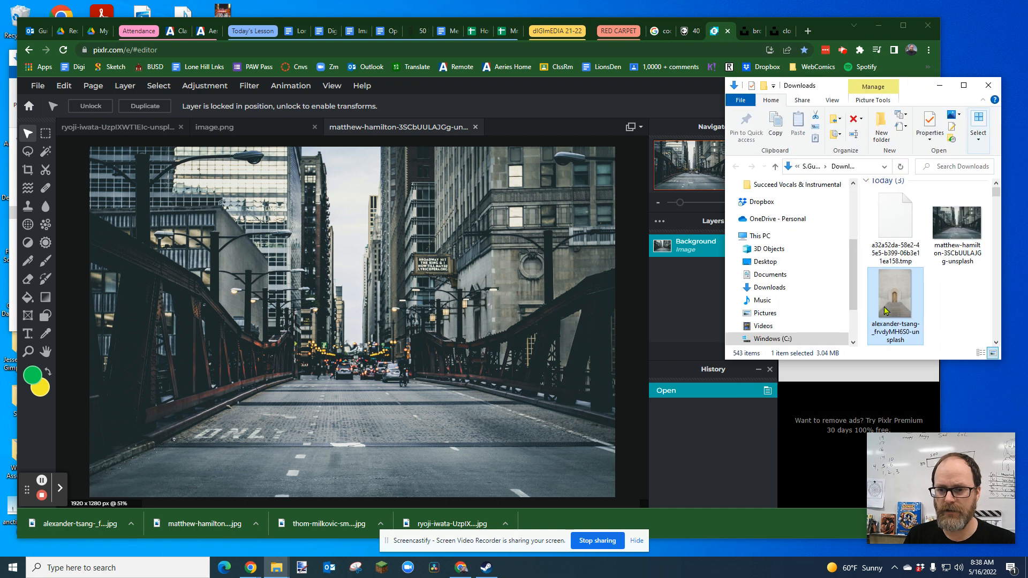
pyautogui.doubleClick(895, 306)
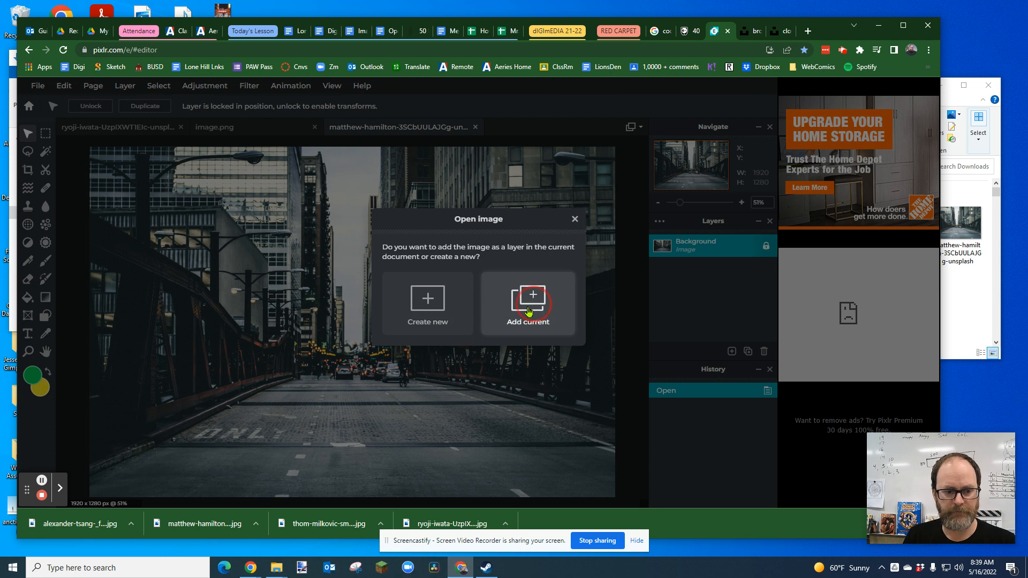
pyautogui.click(528, 303)
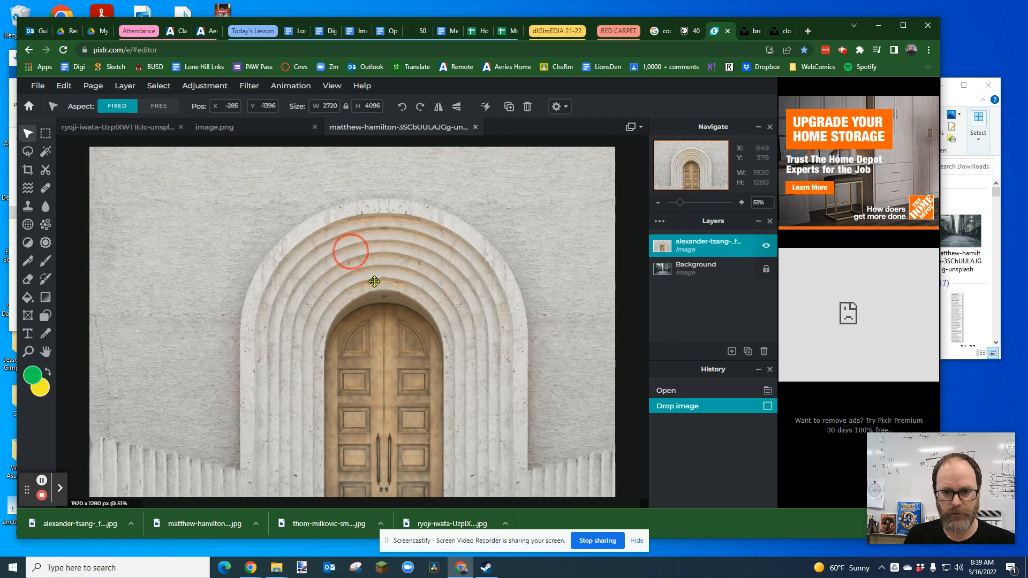
pyautogui.moveTo(374, 282); pyautogui.dragTo(314, 288)
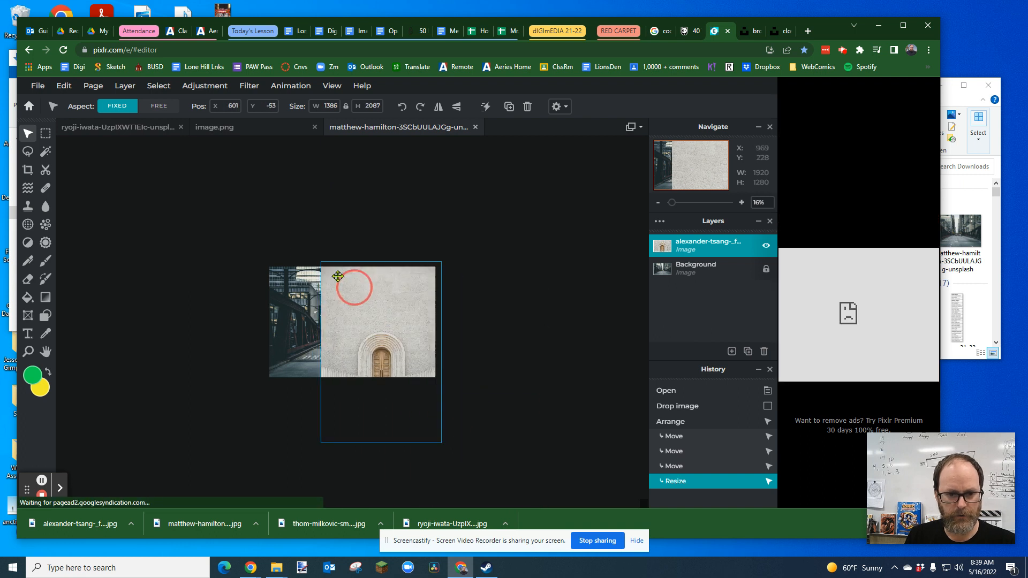
pyautogui.moveTo(337, 276); pyautogui.dragTo(299, 247)
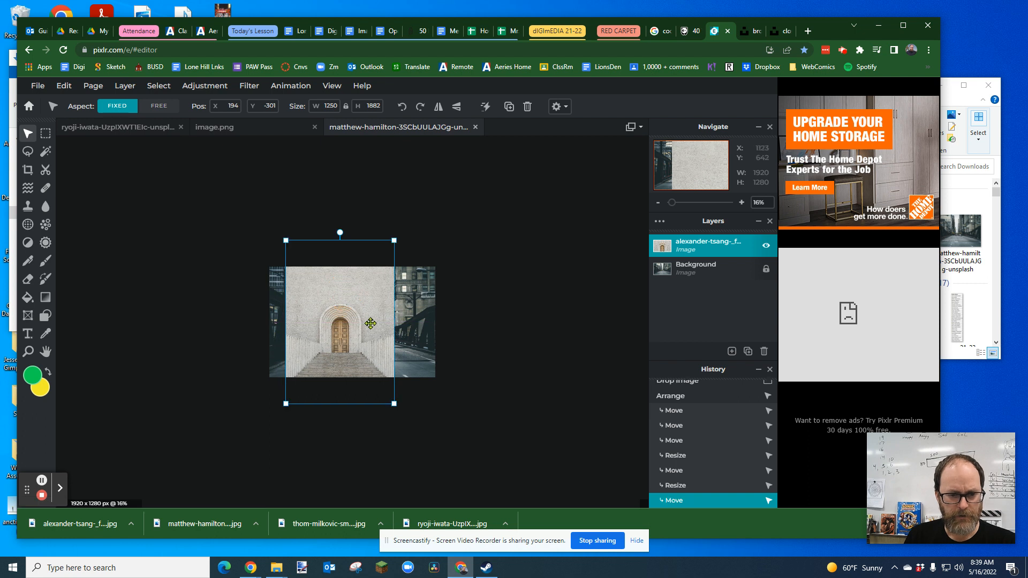
# - Commit the door layer, box the arch and door with the Marquee, and invert the selection
pyautogui.click(741, 202)
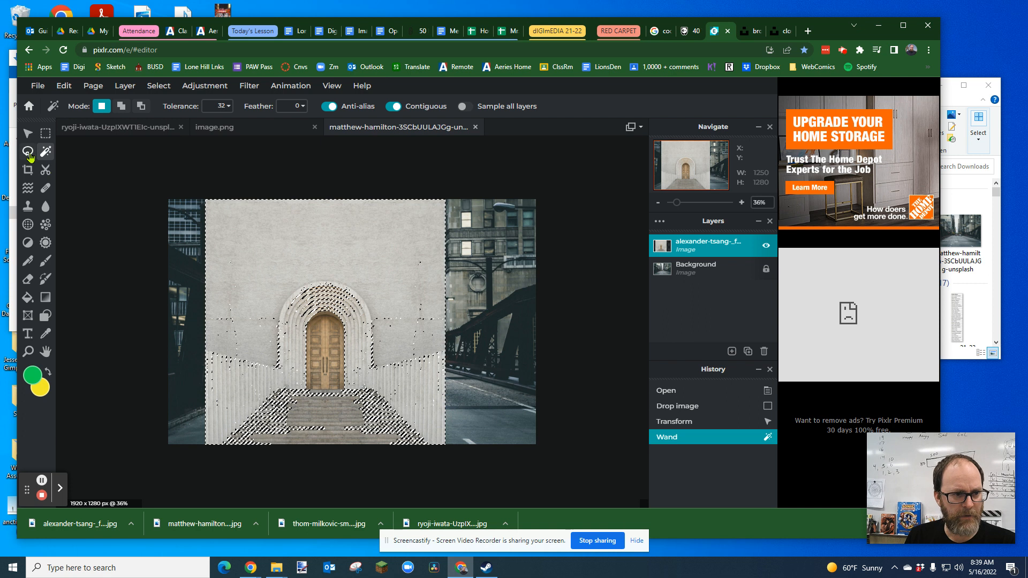
pyautogui.click(28, 151)
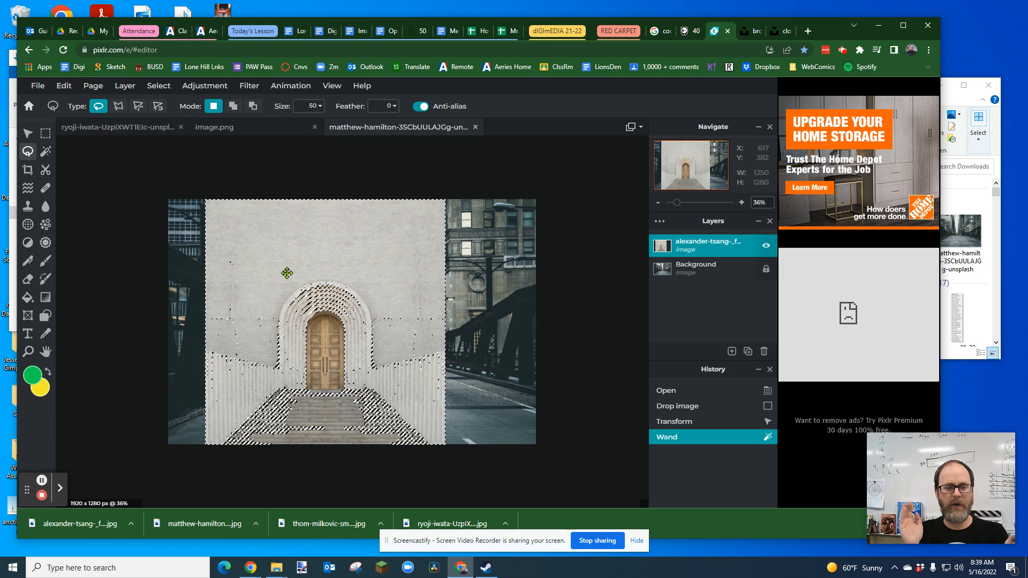
pyautogui.click(45, 133)
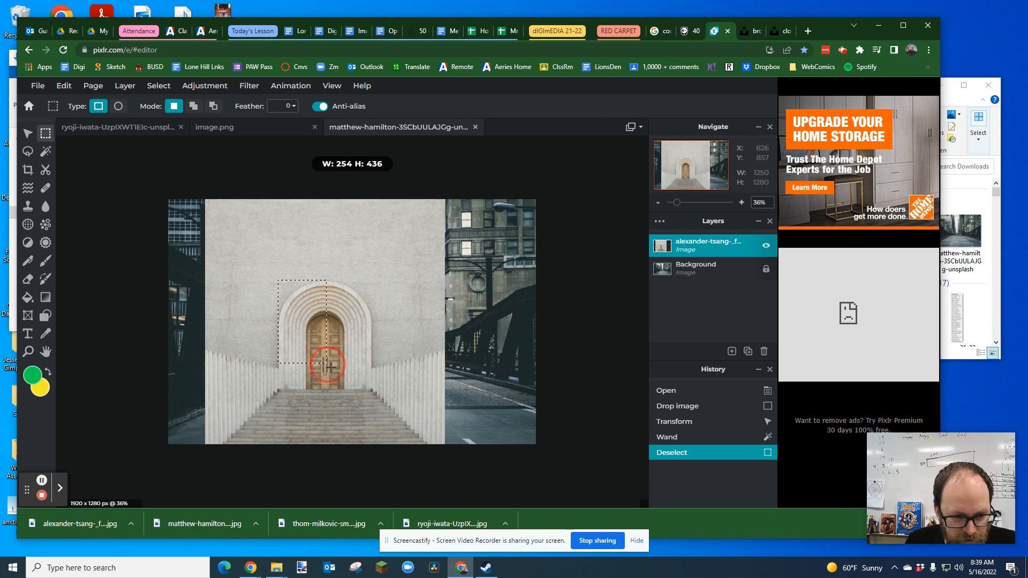
pyautogui.moveTo(330, 368); pyautogui.dragTo(375, 391)
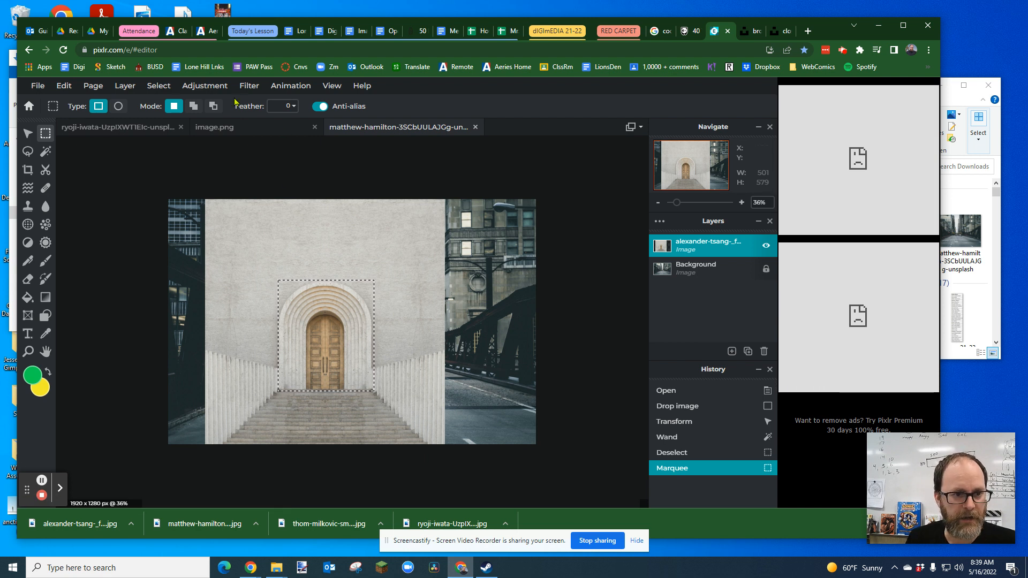
pyautogui.click(159, 86)
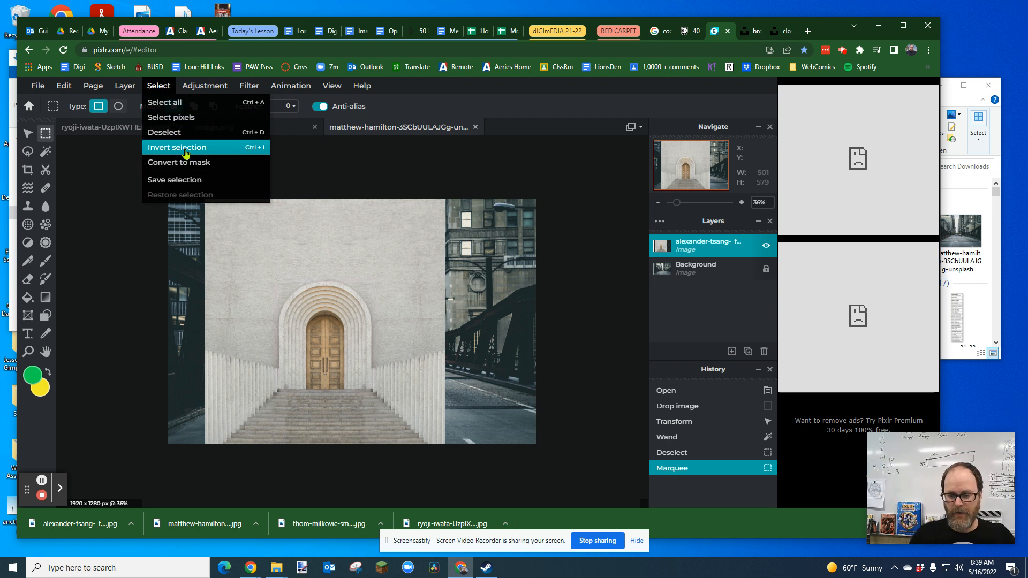
pyautogui.click(176, 146)
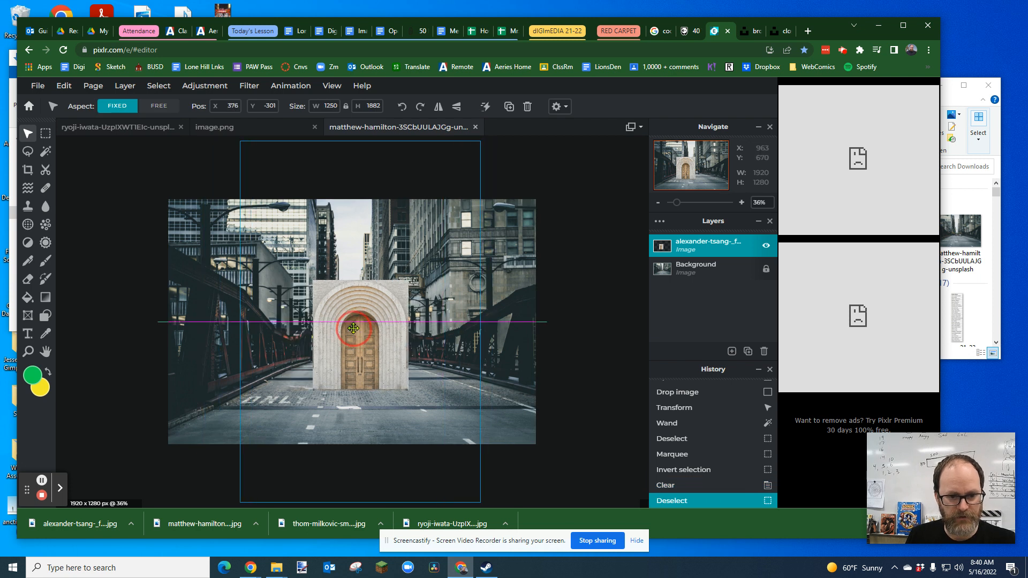
# - Move the trimmed arch block onto the left sidewalk of the street
pyautogui.moveTo(353, 329); pyautogui.dragTo(277, 338)
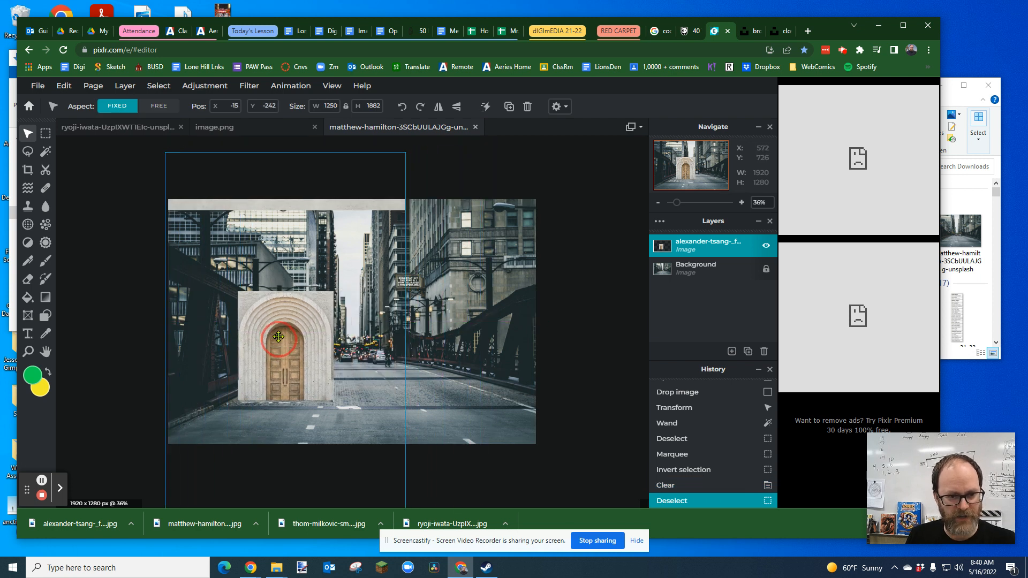
pyautogui.moveTo(276, 339); pyautogui.dragTo(291, 343)
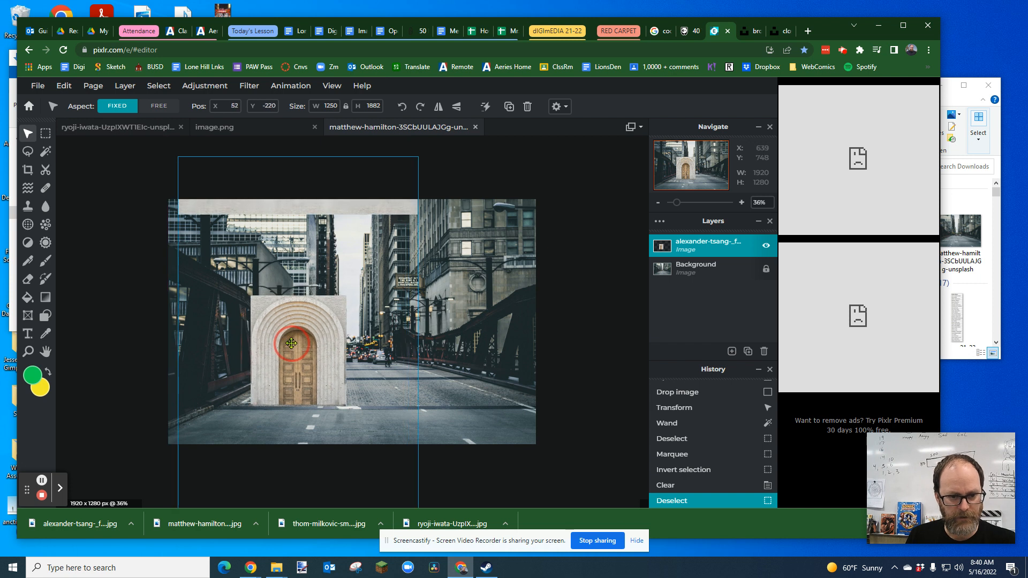
pyautogui.moveTo(291, 342); pyautogui.dragTo(254, 209)
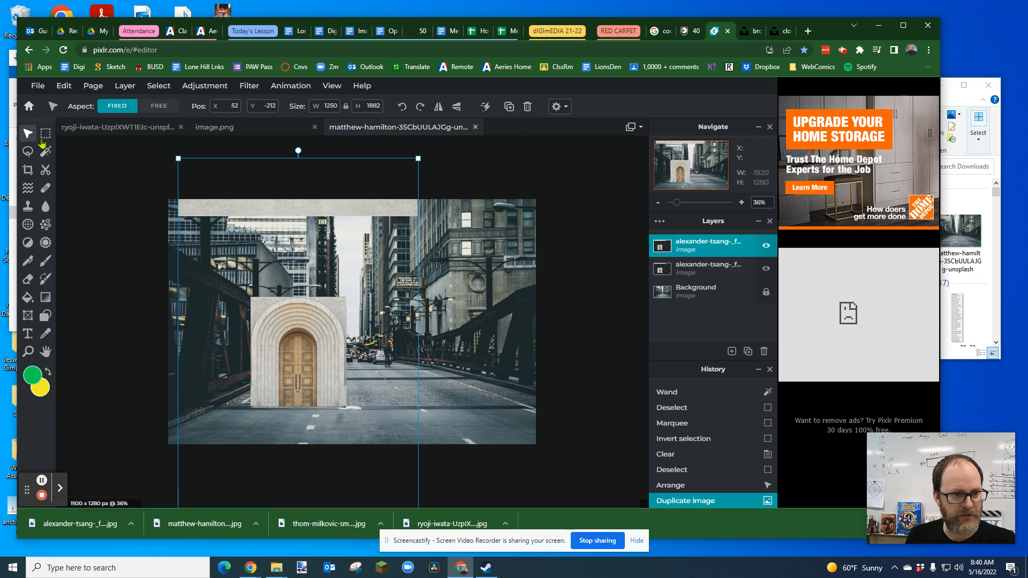
# - Switch to the other arch layer copy and hide the top one to clear the stray strip
pyautogui.click(45, 133)
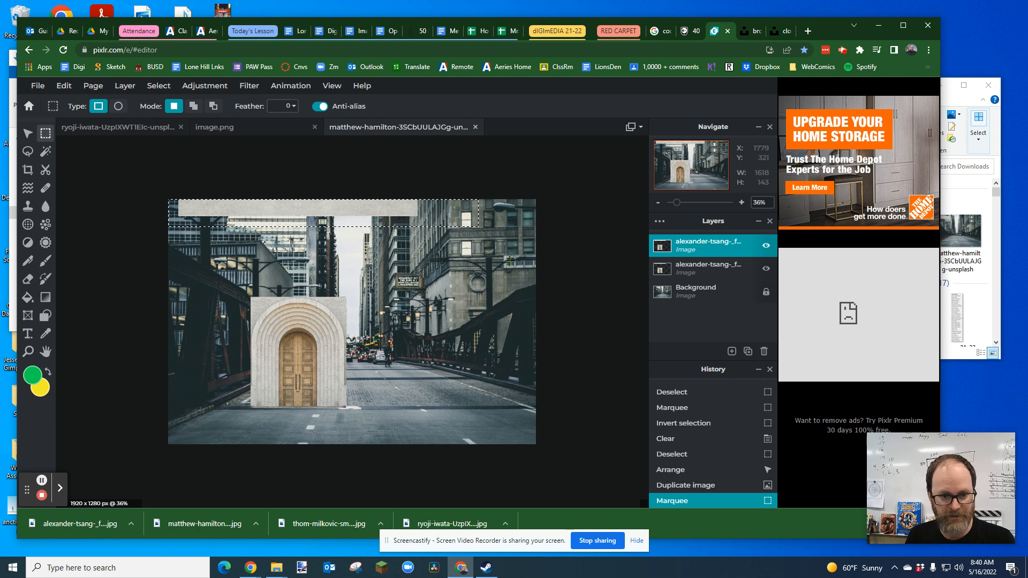
pyautogui.click(708, 267)
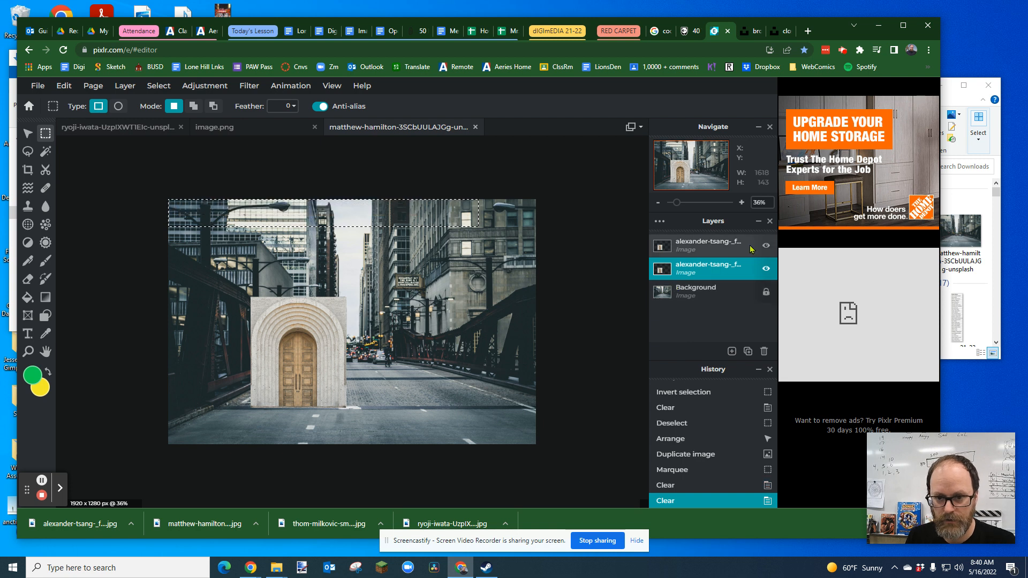
pyautogui.click(764, 247)
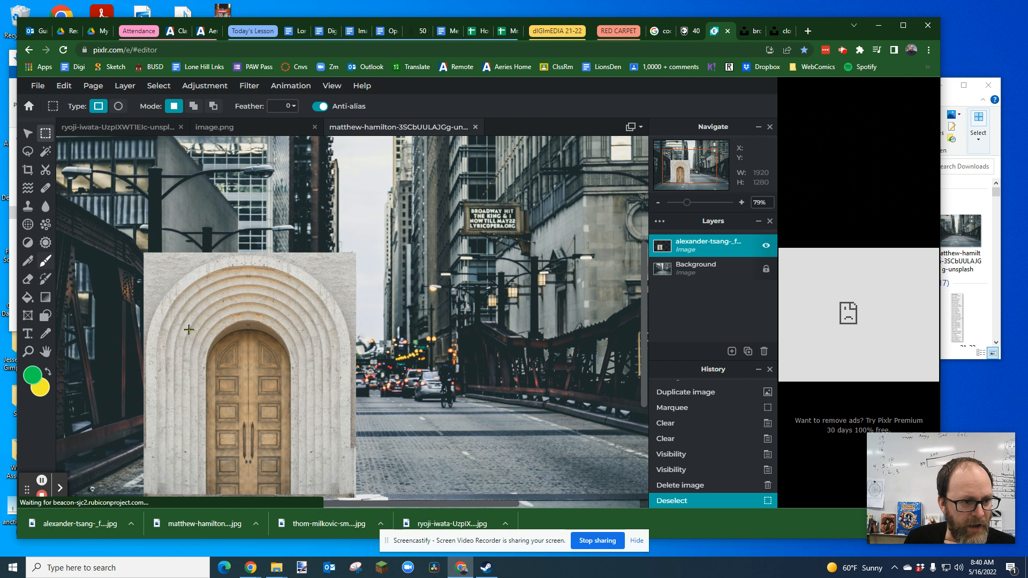
pyautogui.moveTo(45, 133)
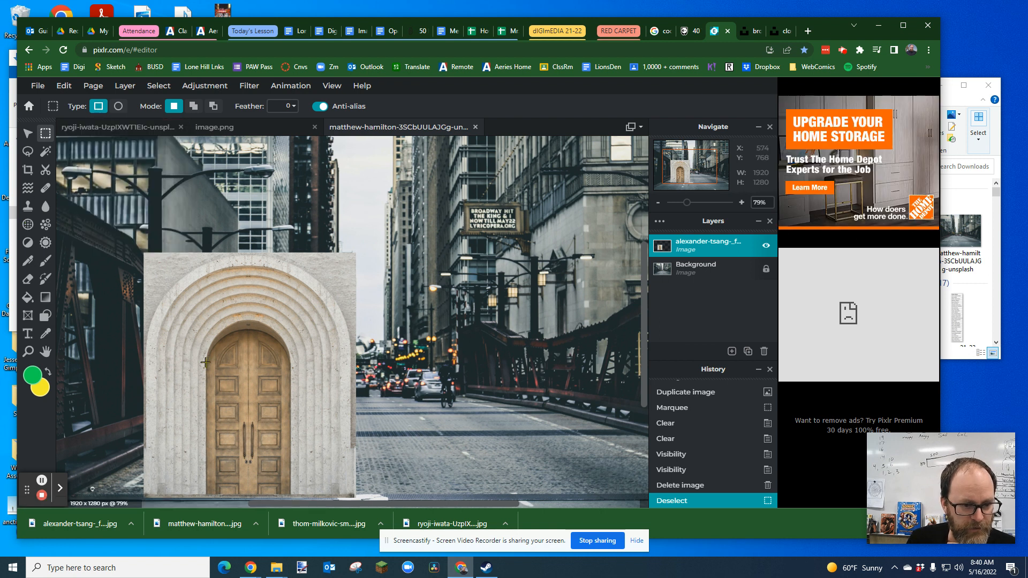
# - Cut out the wooden door and erase leftover edges so the street shows through the archway
pyautogui.moveTo(206, 361); pyautogui.dragTo(288, 491)
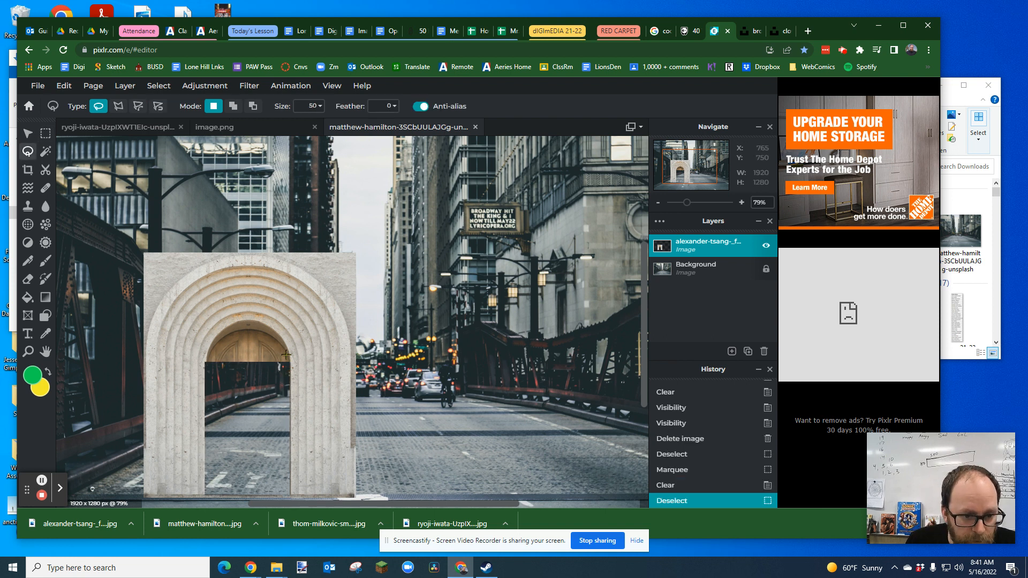
pyautogui.moveTo(262, 337)
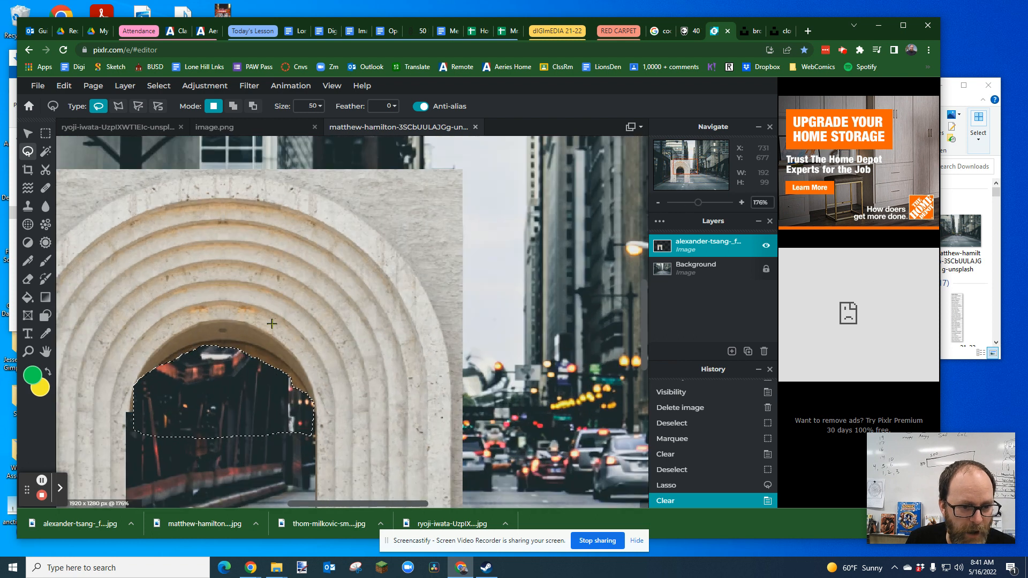
pyautogui.click(252, 106)
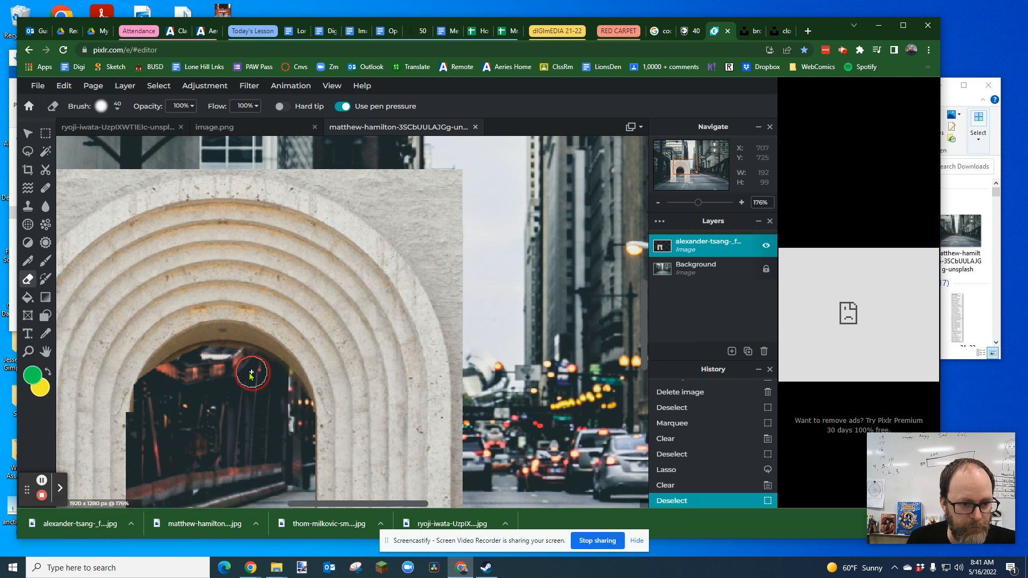
pyautogui.moveTo(250, 376); pyautogui.dragTo(143, 400)
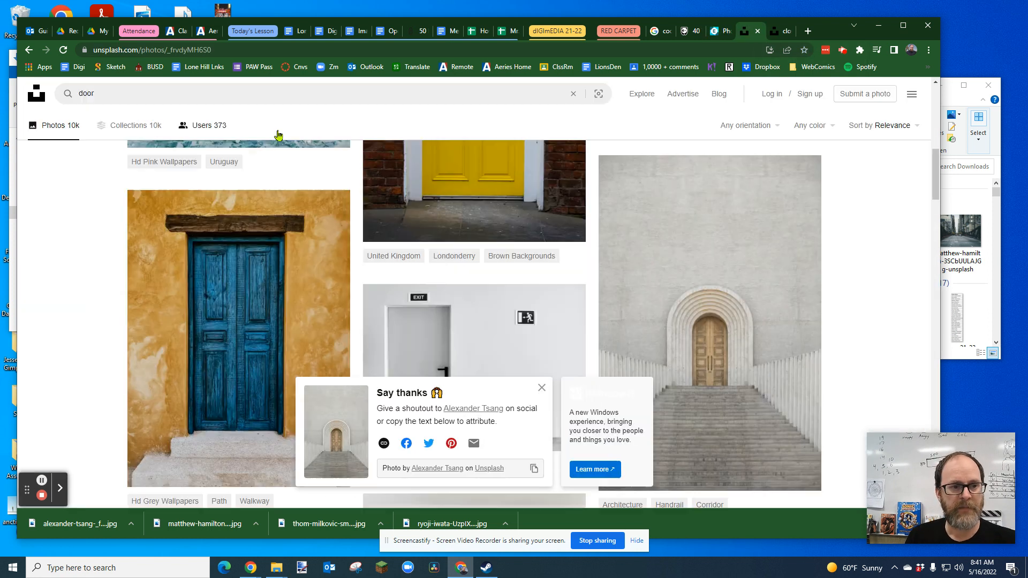
# - Search Unsplash for 'beach' and pick the tall palm trees photo
pyautogui.click(86, 94)
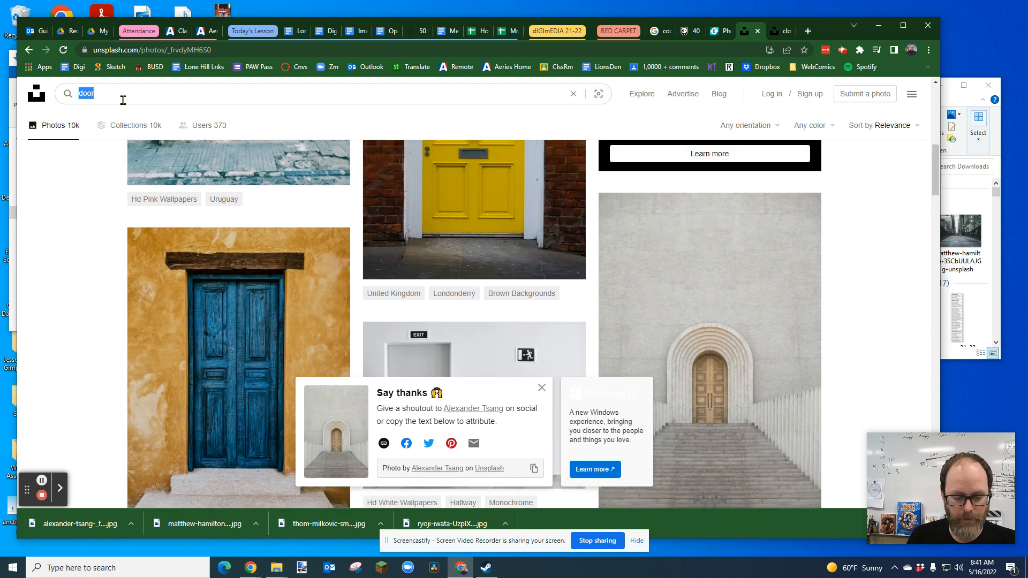
pyautogui.write('beach')
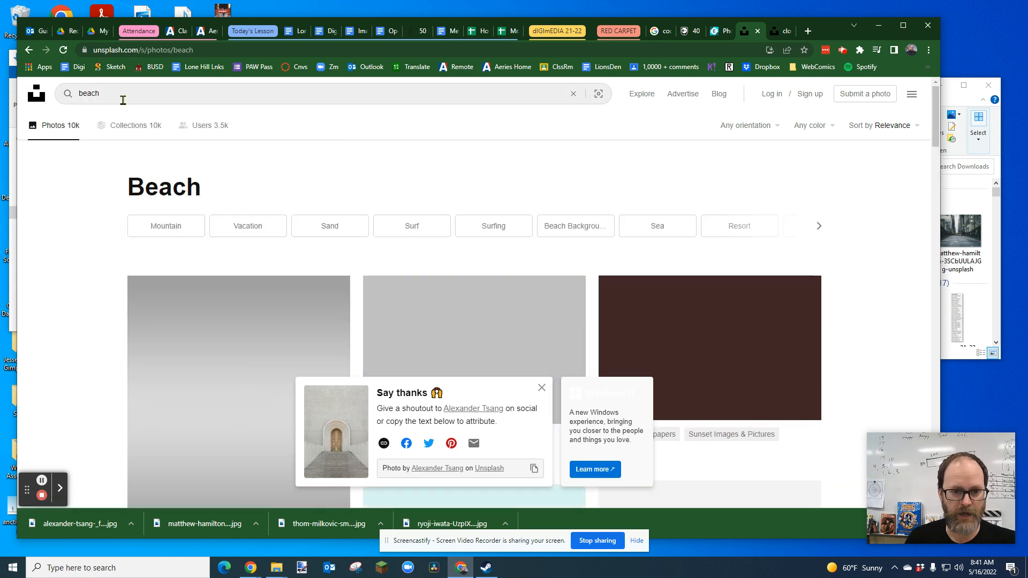
pyautogui.scroll(-3)
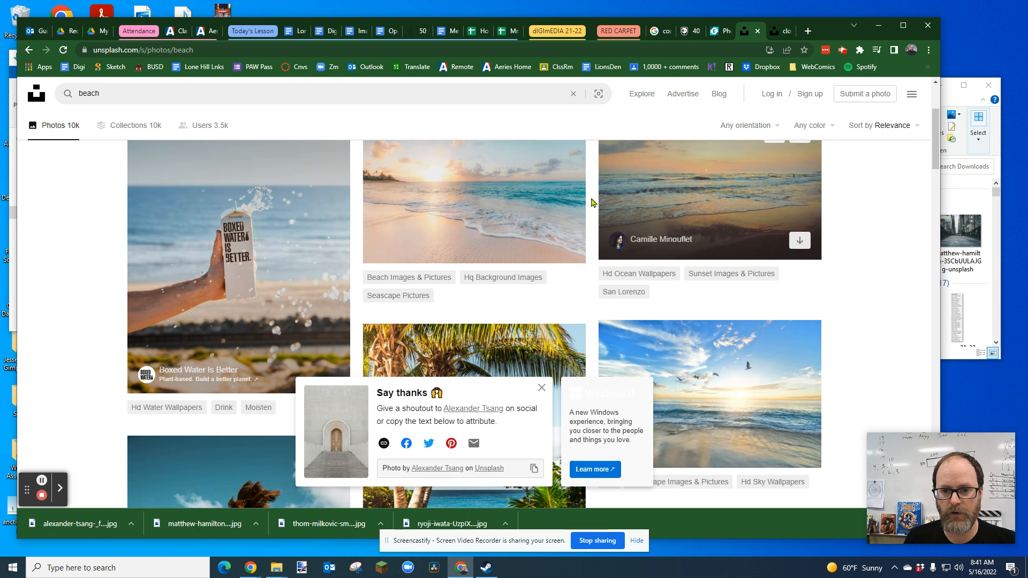
pyautogui.scroll(-3)
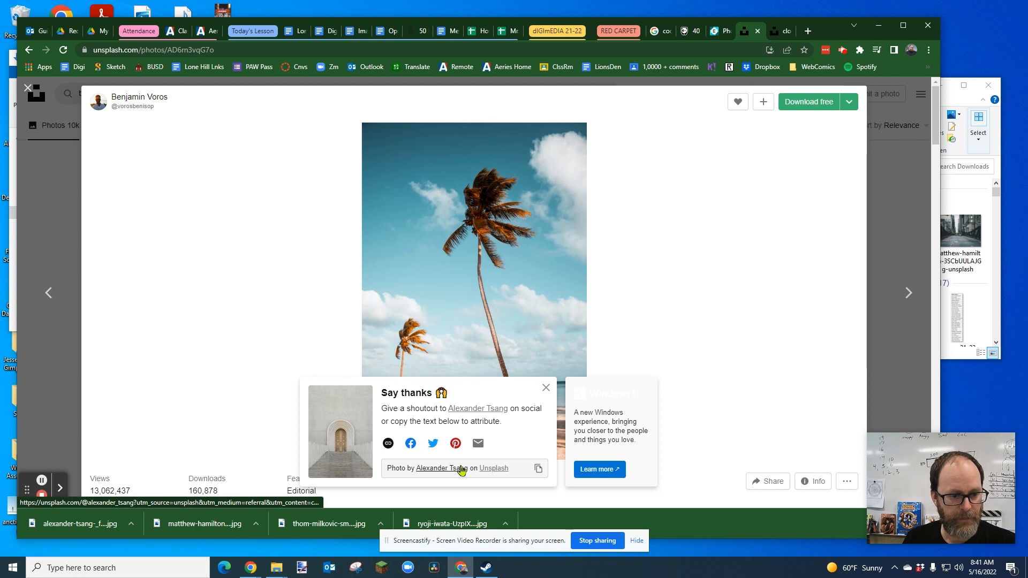
pyautogui.click(545, 388)
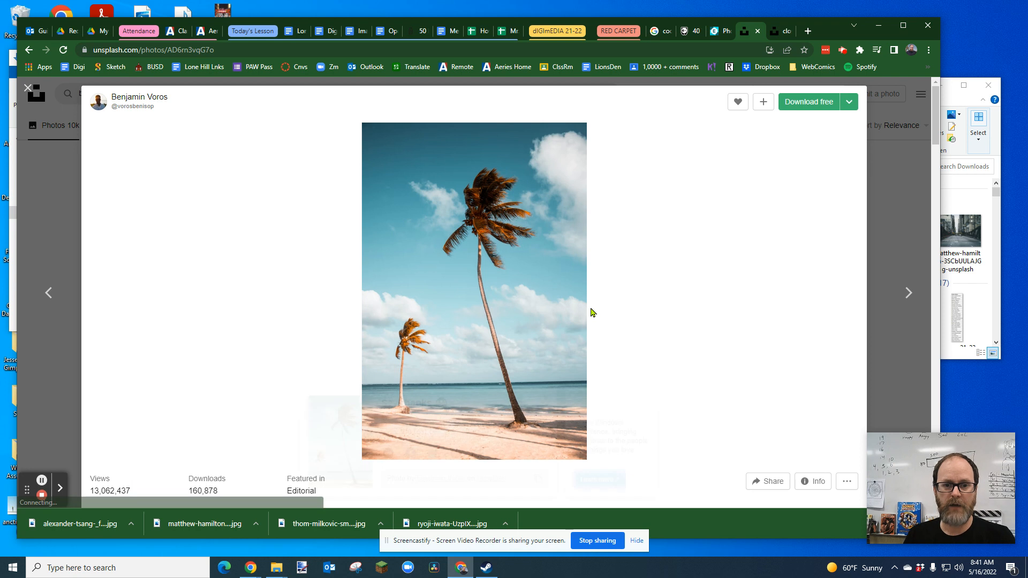
# - Download the palm tree beach photo to Downloads and show it in its folder
pyautogui.click(807, 102)
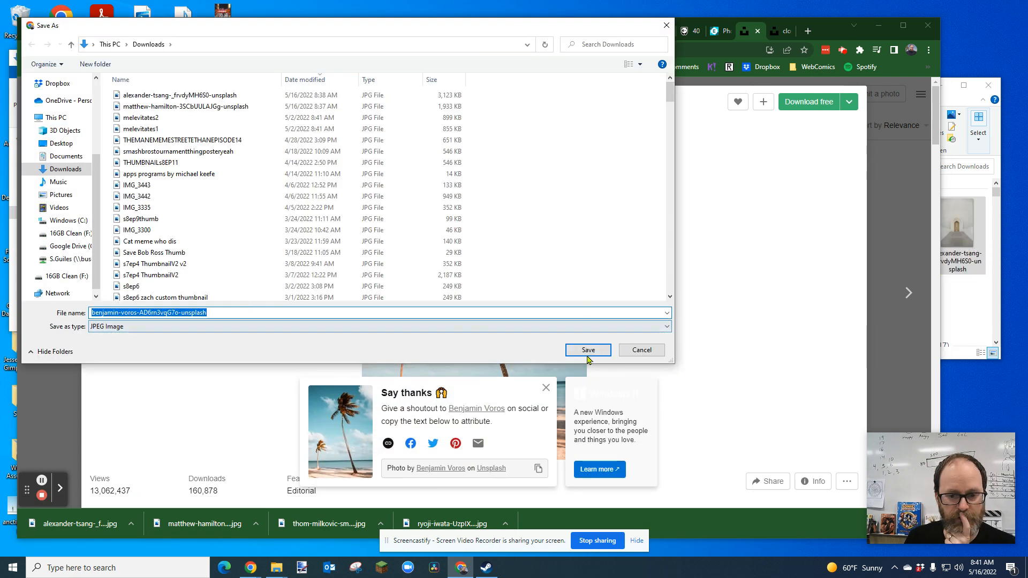
pyautogui.click(587, 349)
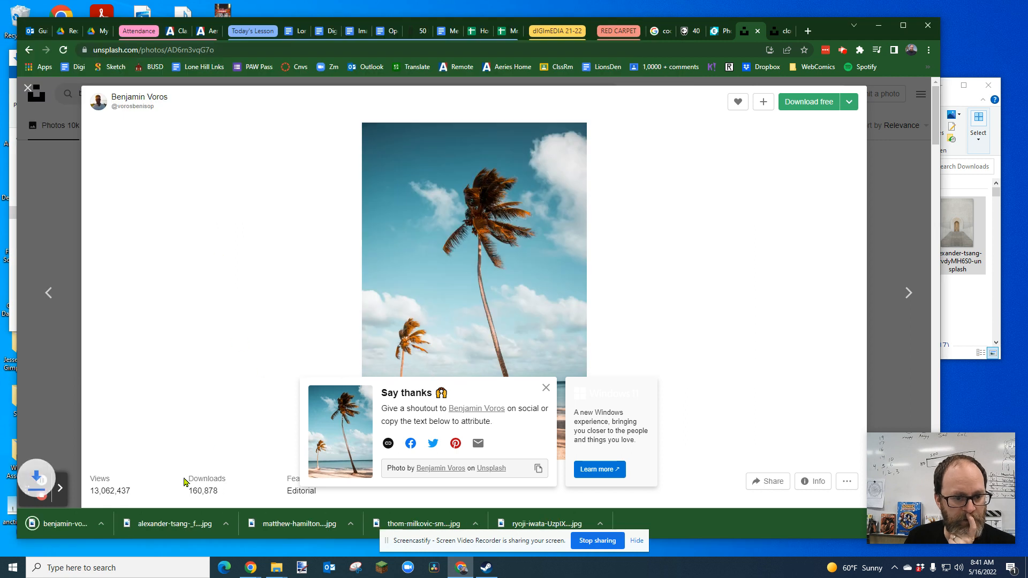
pyautogui.click(130, 524)
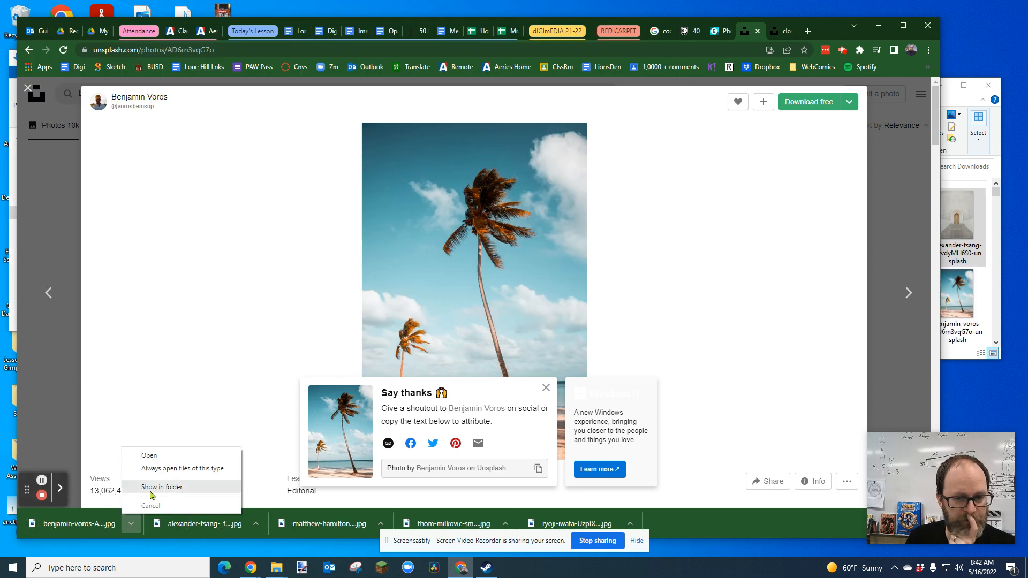
pyautogui.click(162, 486)
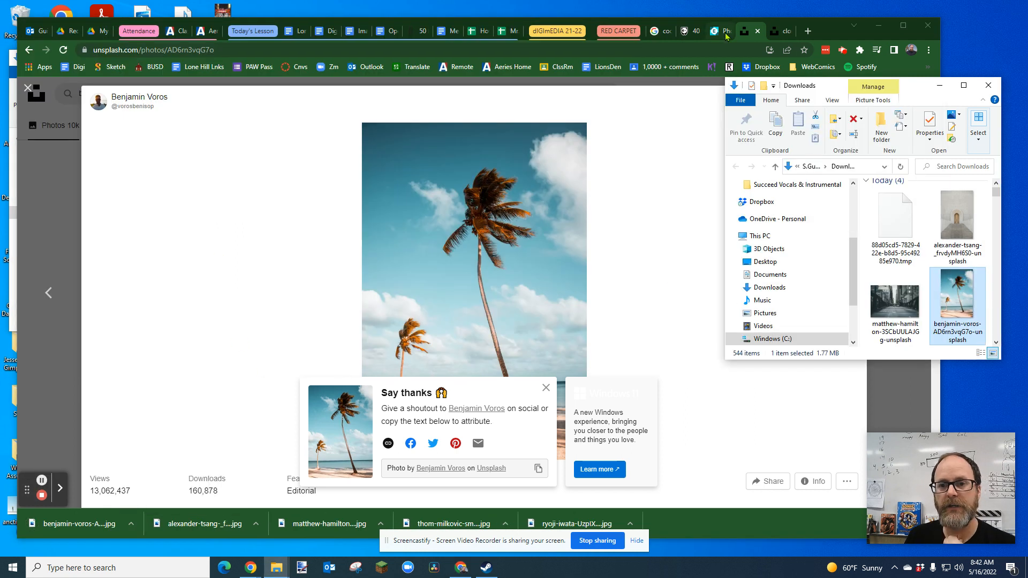
# - Add the beach photo as a layer in Pixlr E and place it beneath the arch layer
pyautogui.click(717, 31)
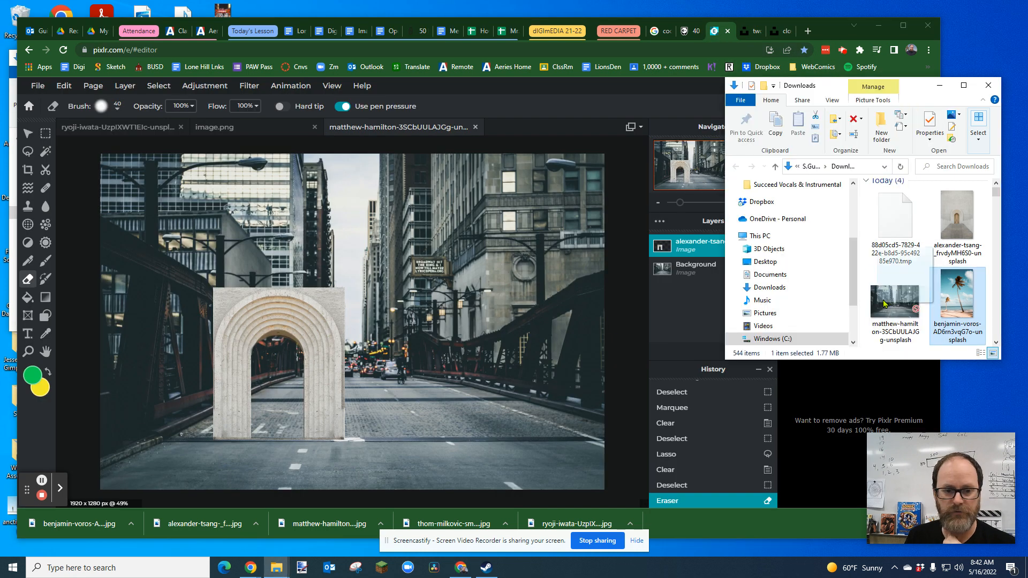
pyautogui.doubleClick(895, 302)
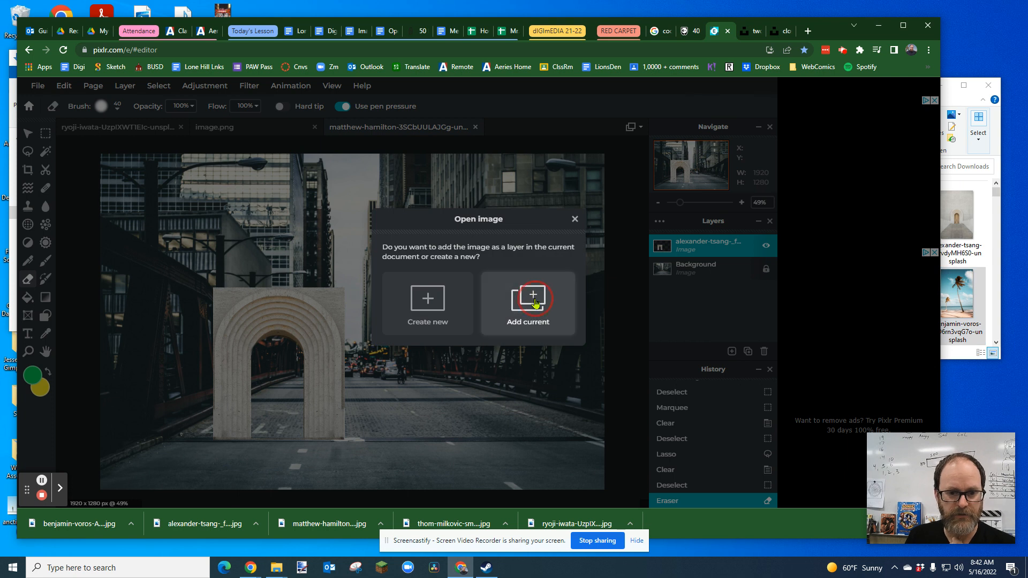
pyautogui.click(528, 299)
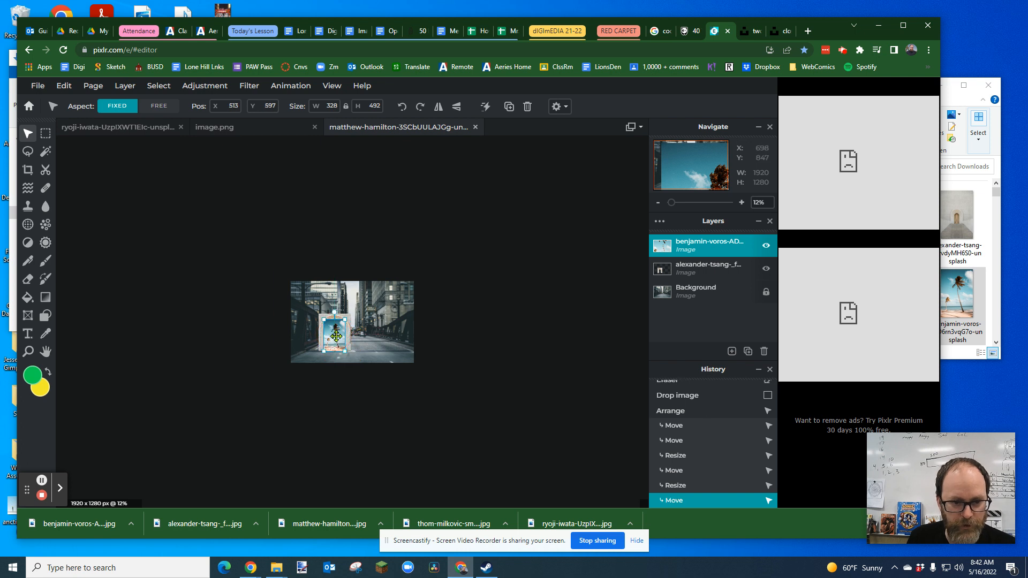
pyautogui.click(741, 202)
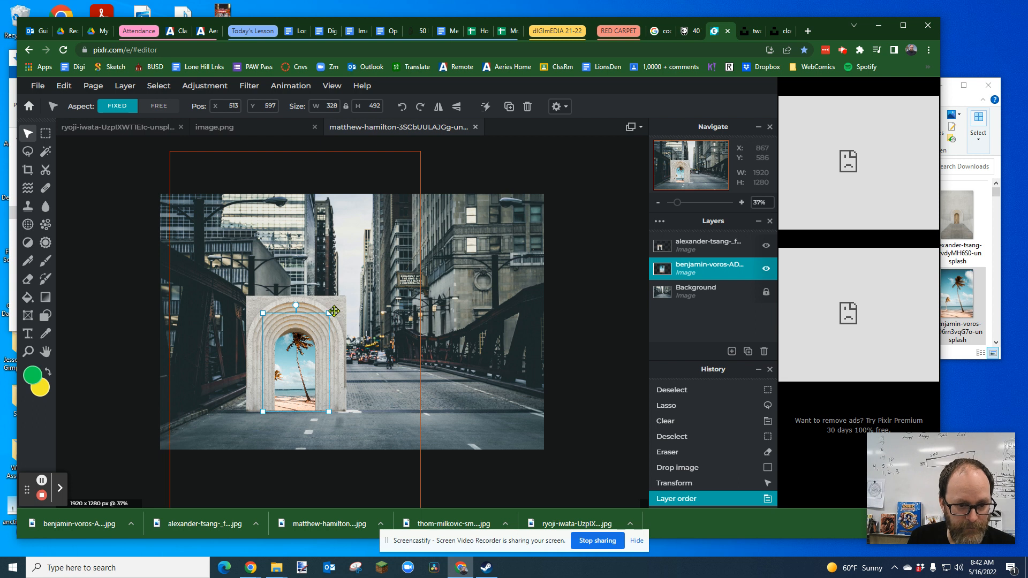
# - Enlarge and position the beach so the palm tree shows inside the arch opening
pyautogui.moveTo(327, 311); pyautogui.dragTo(320, 322)
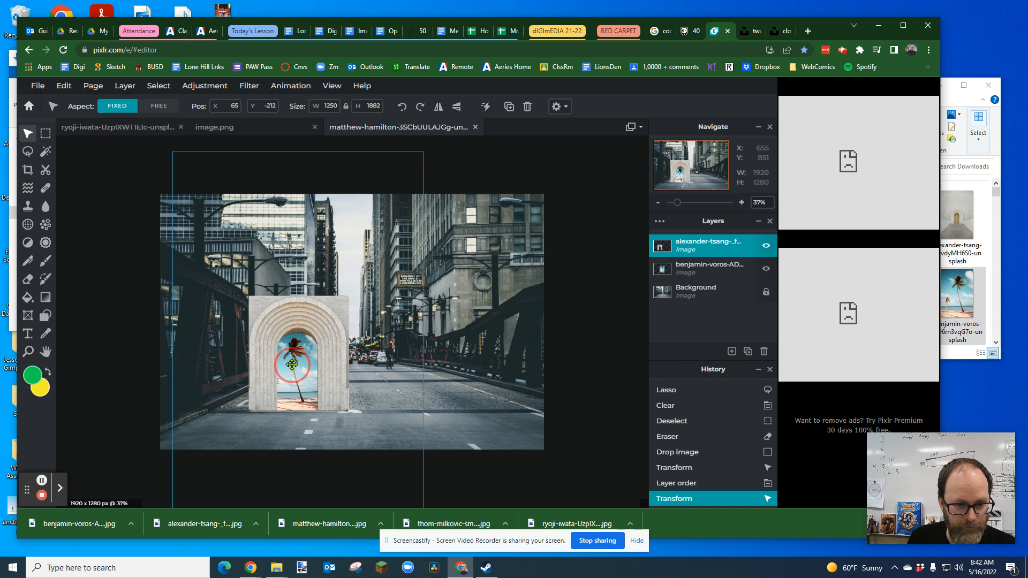
pyautogui.moveTo(291, 365); pyautogui.dragTo(288, 368)
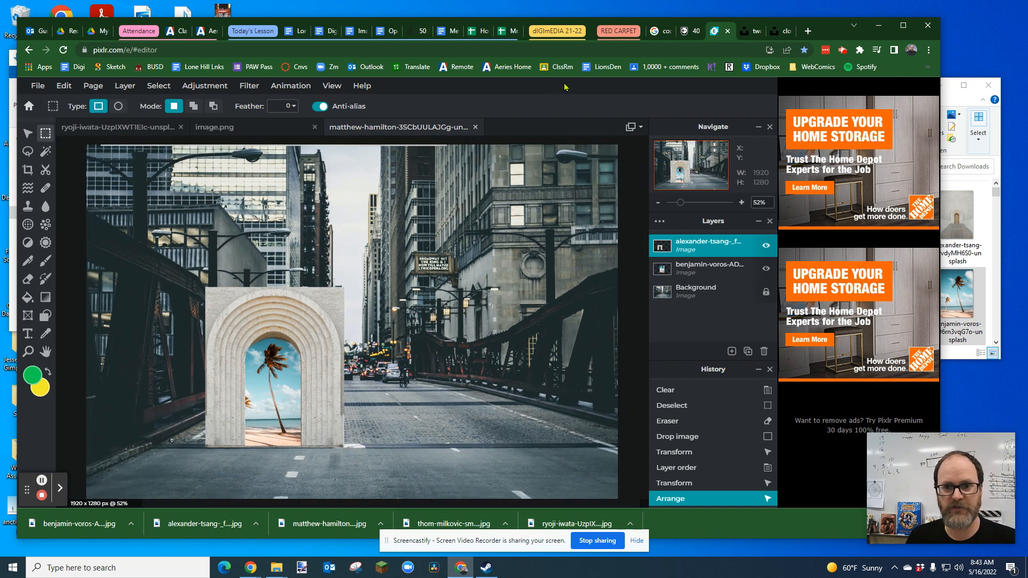
# - Search Unsplash for 'person reaching out' and scroll through the results
pyautogui.click(717, 31)
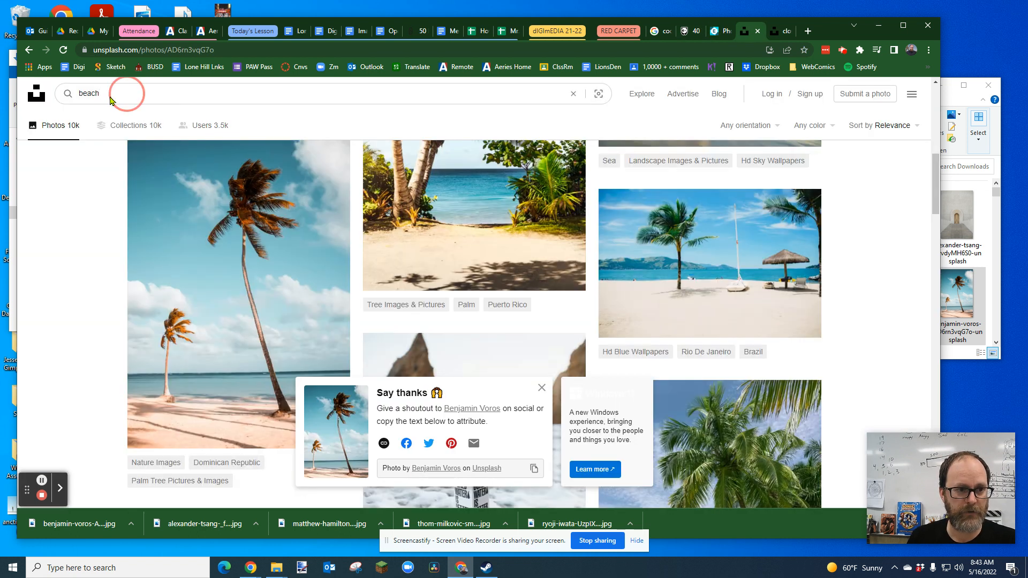
pyautogui.write('person r')
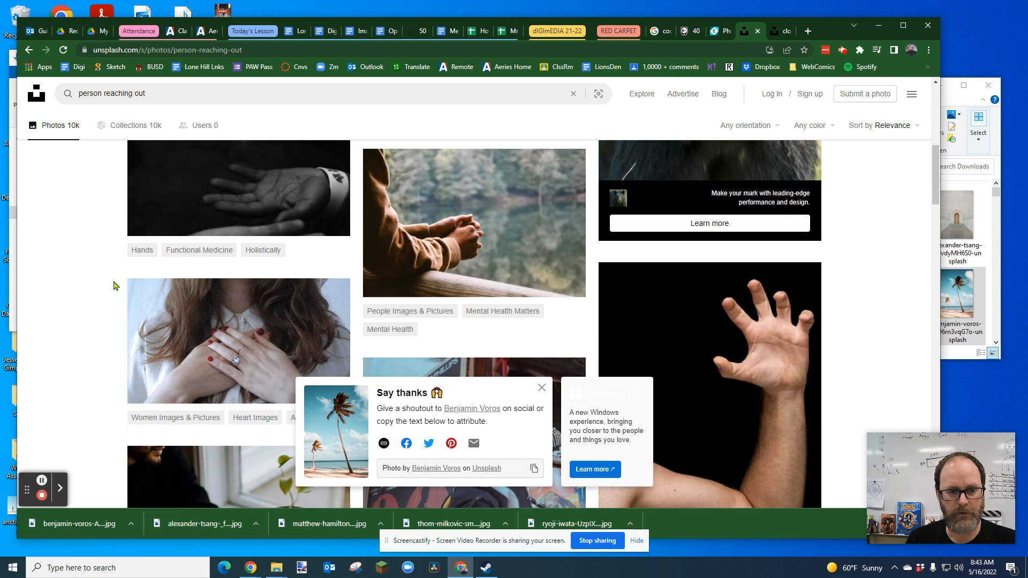
pyautogui.scroll(-3)
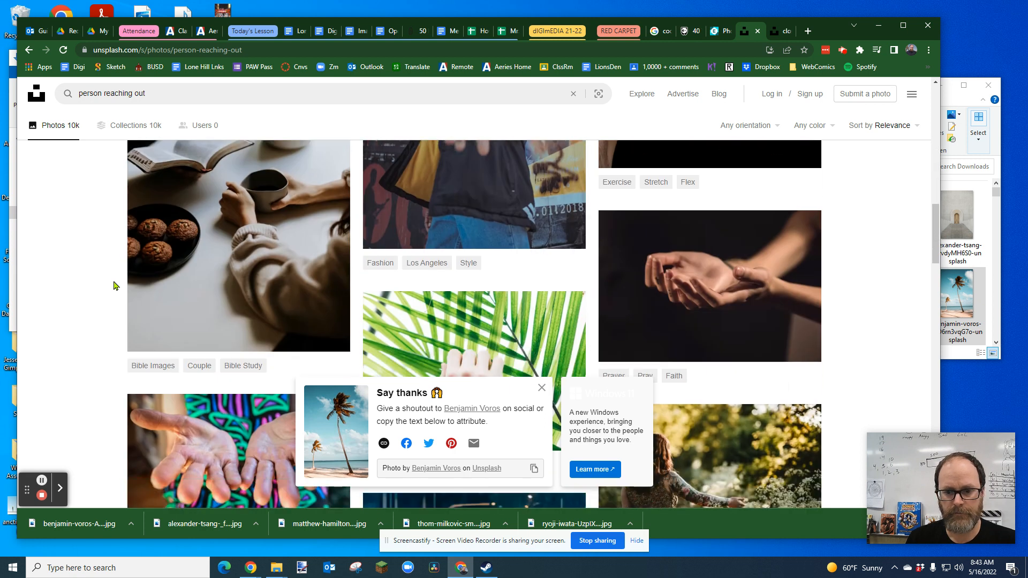
pyautogui.scroll(-3)
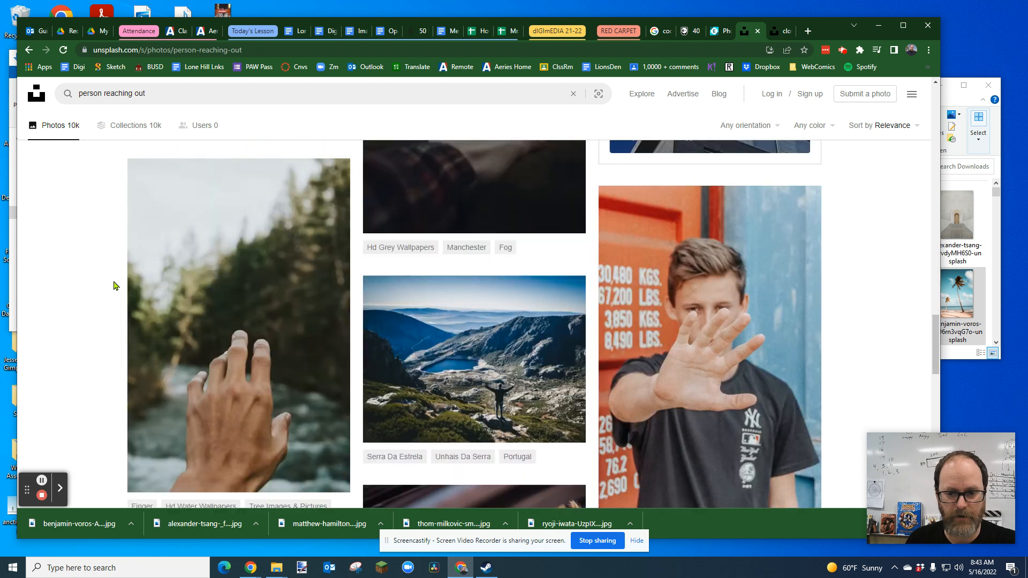
pyautogui.scroll(-3)
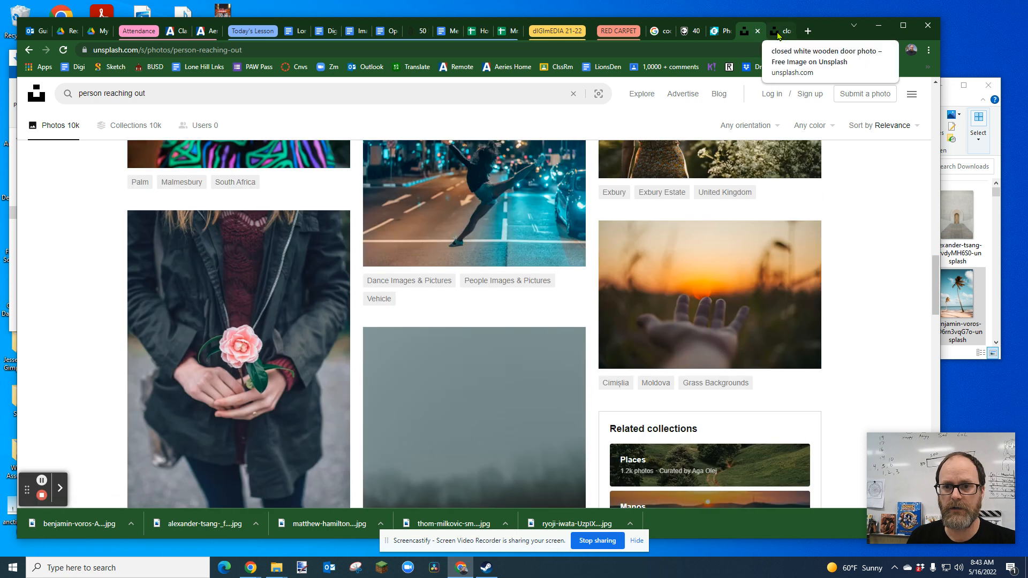
# - Search Google Images for 'micky mouse hands out'
pyautogui.click(655, 31)
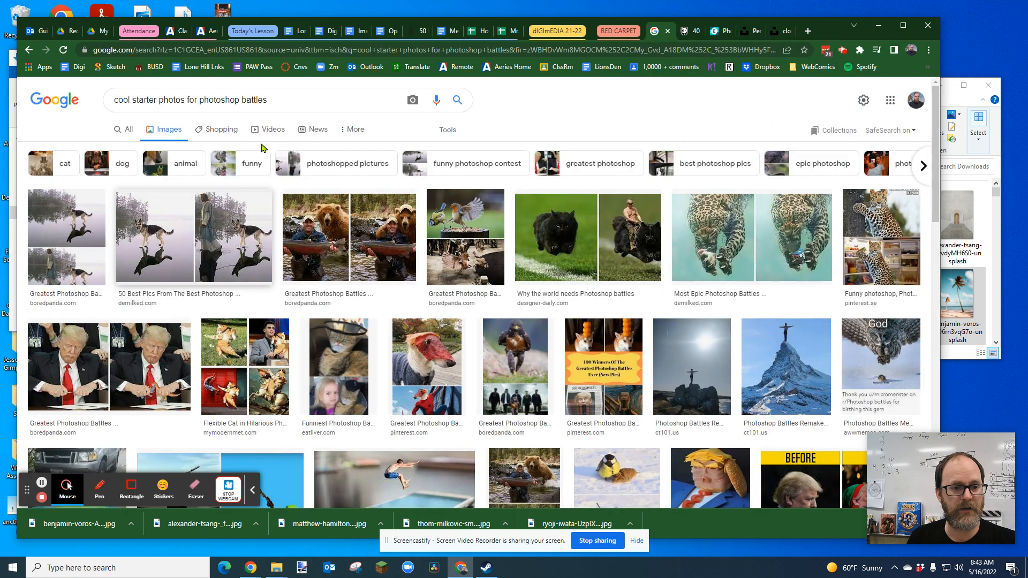
pyautogui.write('shrek hand extended')
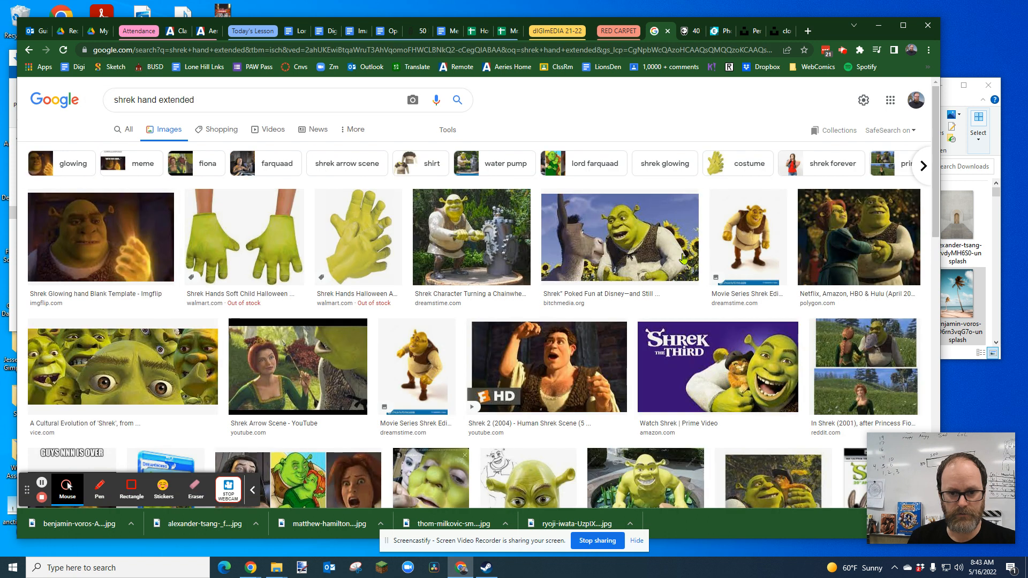
pyautogui.scroll(-3)
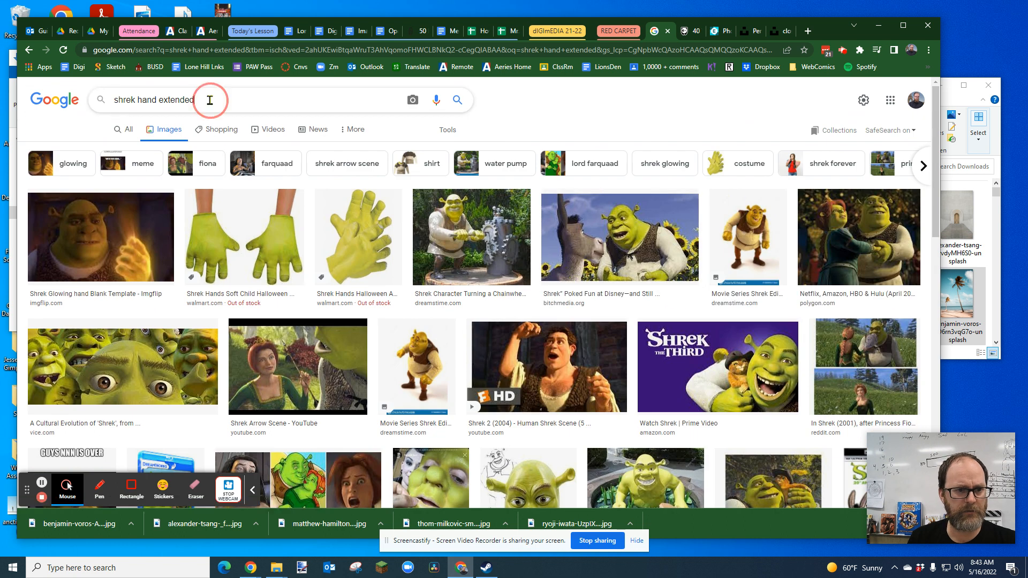
pyautogui.doubleClick(169, 99)
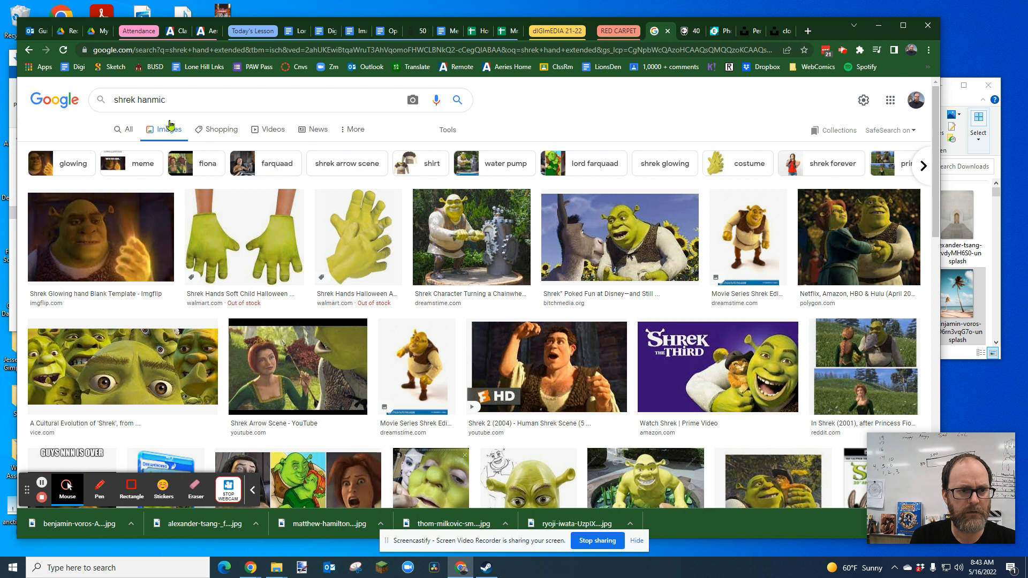
pyautogui.write('micky mou')
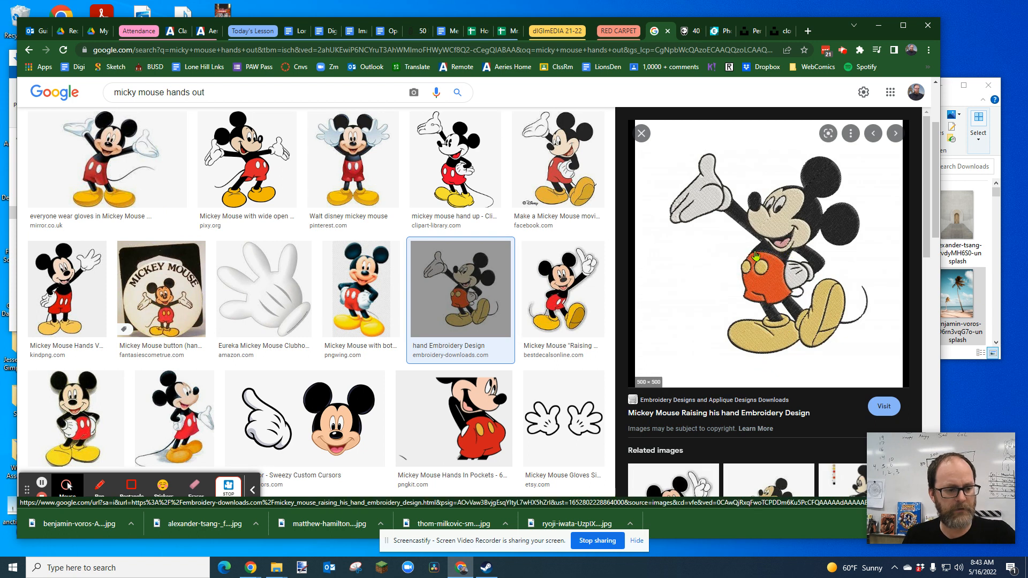
# - Copy the embroidery Mickey Mouse picture from the results
pyautogui.rightClick(754, 256)
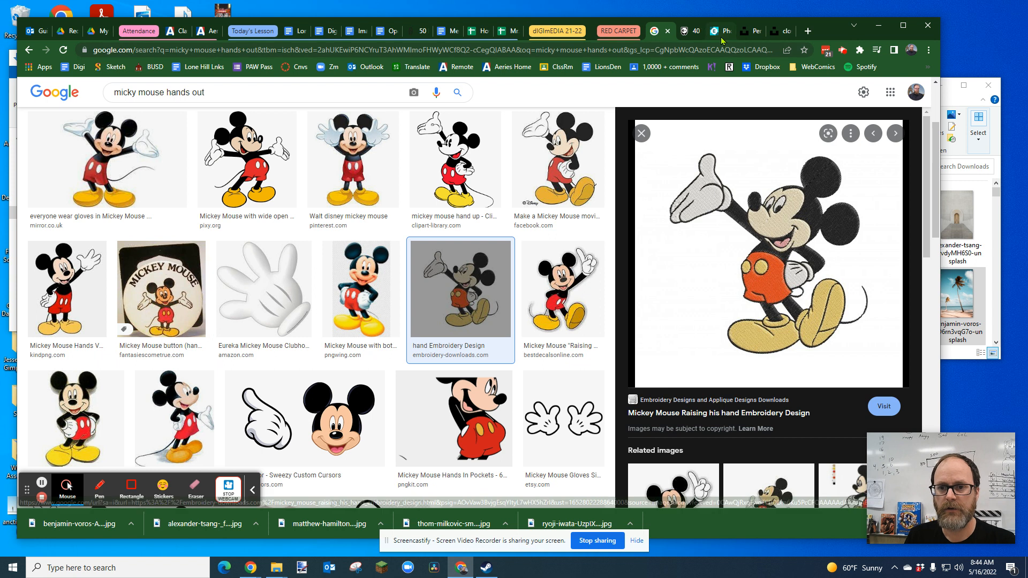
pyautogui.click(711, 31)
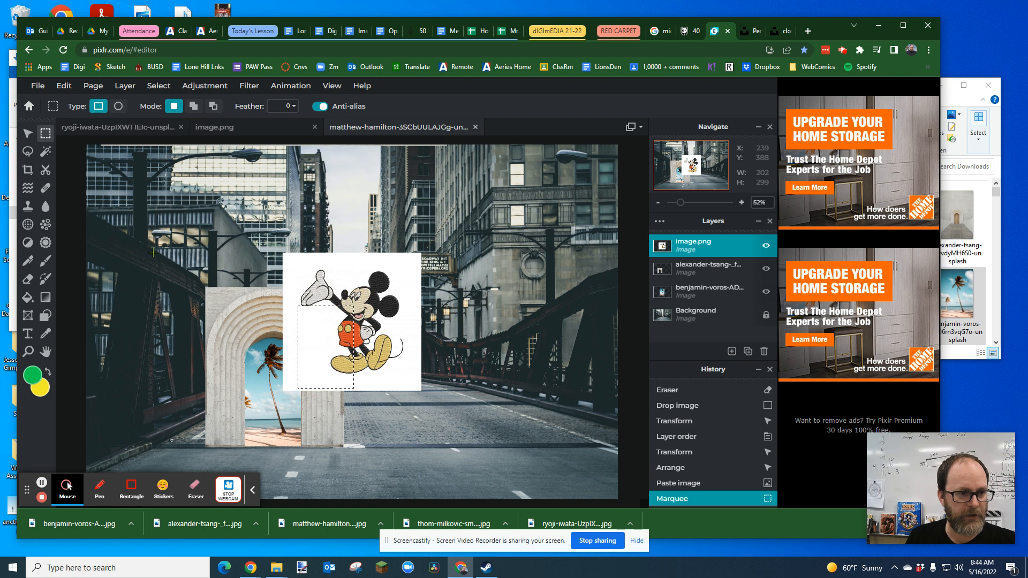
# - Move the pasted Mickey over the arch doorway and remove his white background with the Magic Wand
pyautogui.click(27, 133)
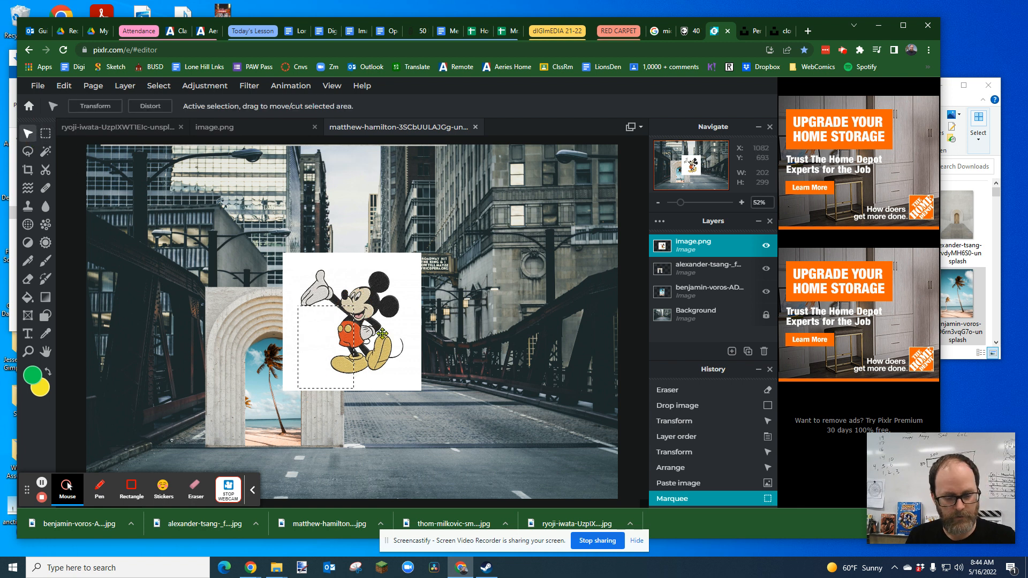
pyautogui.moveTo(354, 321); pyautogui.dragTo(296, 373)
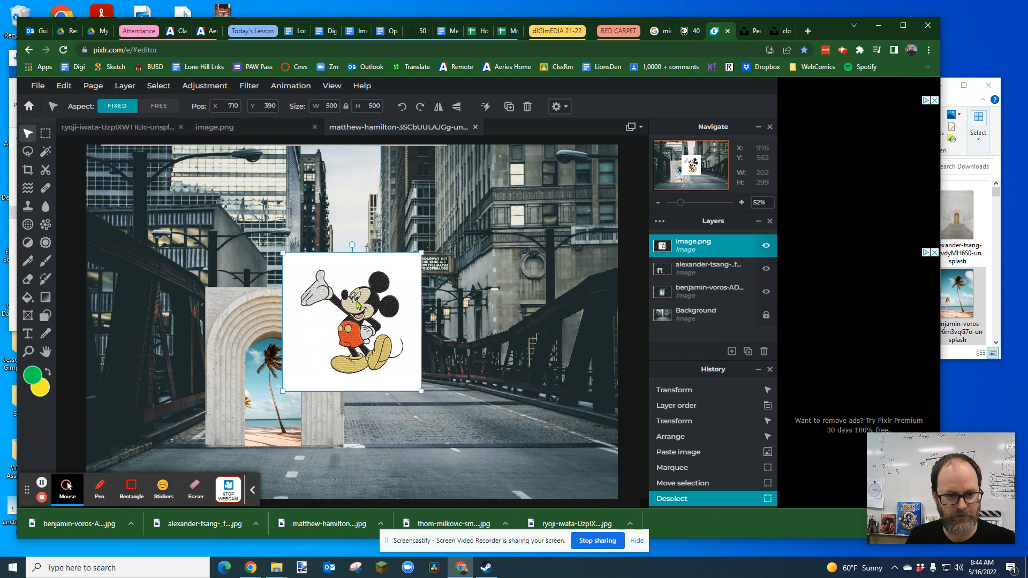
pyautogui.moveTo(351, 321); pyautogui.dragTo(238, 392)
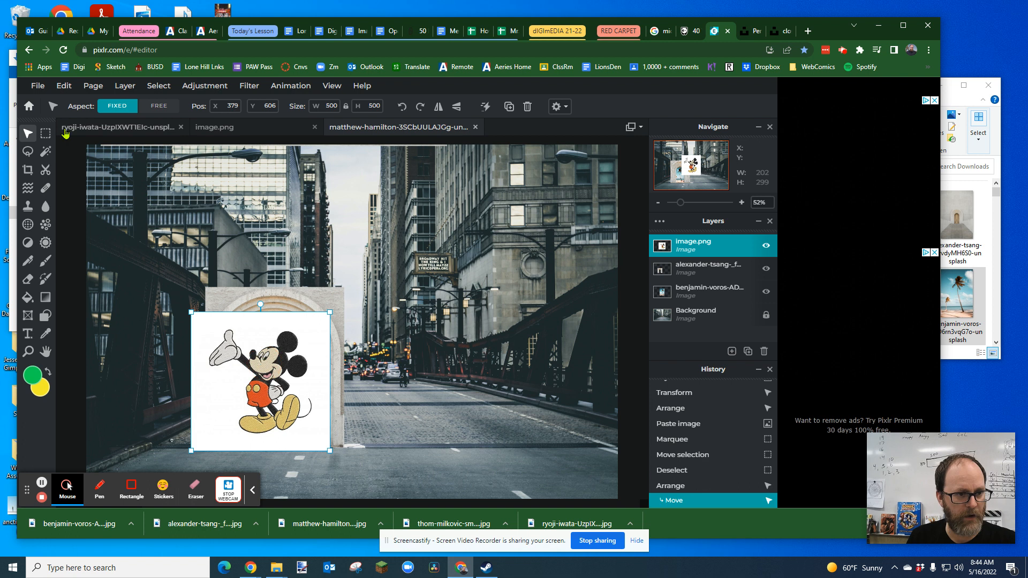
pyautogui.click(27, 151)
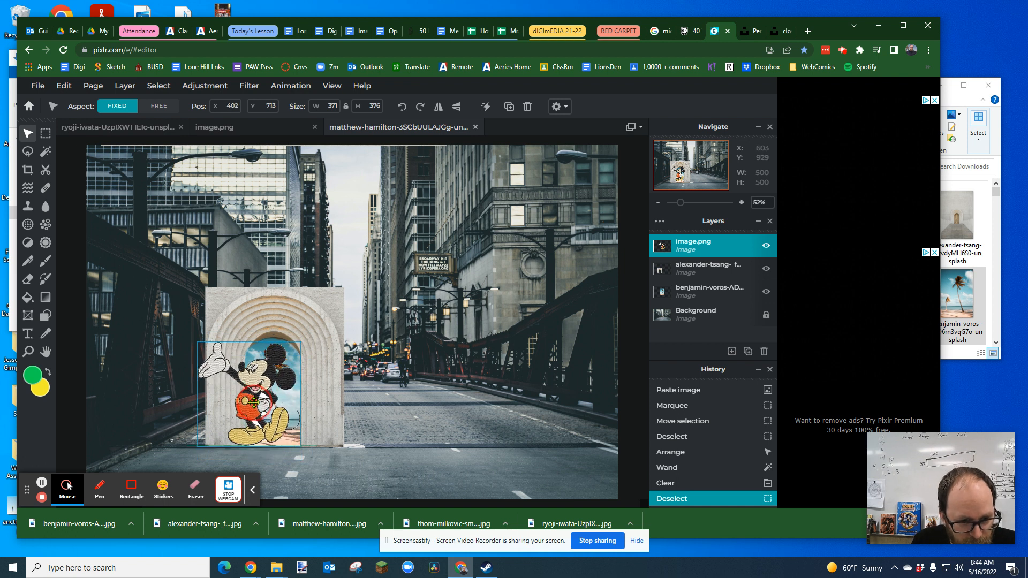
# - Nudge Mickey into place inside the arch opening over the beach
pyautogui.moveTo(256, 387); pyautogui.dragTo(305, 397)
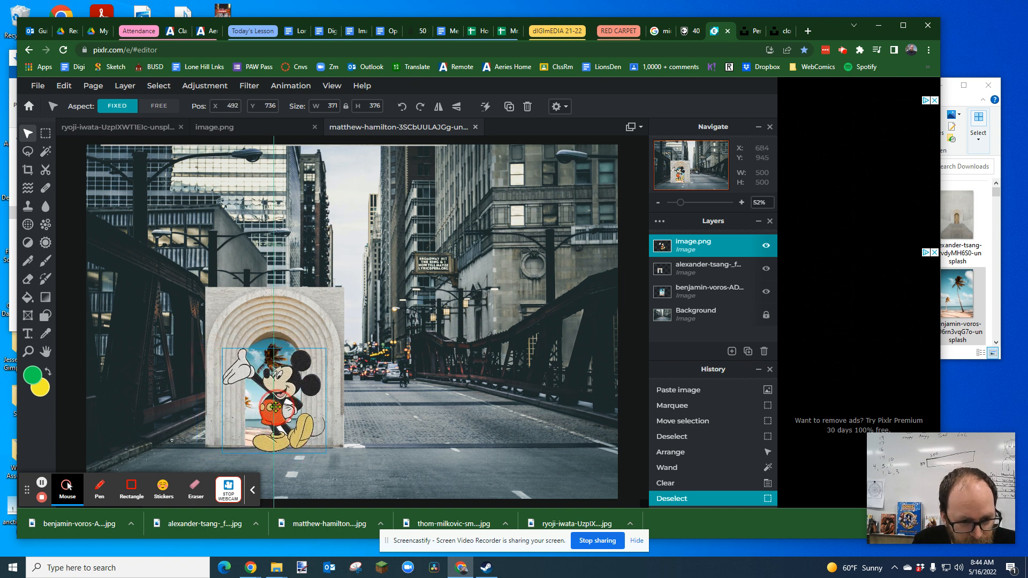
pyautogui.moveTo(275, 399); pyautogui.dragTo(263, 387)
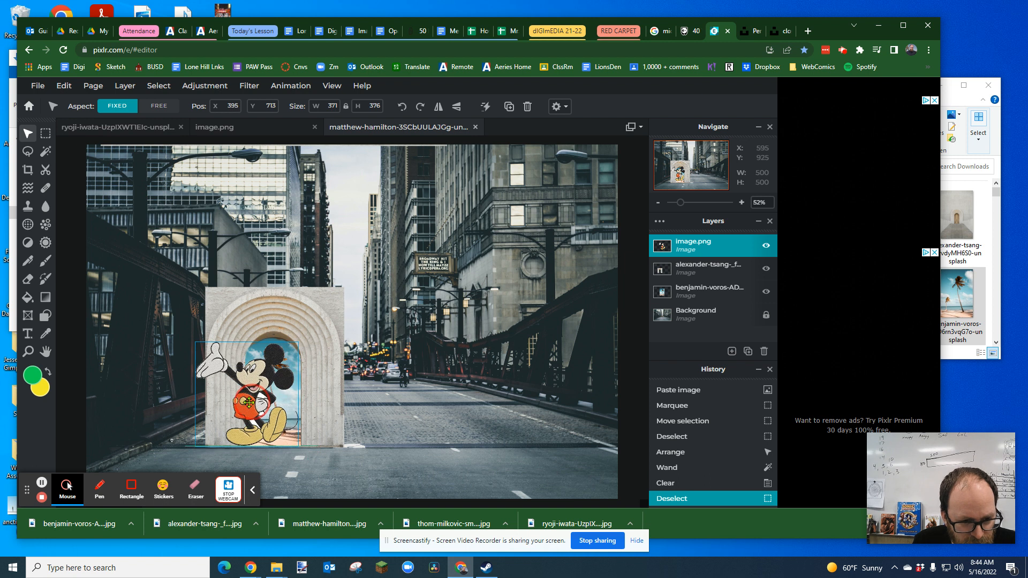
pyautogui.moveTo(259, 387); pyautogui.dragTo(308, 393)
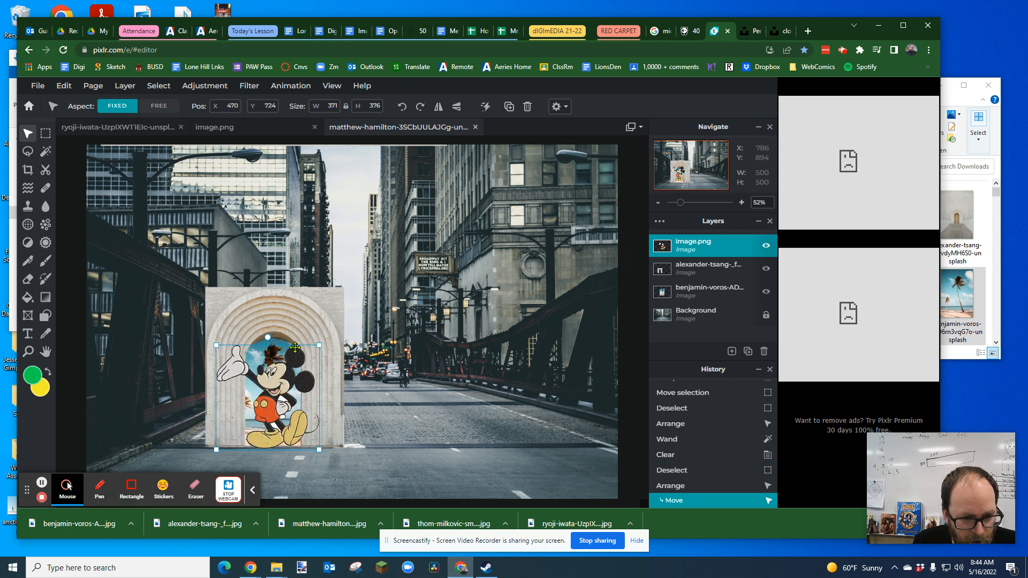
pyautogui.moveTo(294, 347); pyautogui.dragTo(299, 346)
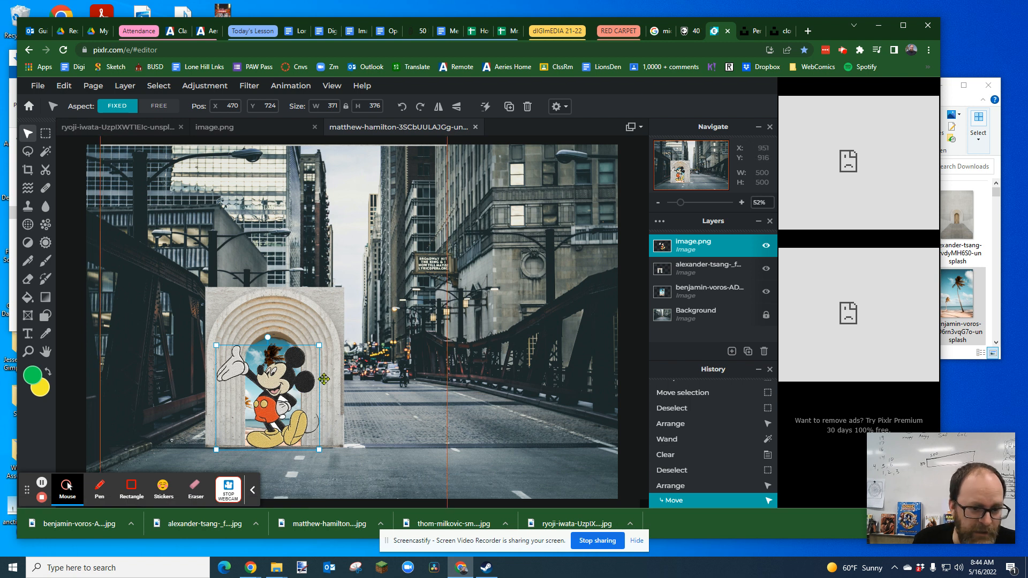
pyautogui.click(45, 133)
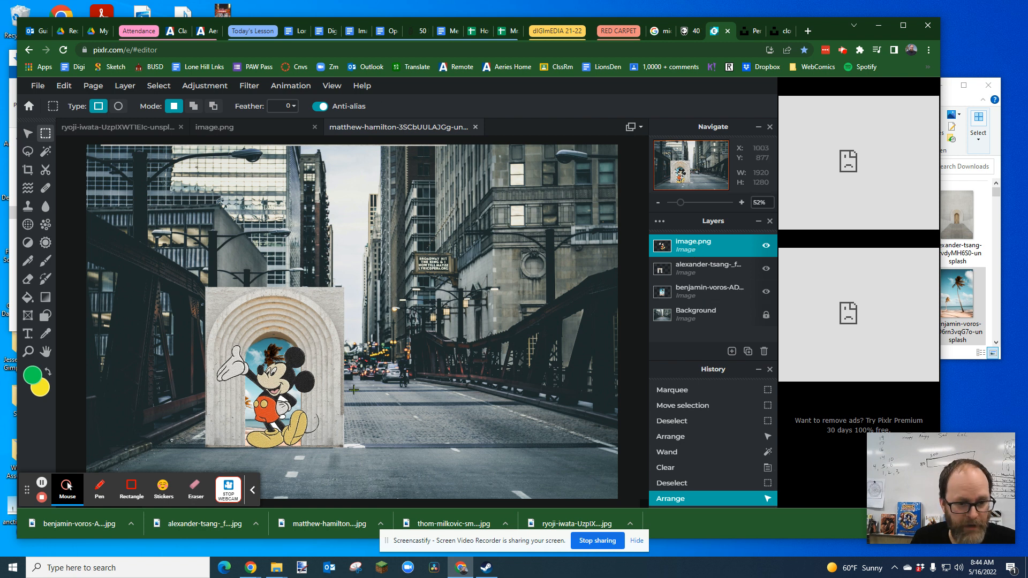
pyautogui.moveTo(300, 334)
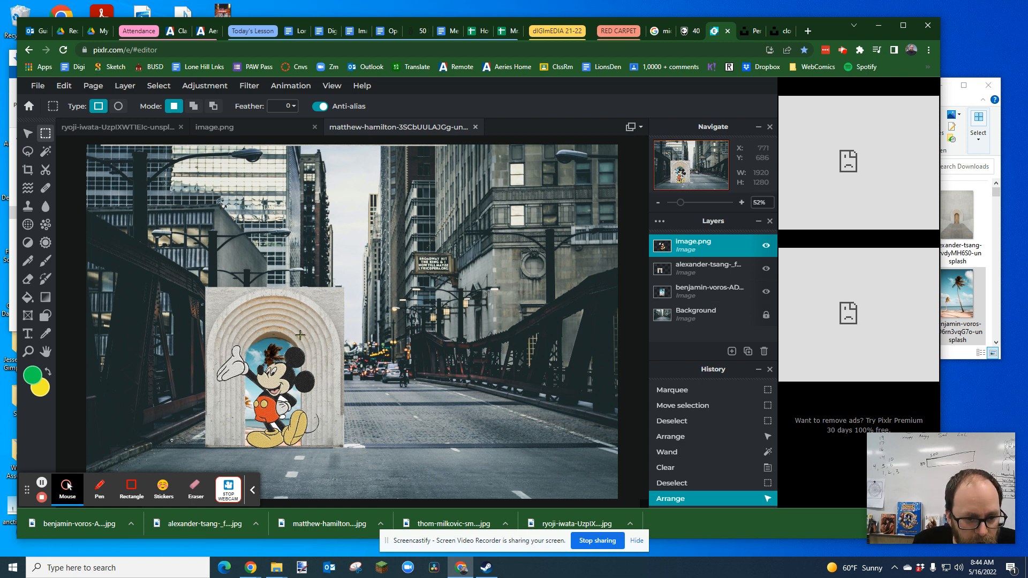
# - Marquee and delete Mickey's overlap on the right pillar so he leans out from inside
pyautogui.moveTo(300, 334); pyautogui.dragTo(333, 455)
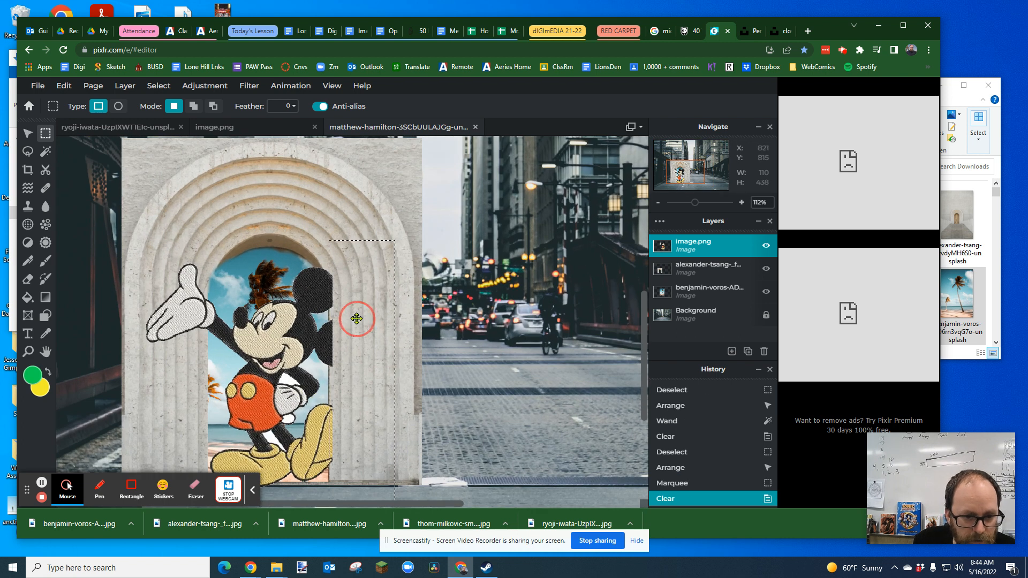
pyautogui.moveTo(356, 319); pyautogui.dragTo(355, 337)
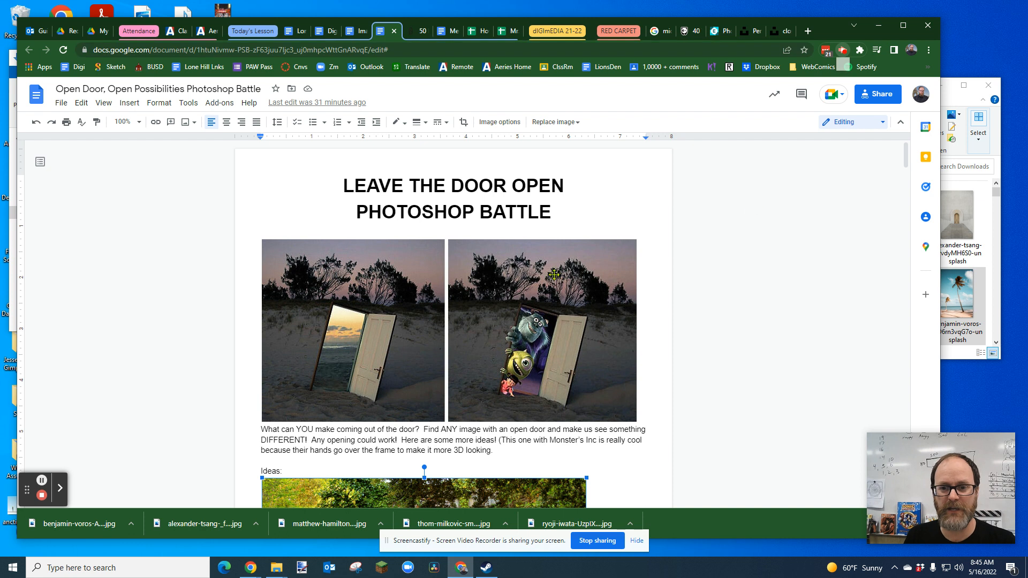
# - Switch back to the Leave the Door Open Photoshop Battle assignment in Google Docs
pyautogui.click(831, 50)
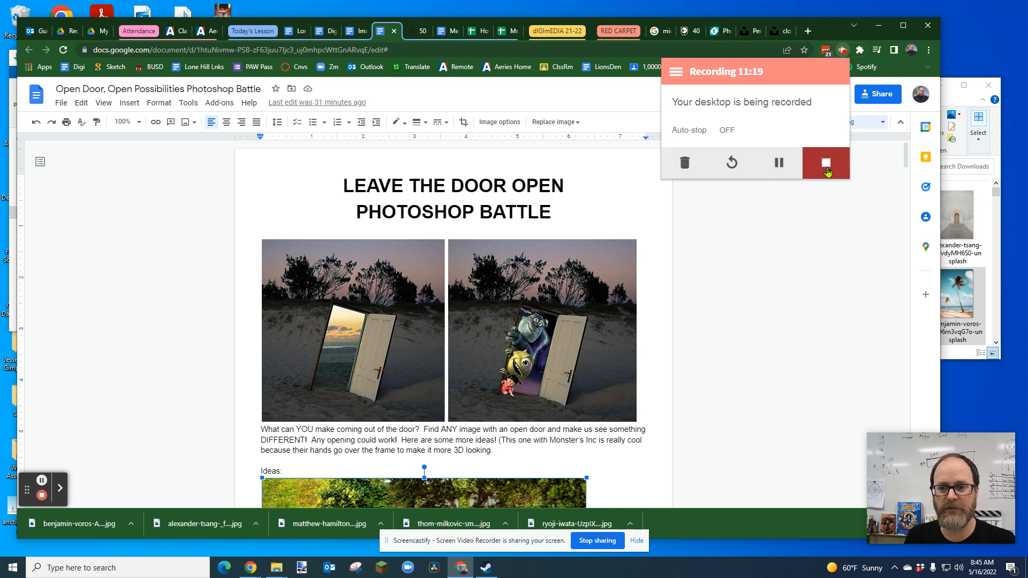